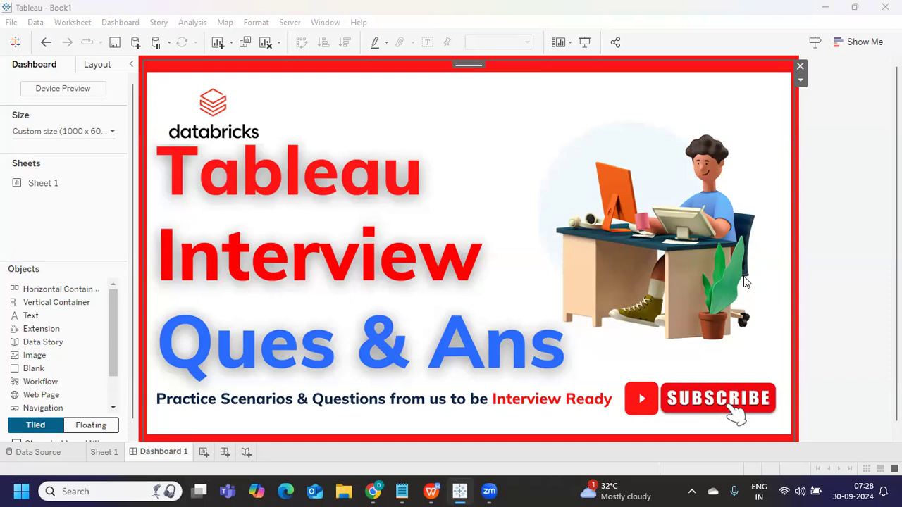
mouse_move(728, 290)
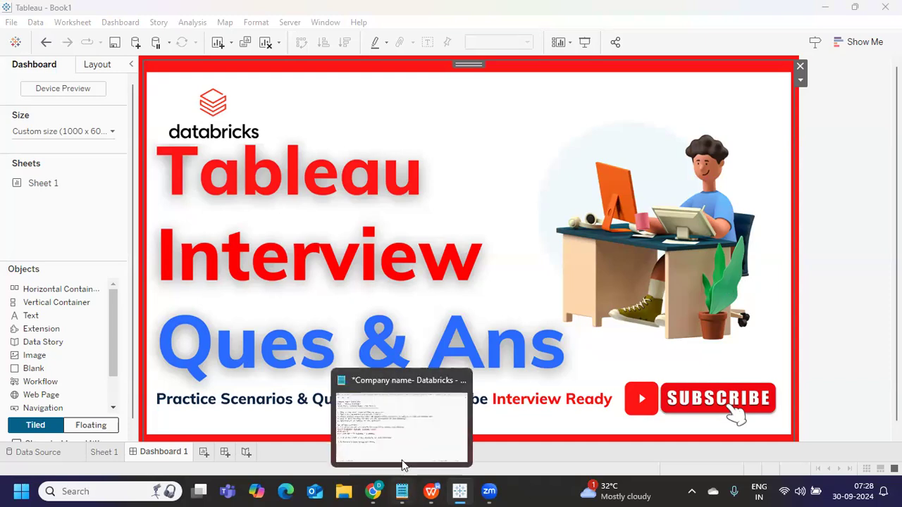
- Insert a blank line in Notepad after question 1 on row level security
left_click(401, 423)
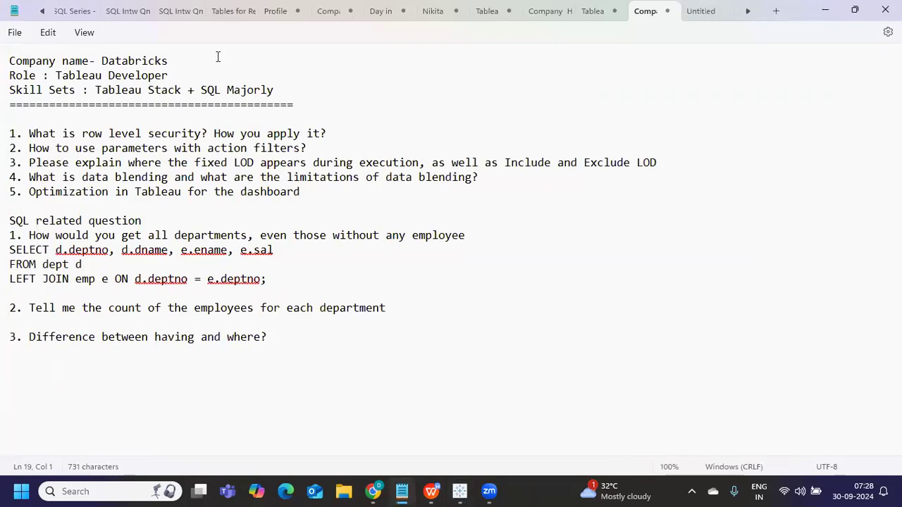
left_click(82, 75)
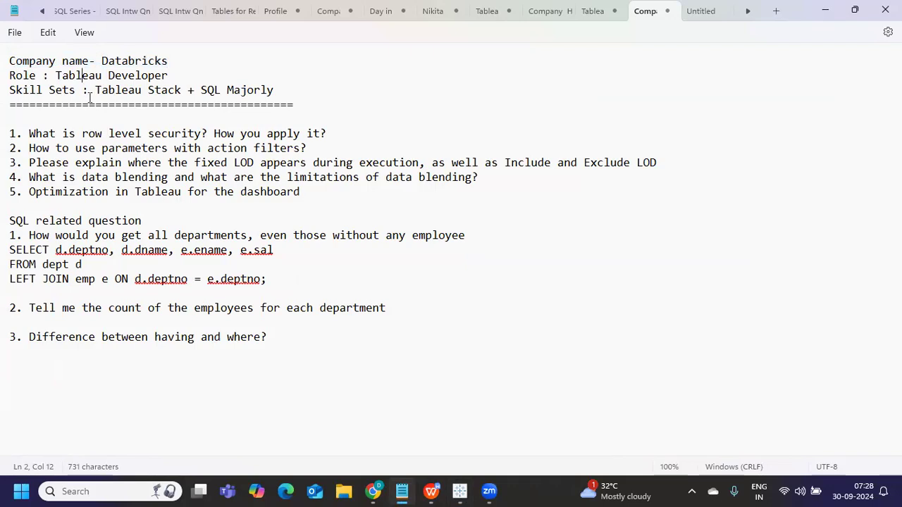
left_click_drag(90, 89, 274, 90)
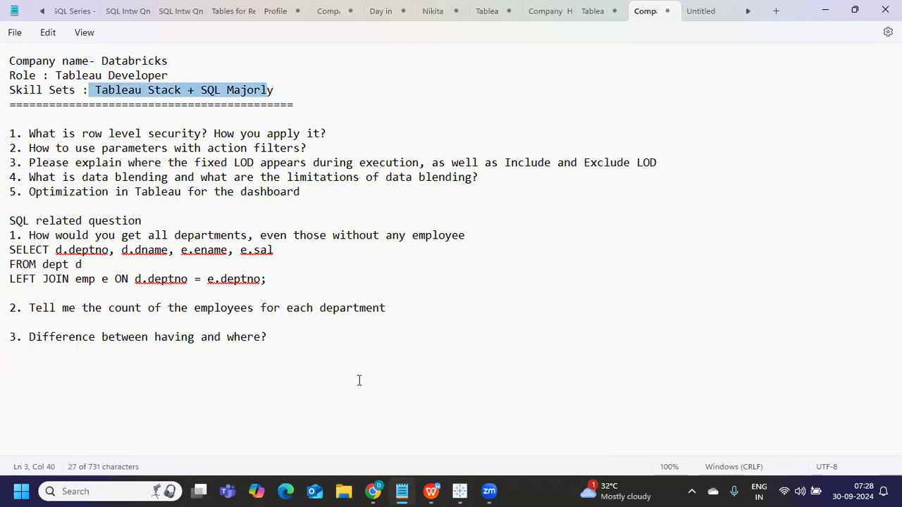
mouse_move(169, 306)
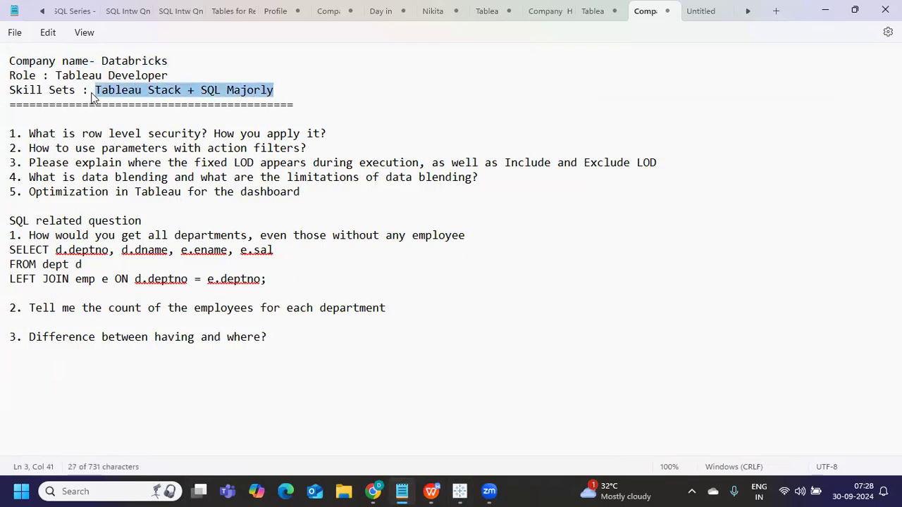
left_click(163, 120)
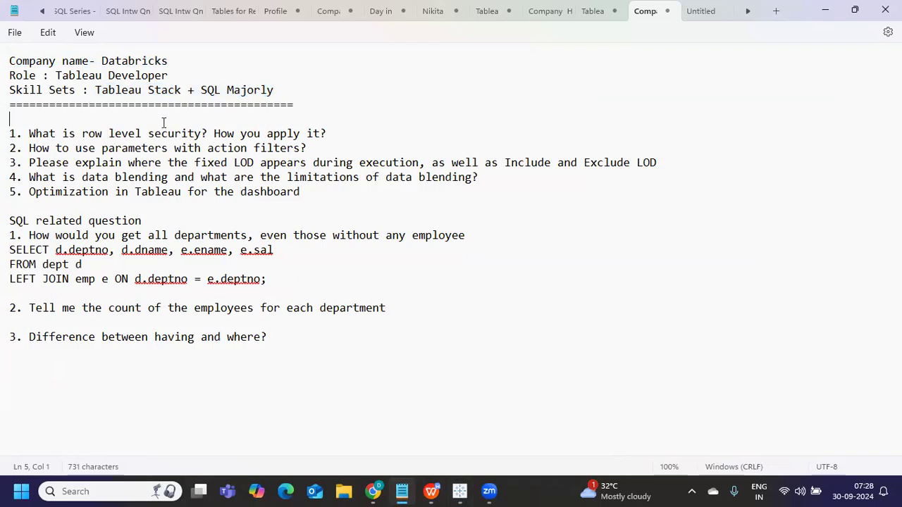
left_click_drag(110, 133, 210, 133)
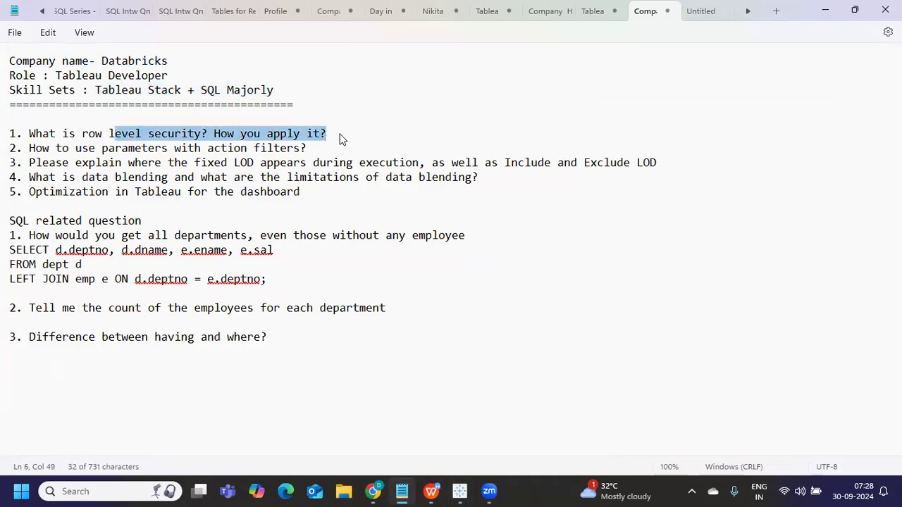
key("Enter")
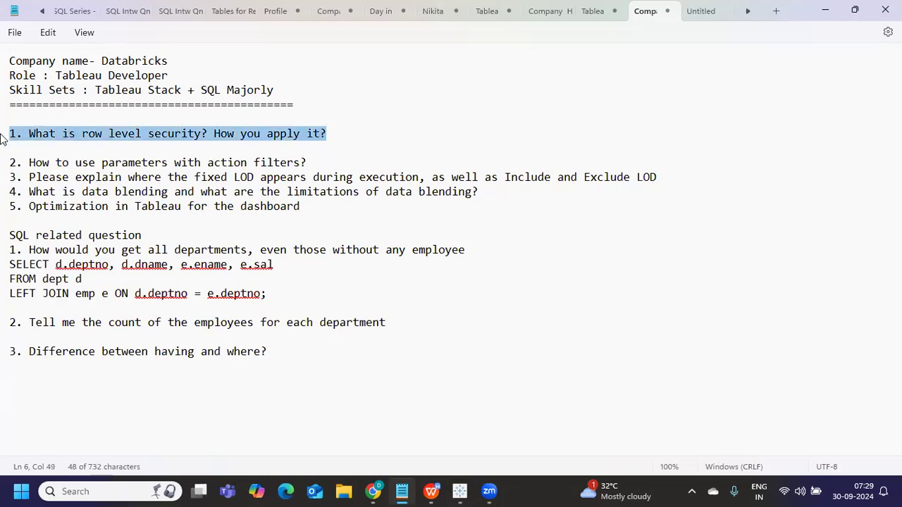
mouse_move(458, 491)
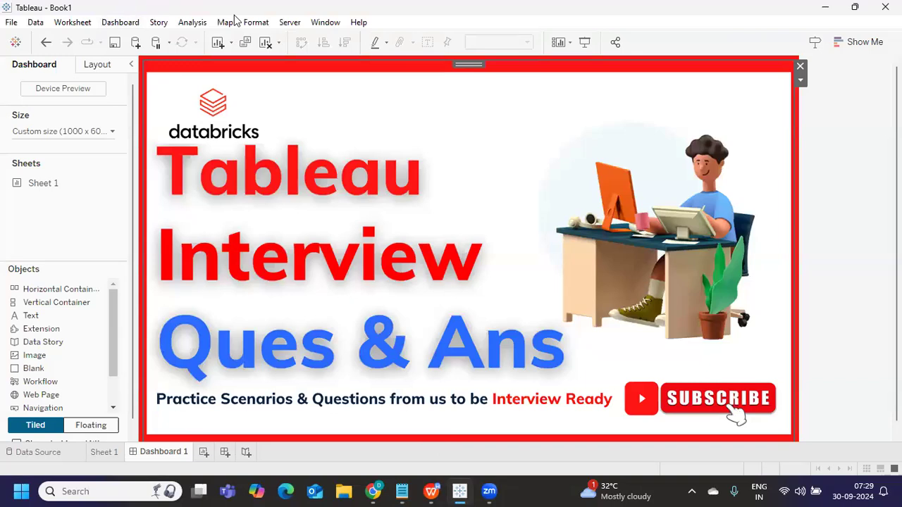
- Open Tableau's Server menu to view options such as Create User Filter
left_click(289, 22)
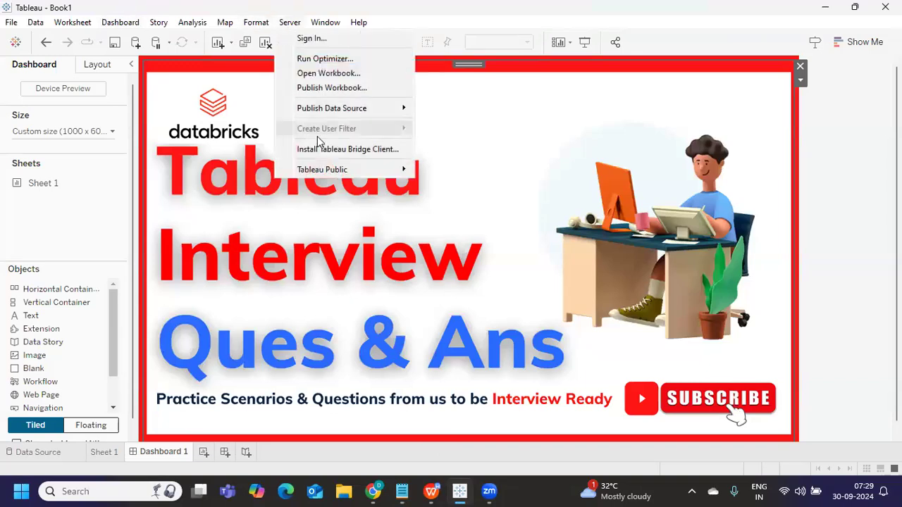
mouse_move(307, 134)
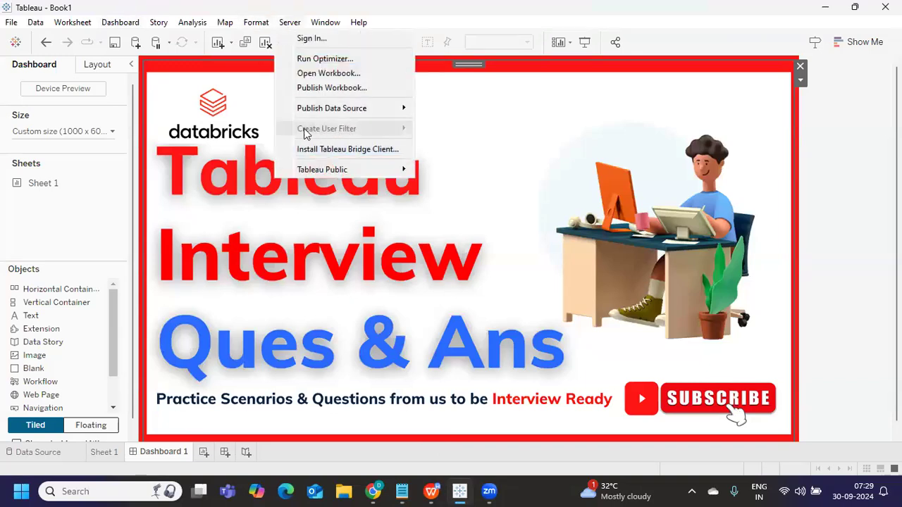
mouse_move(338, 135)
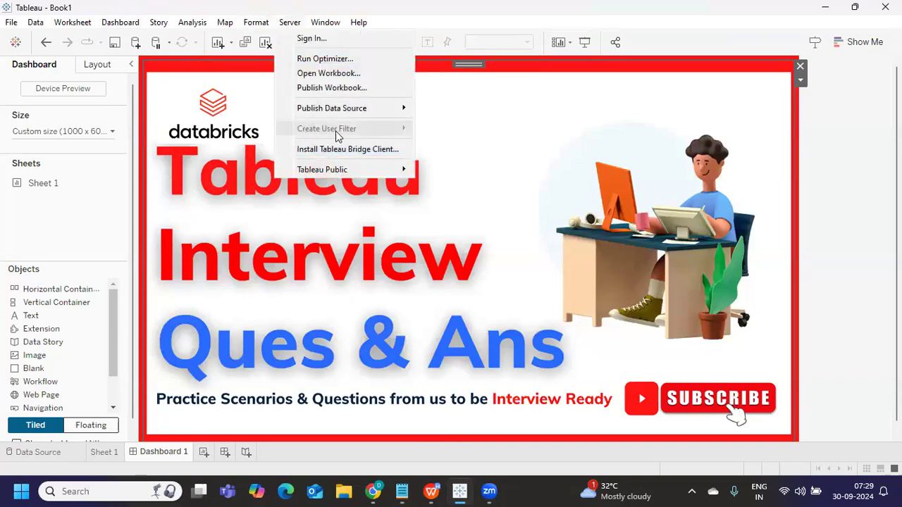
mouse_move(360, 134)
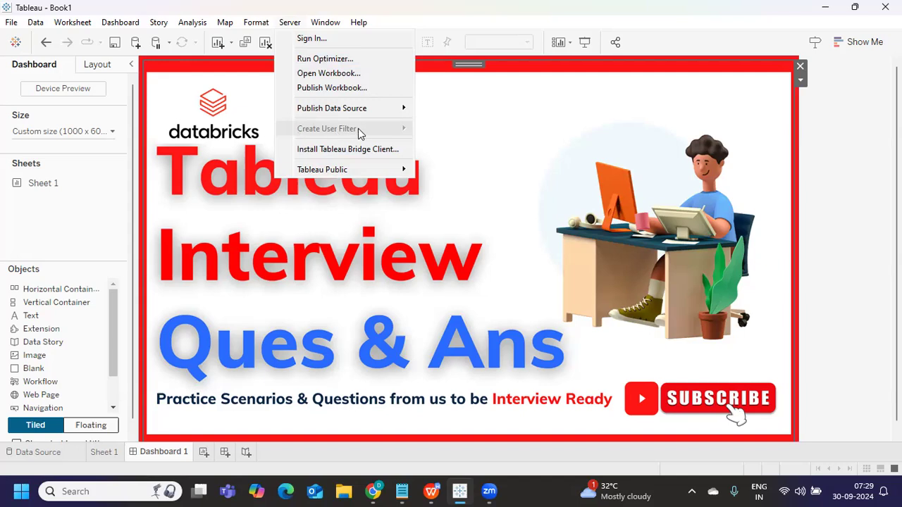
mouse_move(386, 135)
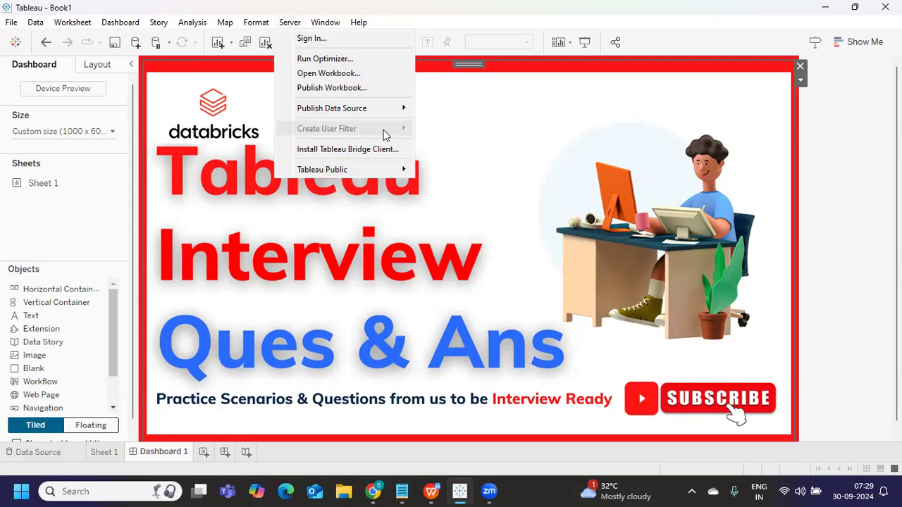
mouse_move(411, 137)
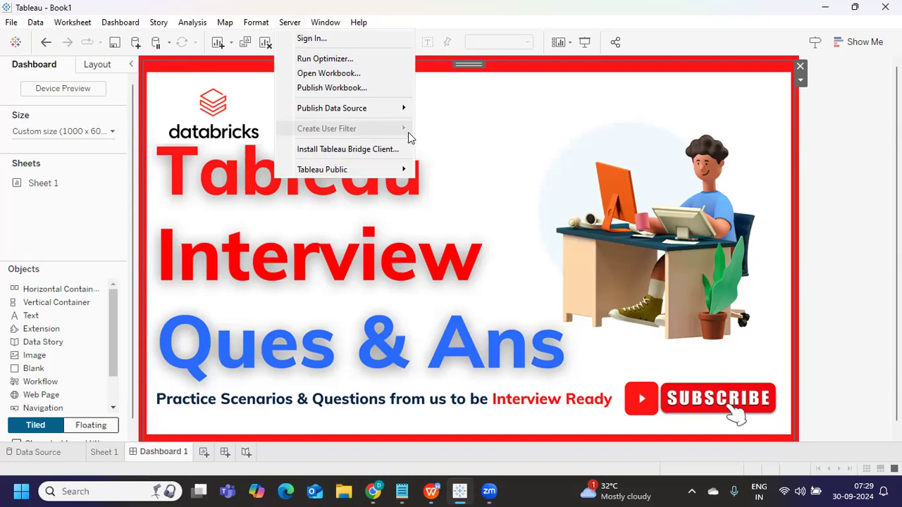
mouse_move(472, 186)
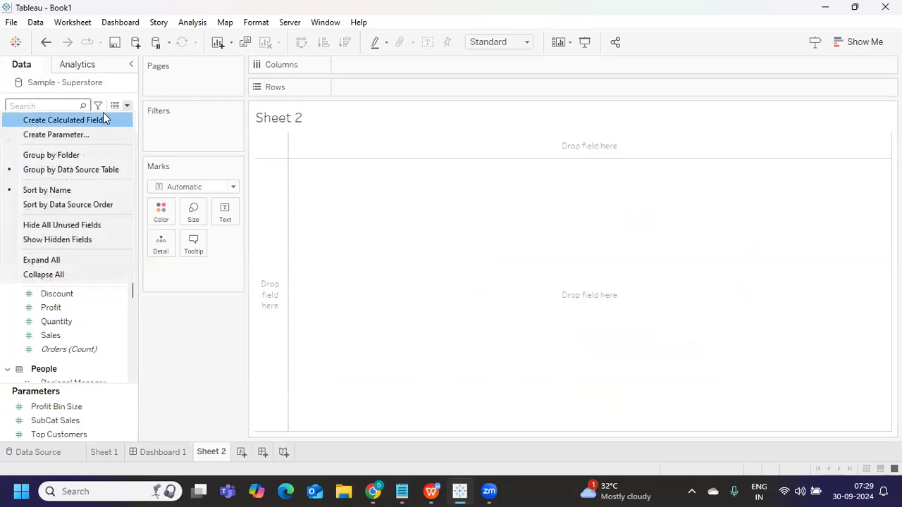
- Start a calculated field, review the ISMEMBEROF and ISUSERNAME user functions, and insert ISMEMBEROF
left_click(65, 120)
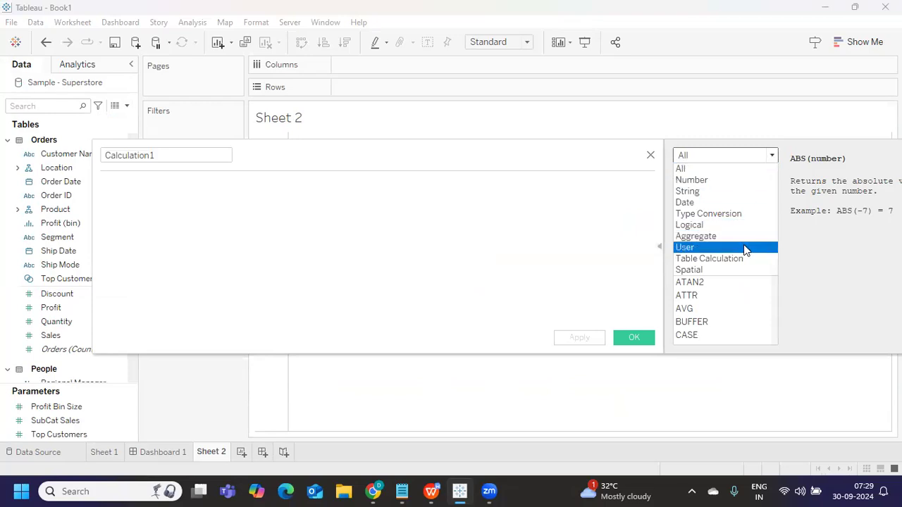
left_click(685, 247)
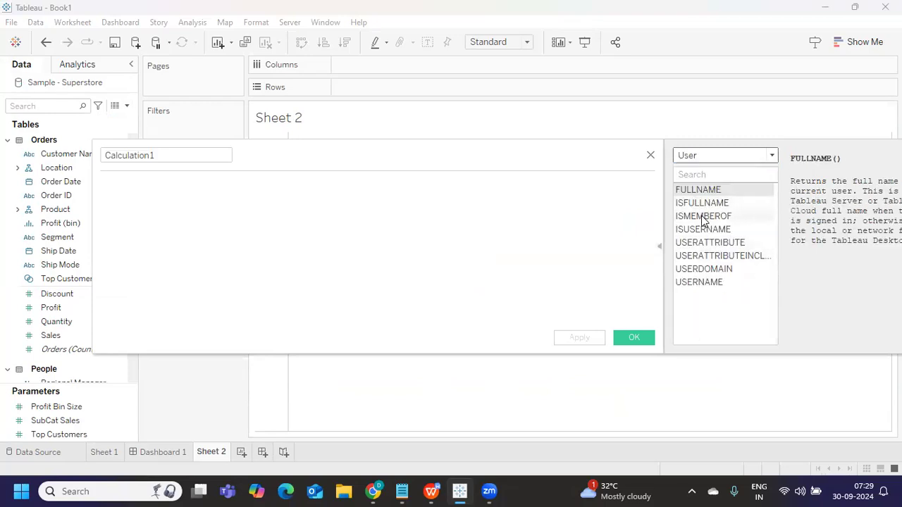
left_click(702, 229)
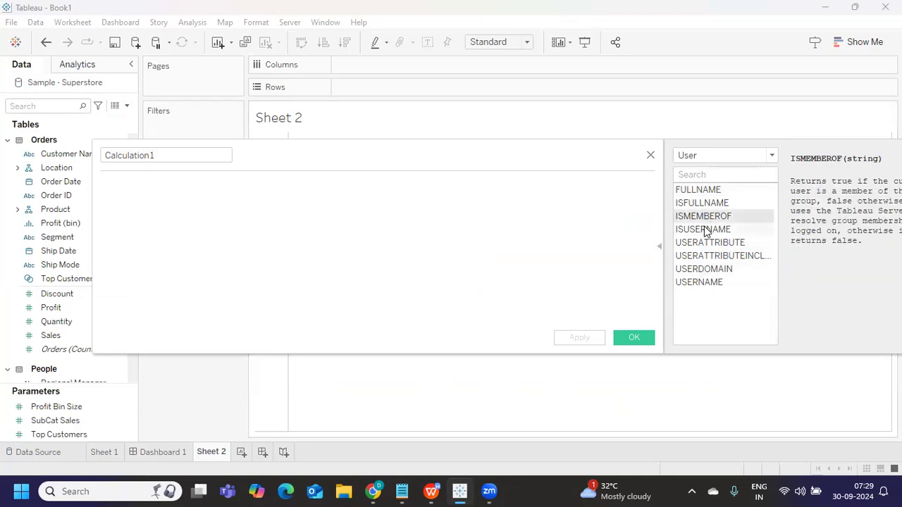
left_click(702, 229)
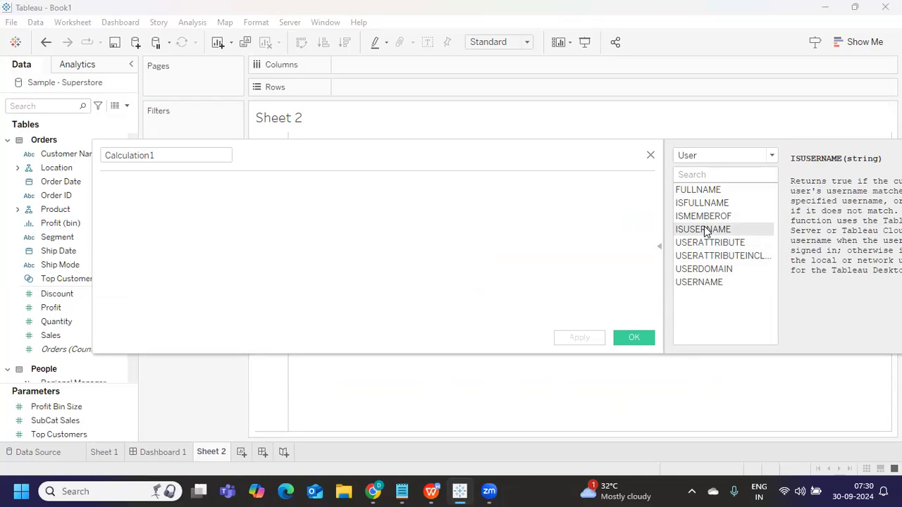
mouse_move(707, 224)
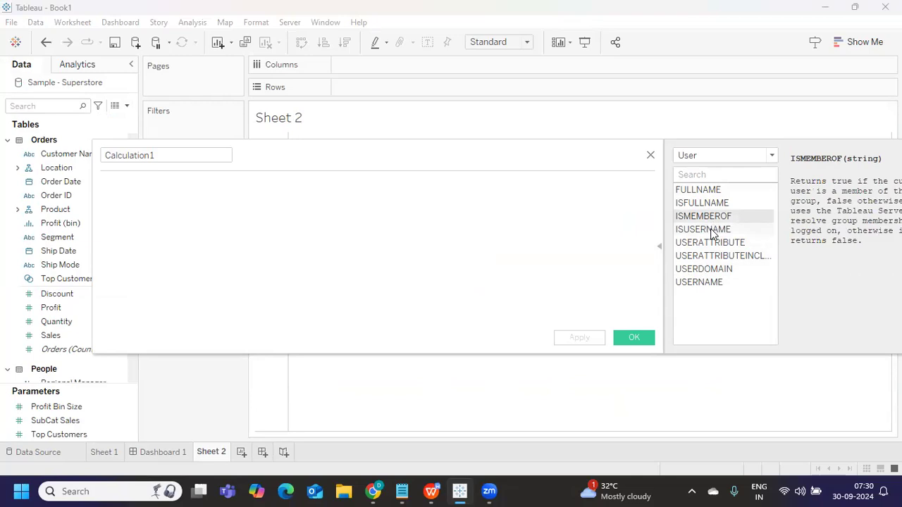
left_click(702, 229)
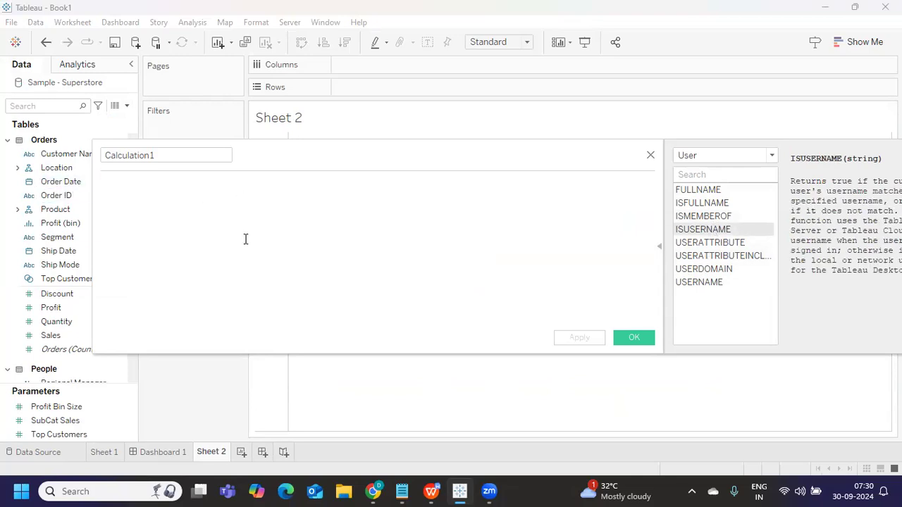
type("is")
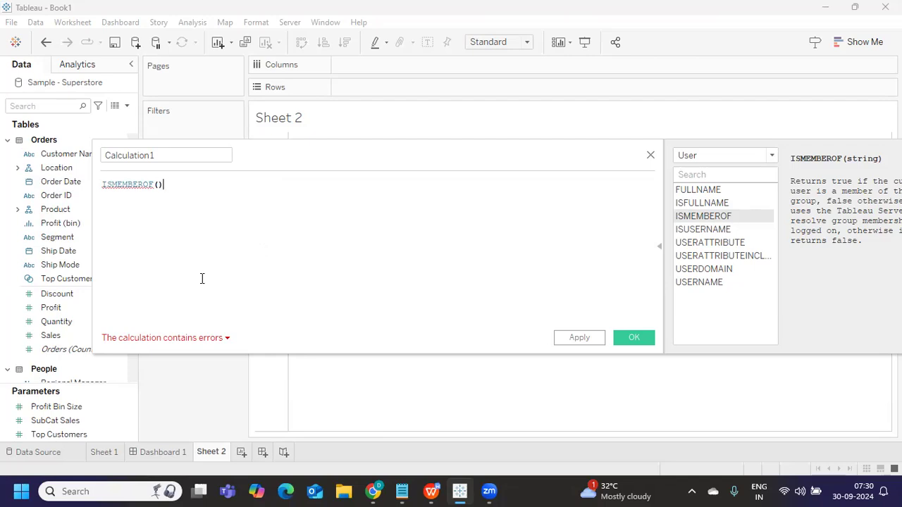
mouse_move(469, 157)
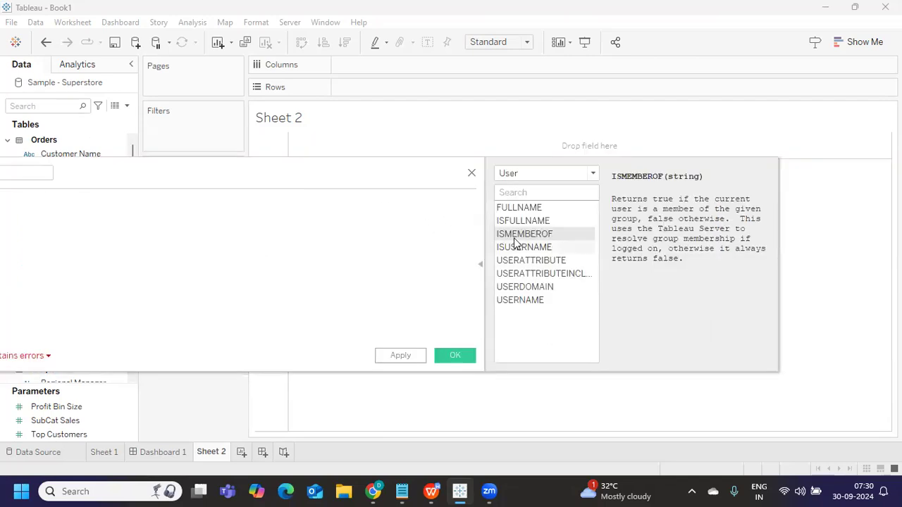
mouse_move(705, 214)
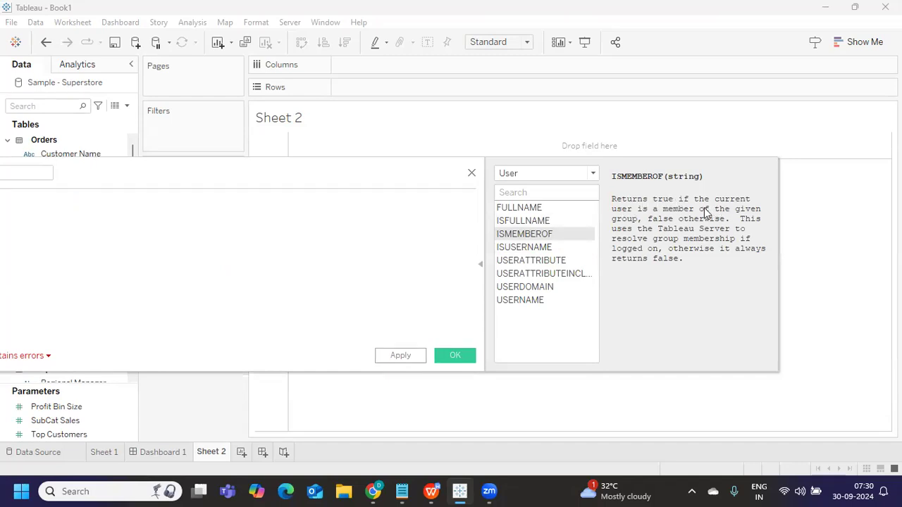
mouse_move(735, 219)
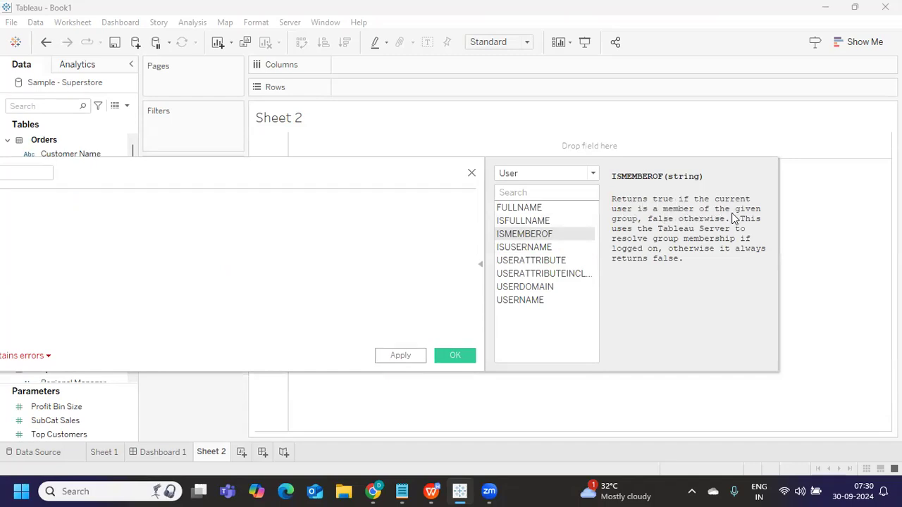
mouse_move(639, 230)
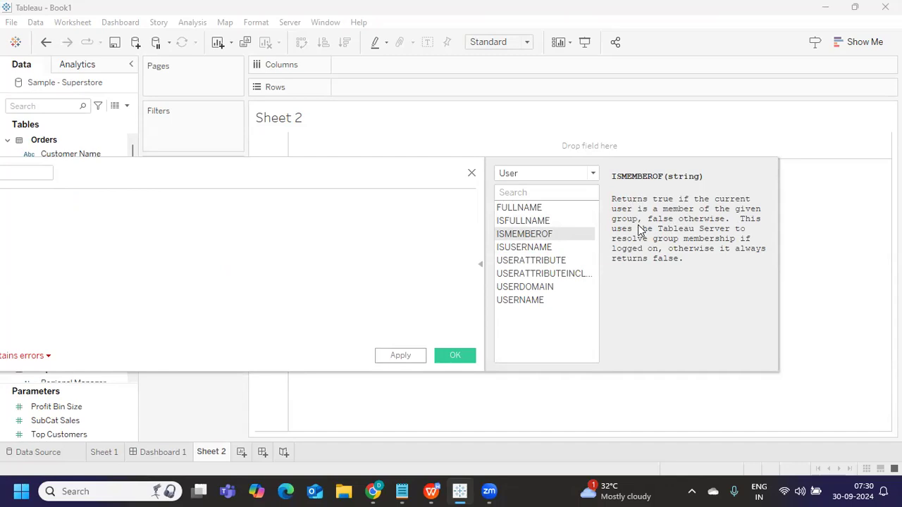
mouse_move(718, 226)
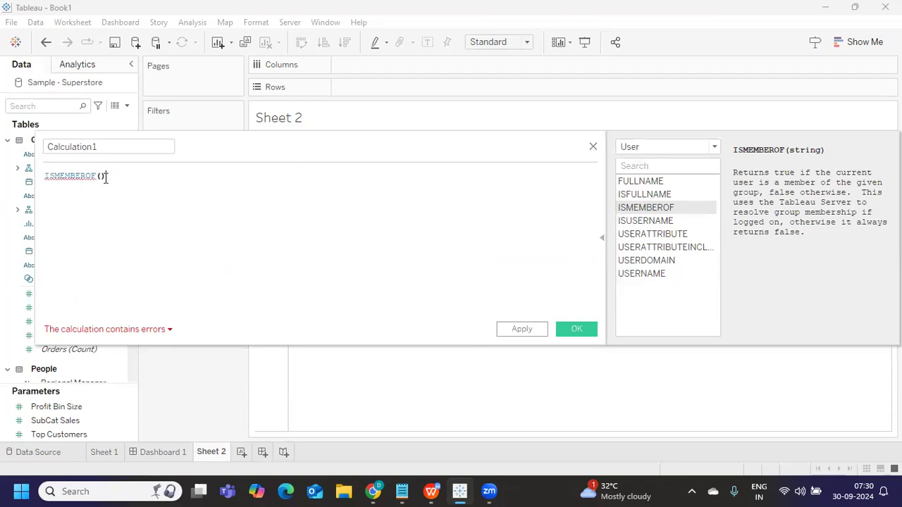
- Enter ISMEMBEROF('PRODGrop') = True as Calculation1 and apply it
left_click(113, 176)
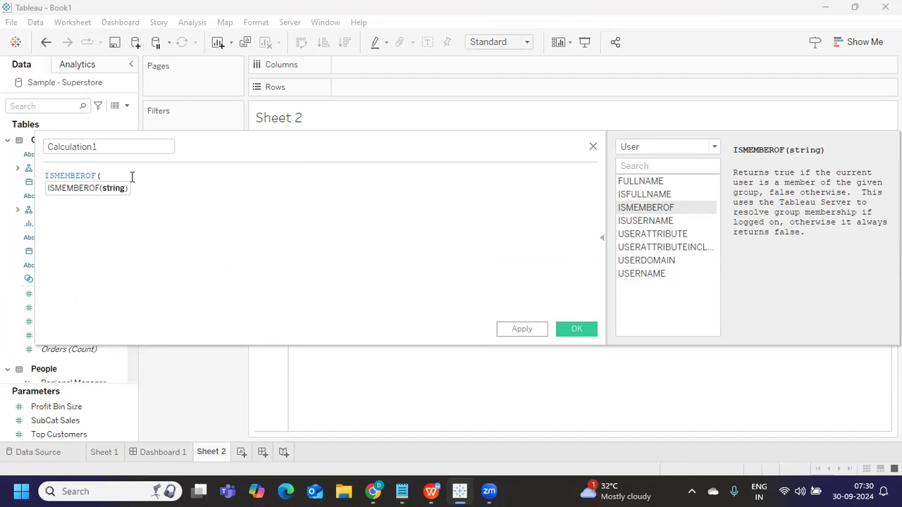
type("(")
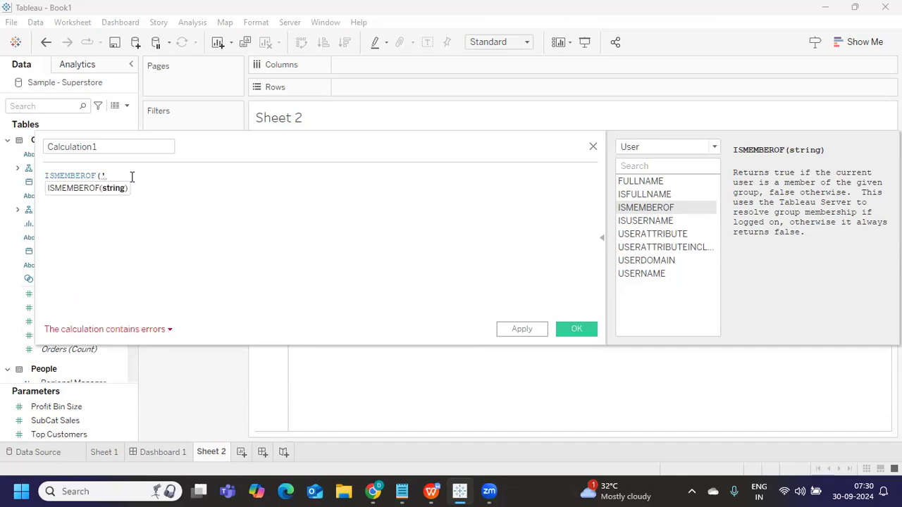
type("'PROD")
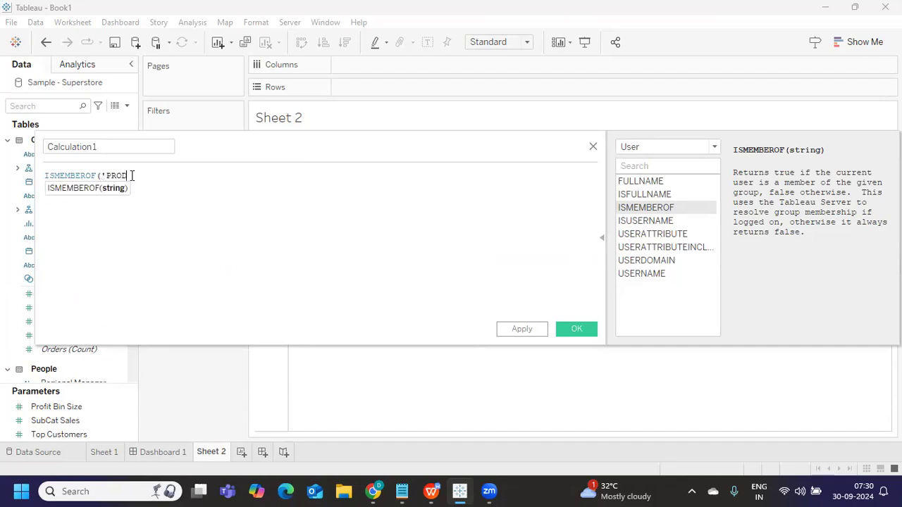
type("Grop")
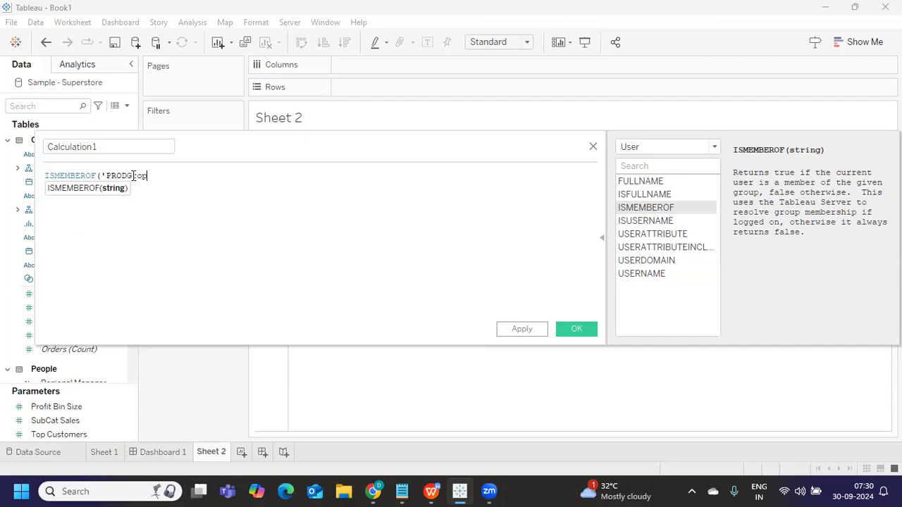
type("')")
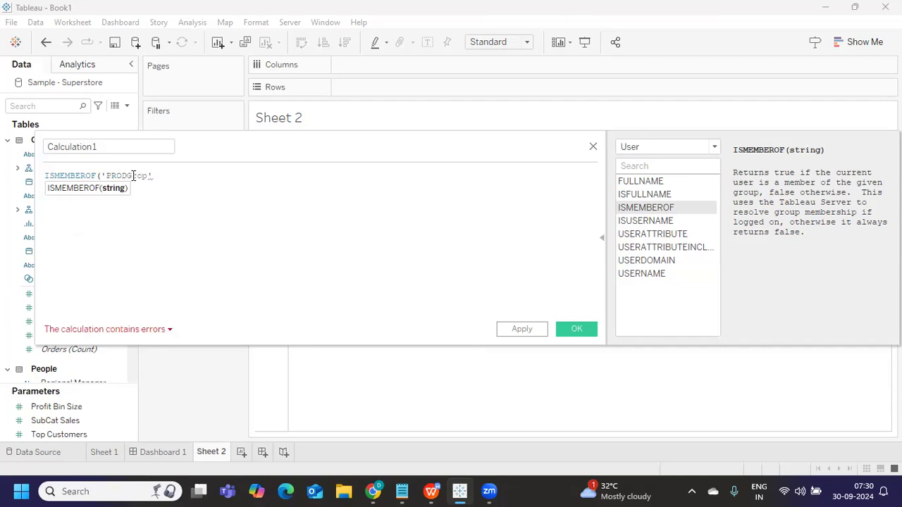
type(") = t")
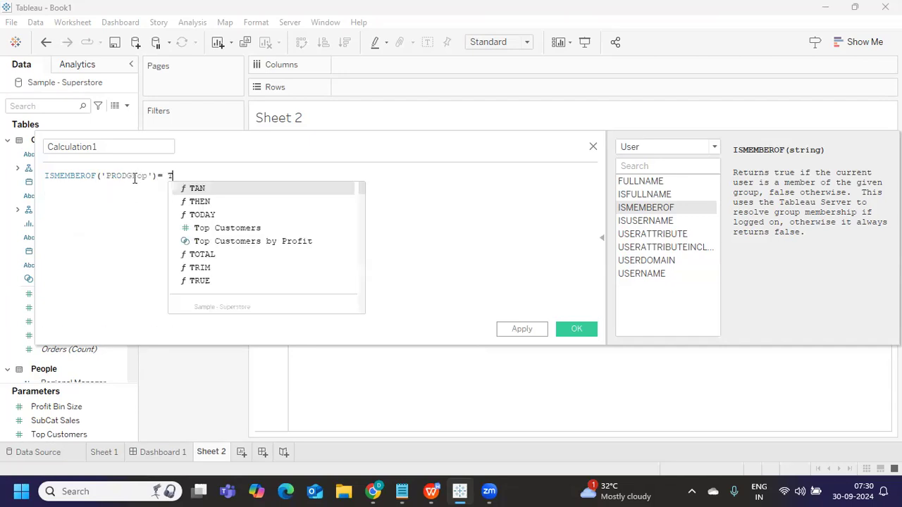
type("rue")
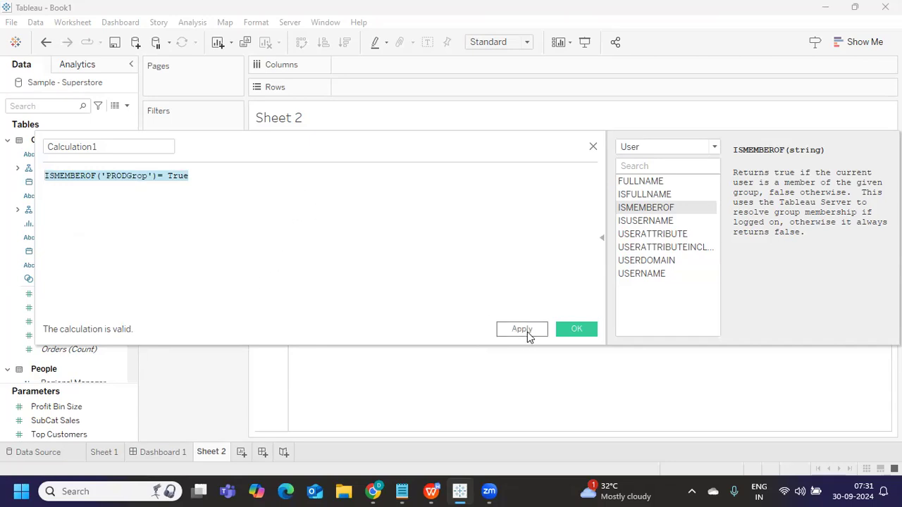
left_click(522, 329)
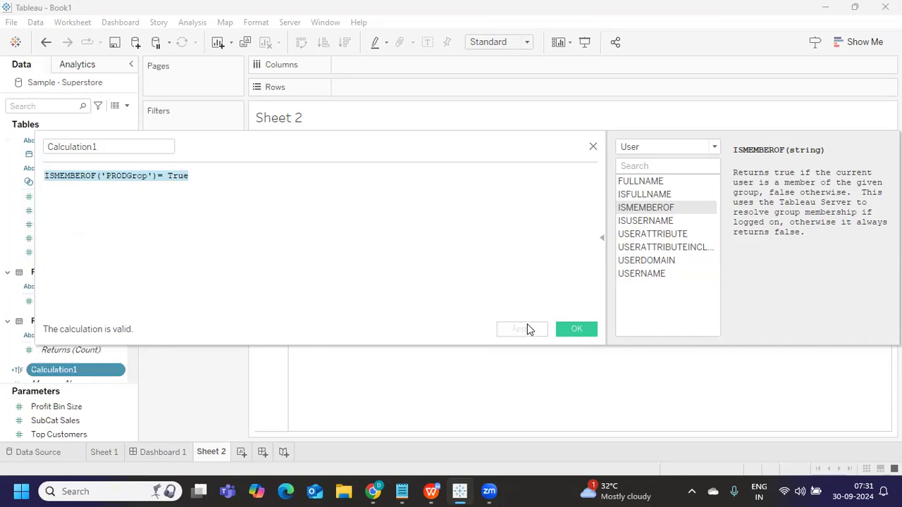
- Close the calculation editor, cancel the Calculation1 filter dialog, and select the Quantity field
left_click(575, 329)
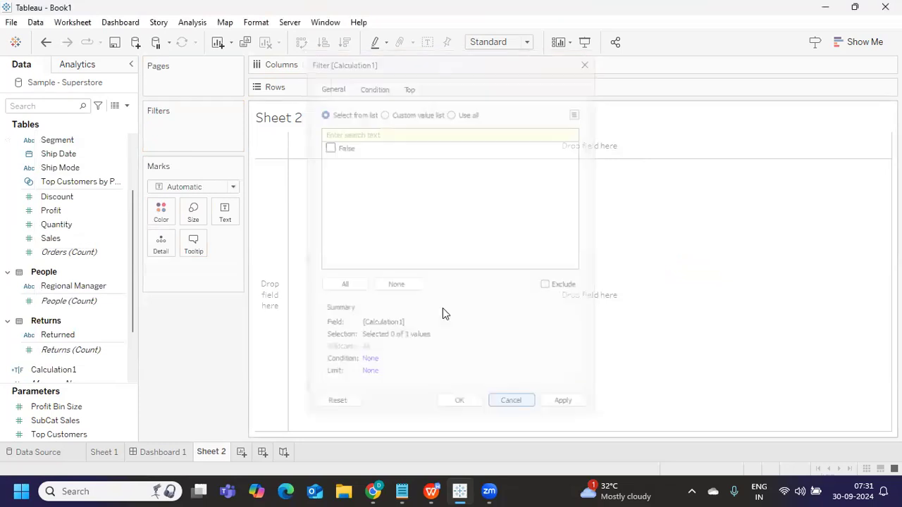
left_click(511, 400)
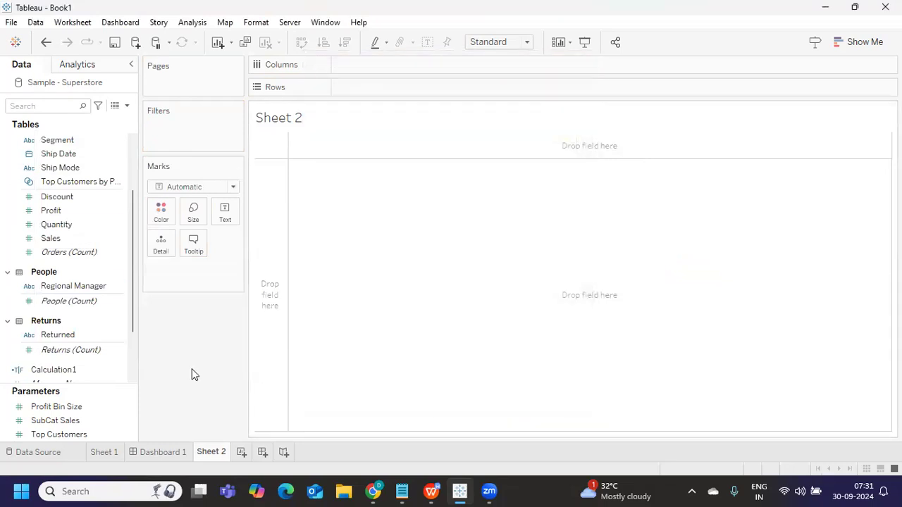
left_click(57, 225)
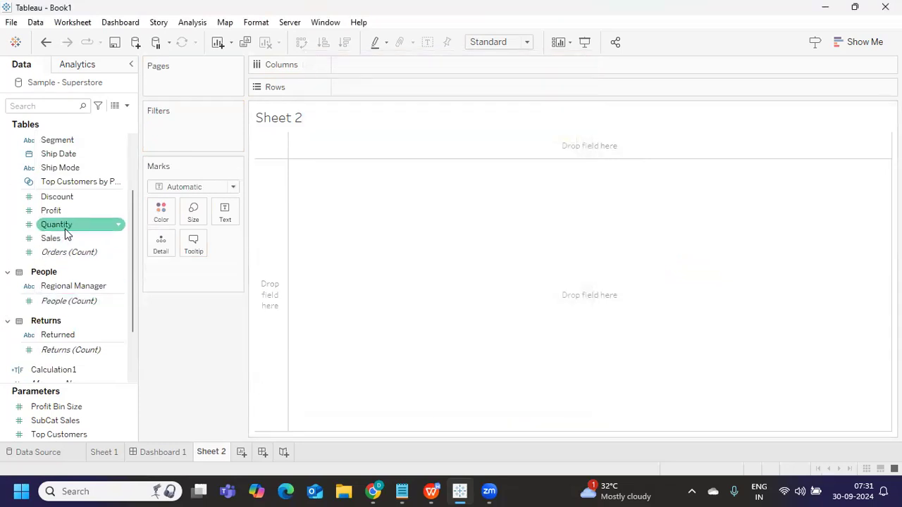
mouse_move(69, 251)
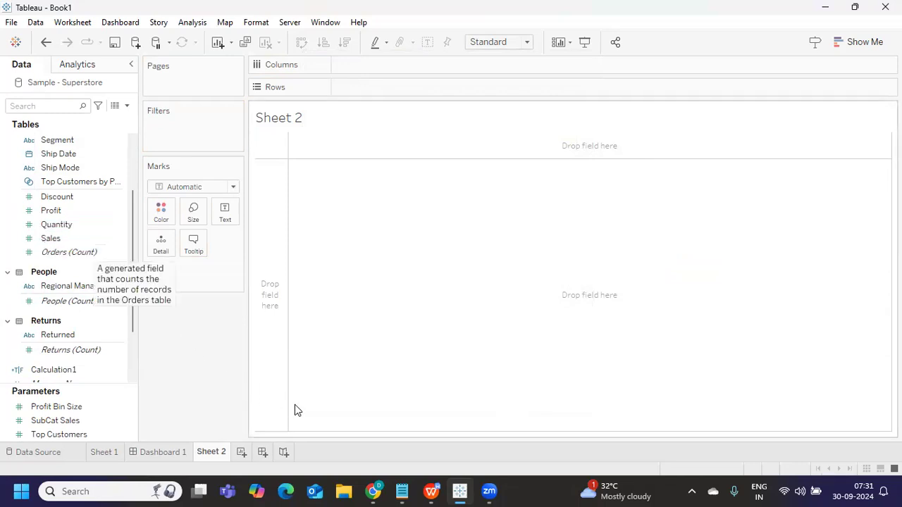
mouse_move(618, 439)
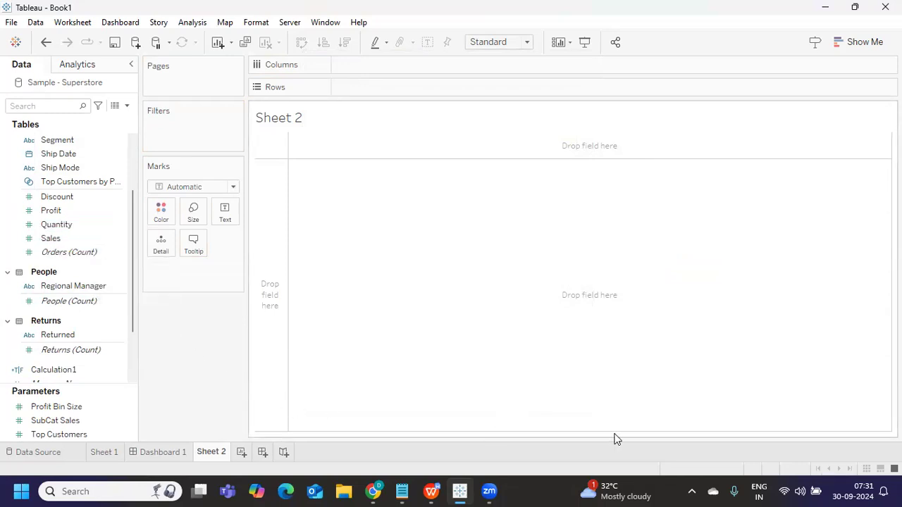
mouse_move(663, 418)
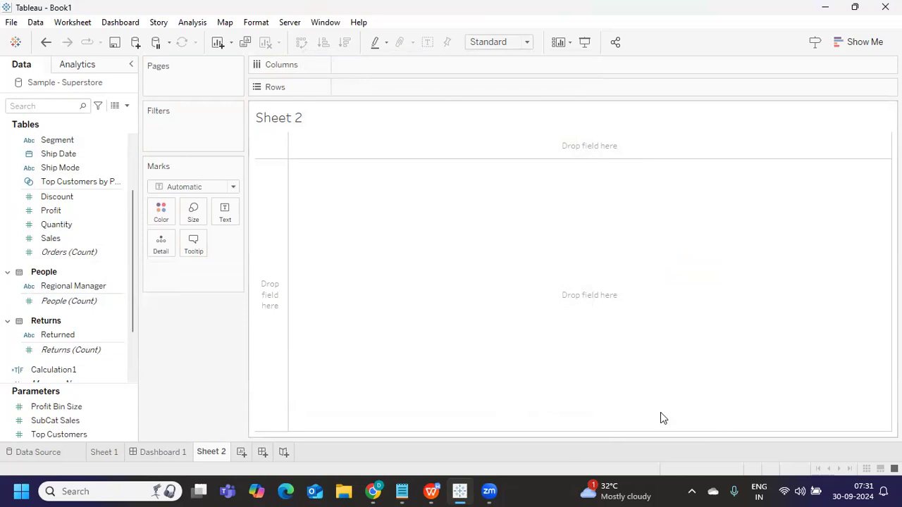
mouse_move(428, 212)
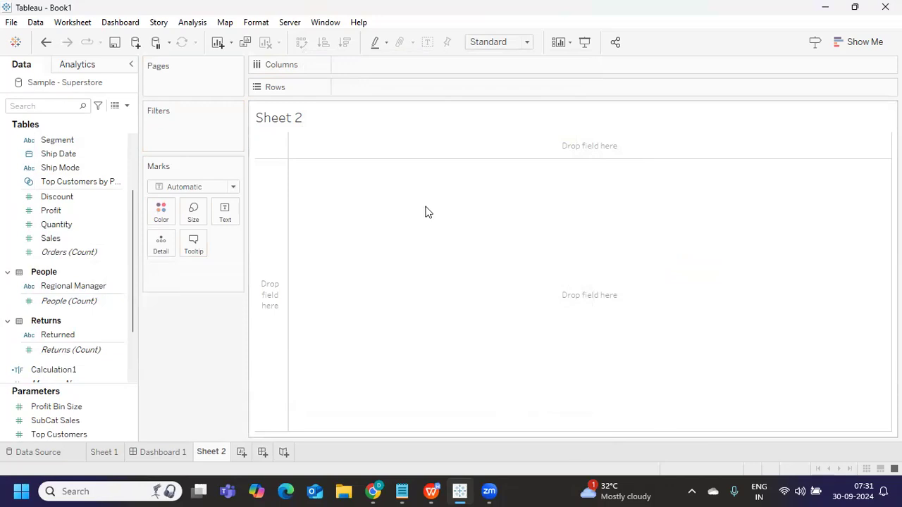
mouse_move(335, 266)
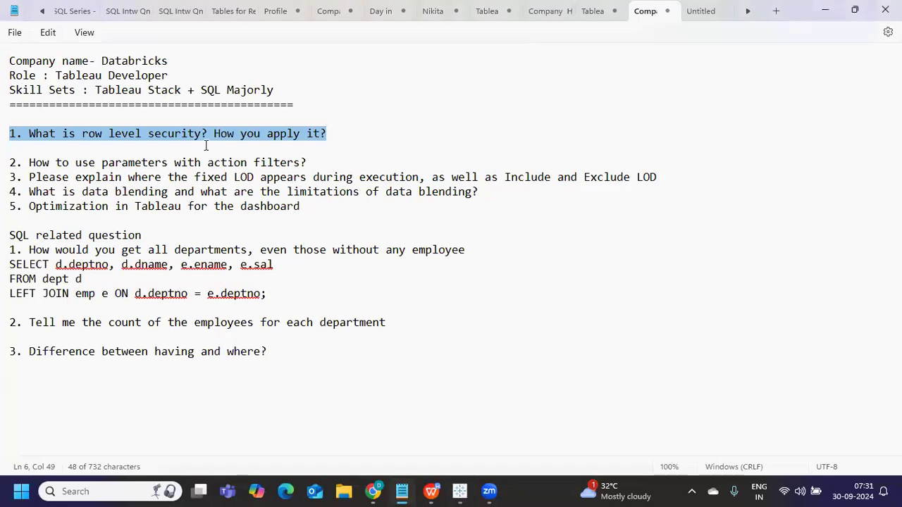
- Highlight 'parameters' and 'action' in Notepad question 2, then return to Tableau
left_click(29, 162)
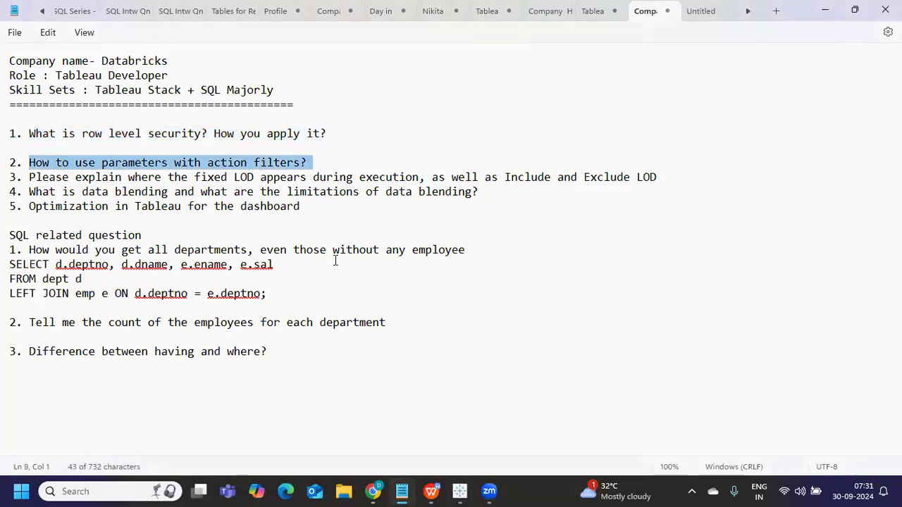
double_click(133, 162)
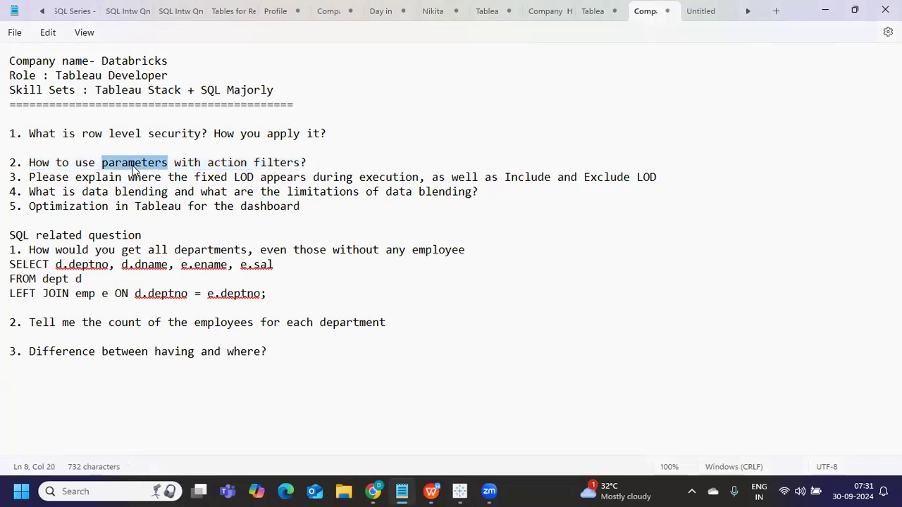
double_click(226, 162)
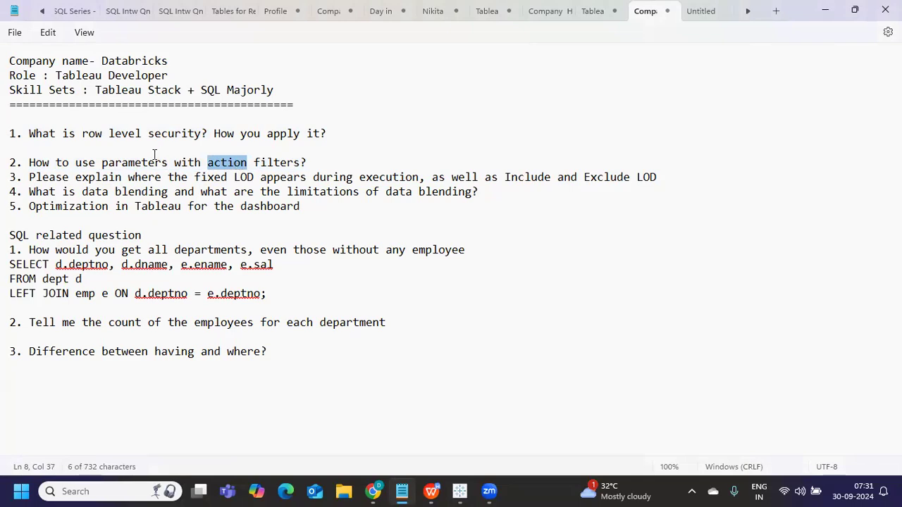
left_click(127, 162)
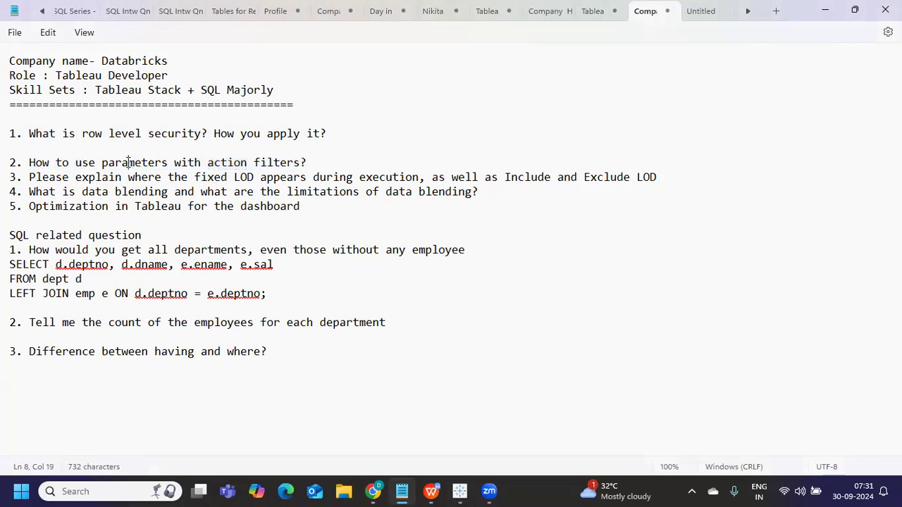
mouse_move(393, 491)
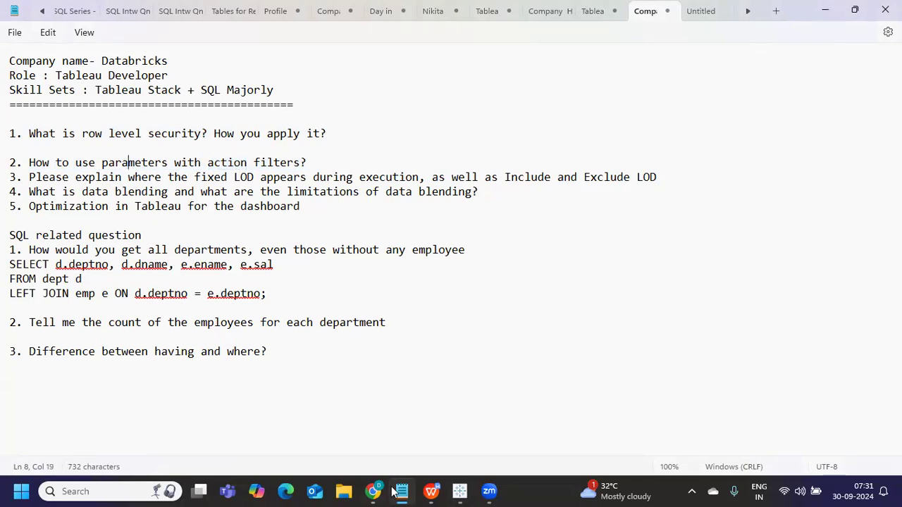
left_click(401, 491)
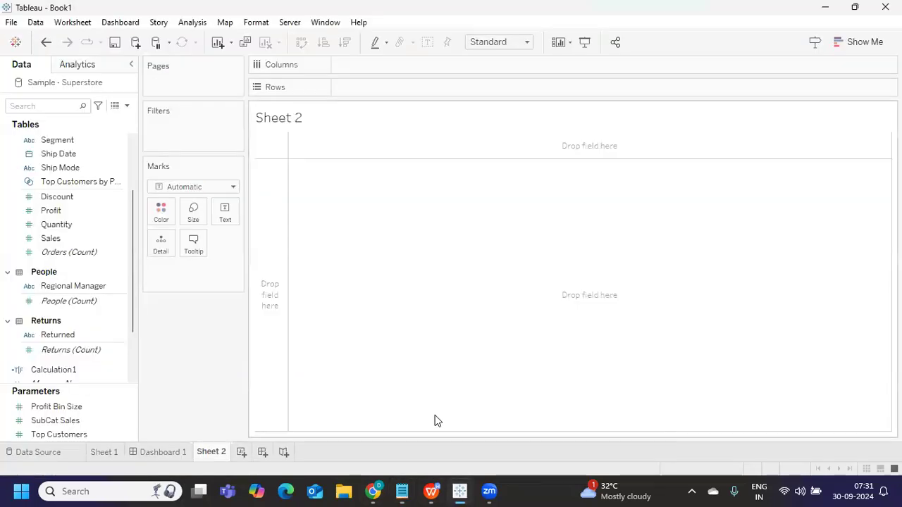
- View Sheet 1, then create Sheet 3 plotting Sales by Sub-Category
left_click(103, 451)
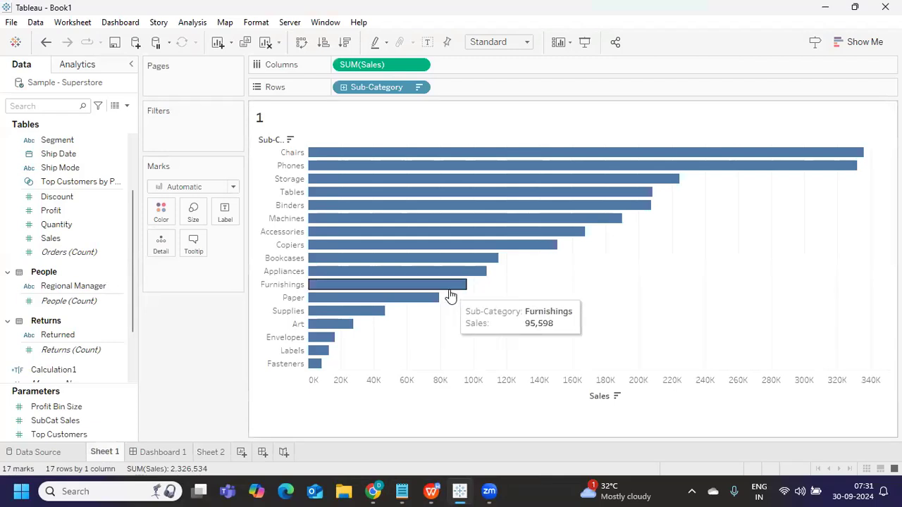
mouse_move(315, 166)
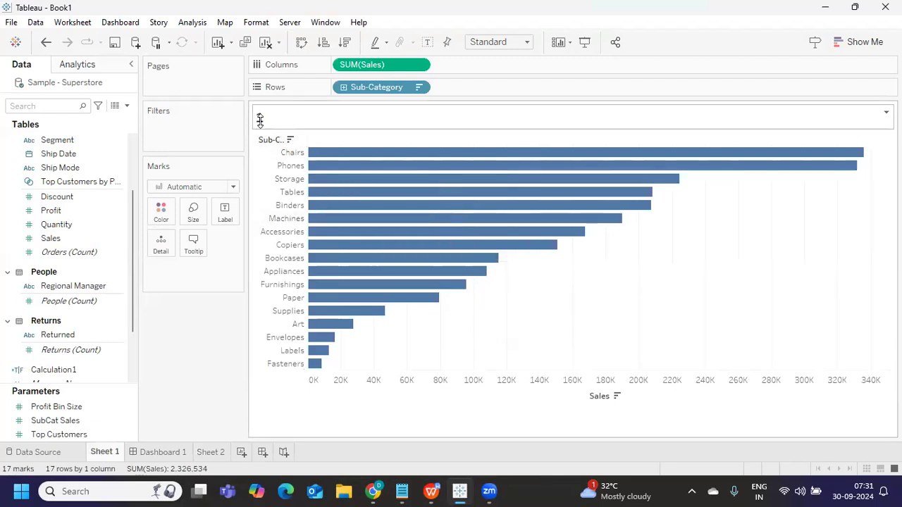
left_click(362, 64)
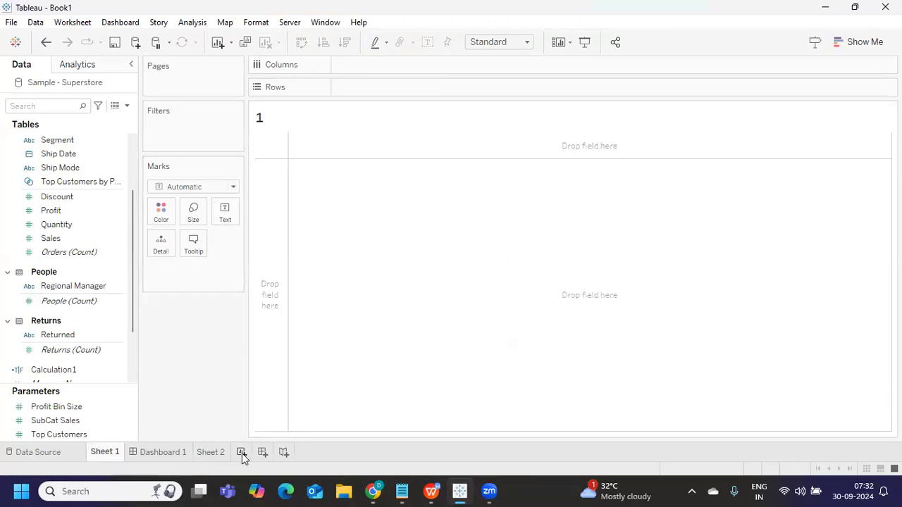
left_click(242, 451)
type("s")
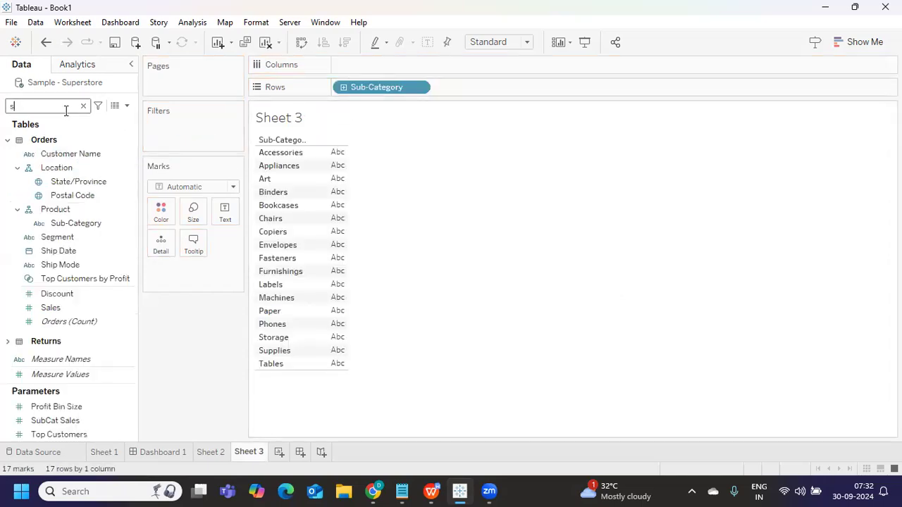
type("a")
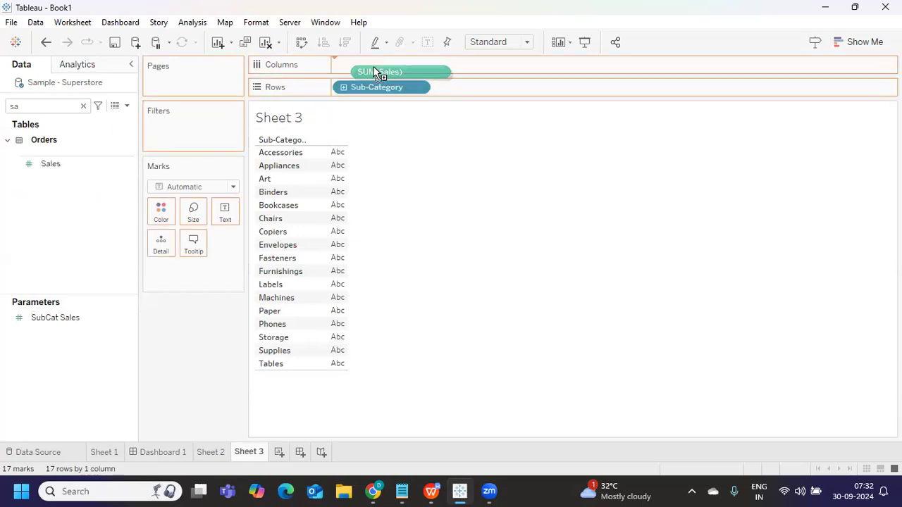
left_click(380, 71)
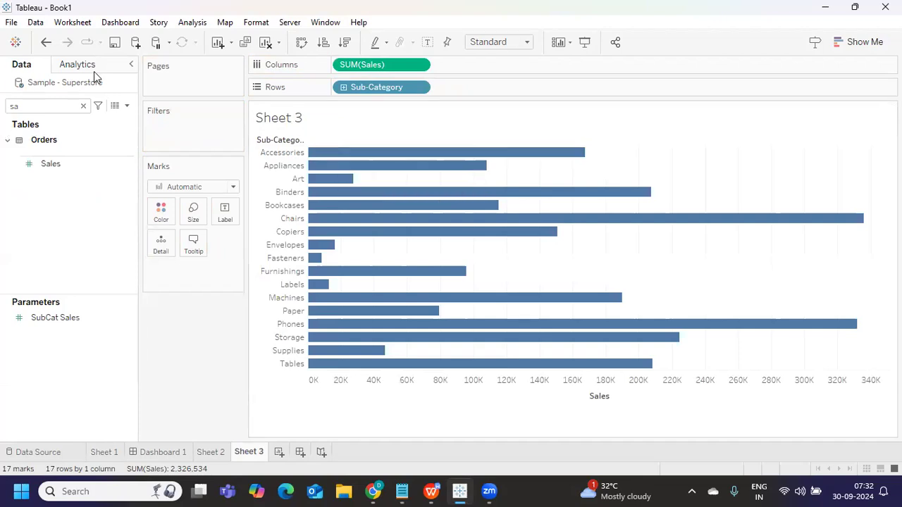
- Create an integer parameter named Value of SubCat
left_click(127, 106)
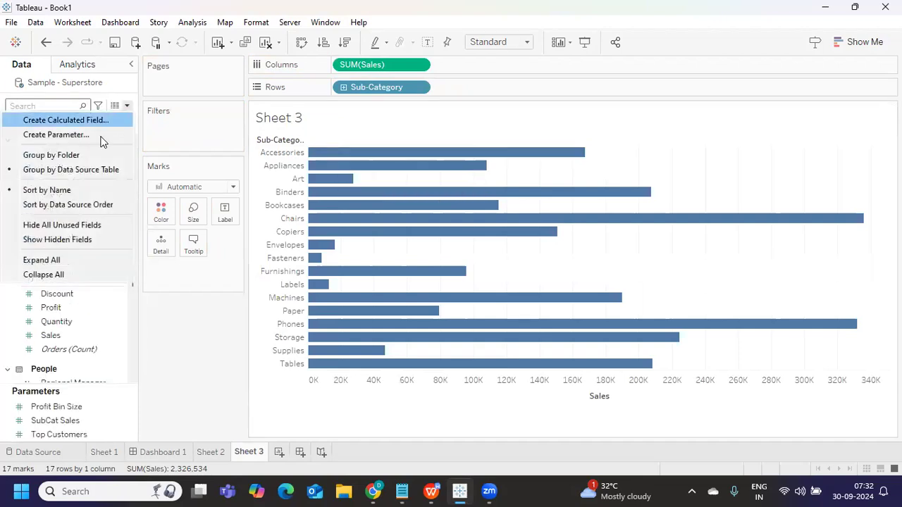
left_click(55, 135)
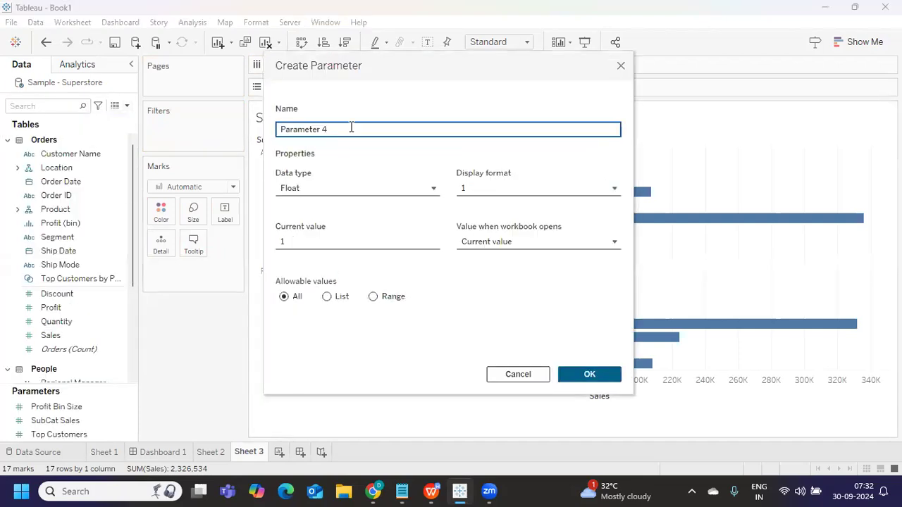
type("Value of S")
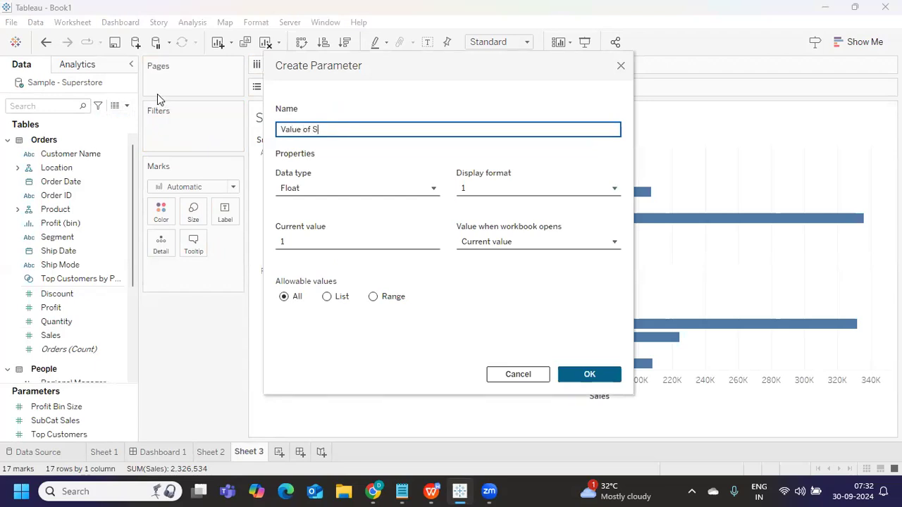
type("ubCat")
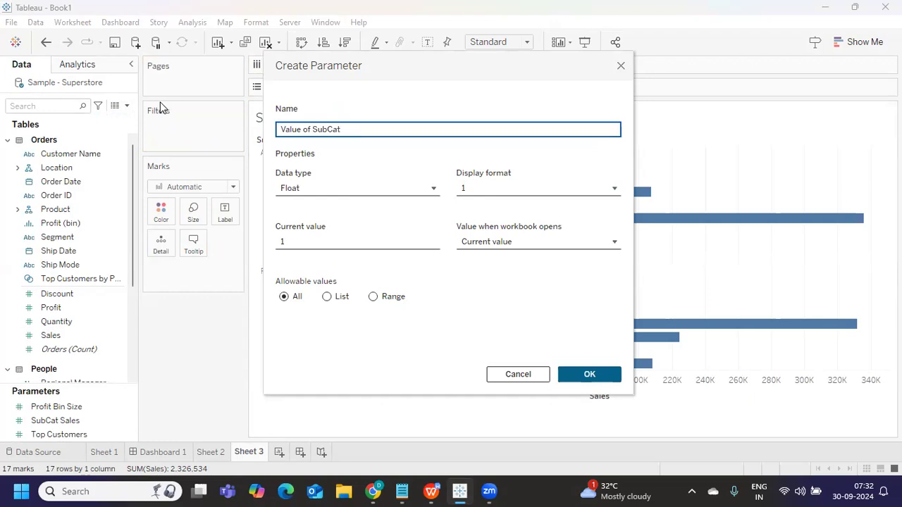
left_click(358, 187)
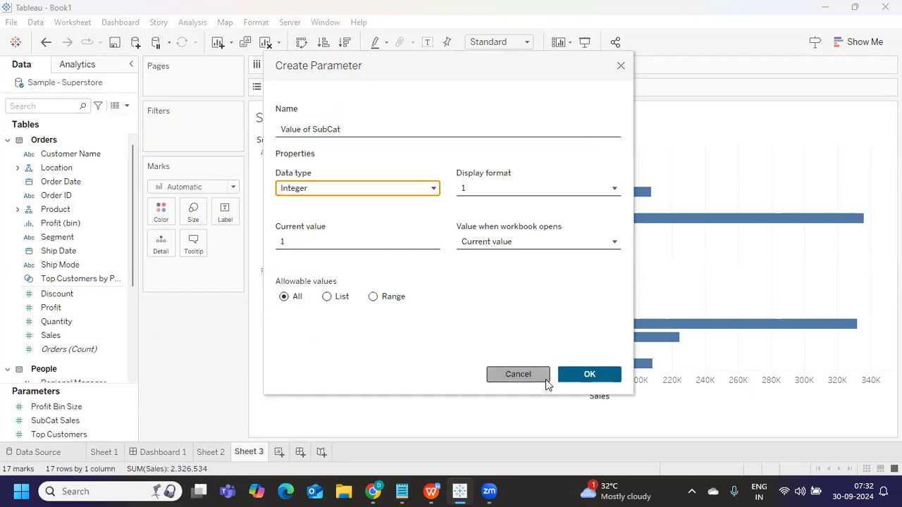
left_click(590, 375)
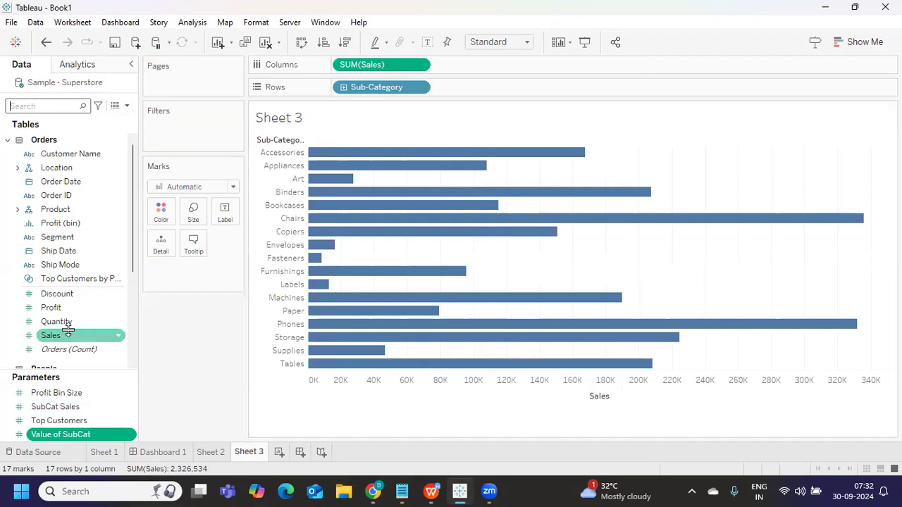
mouse_move(421, 189)
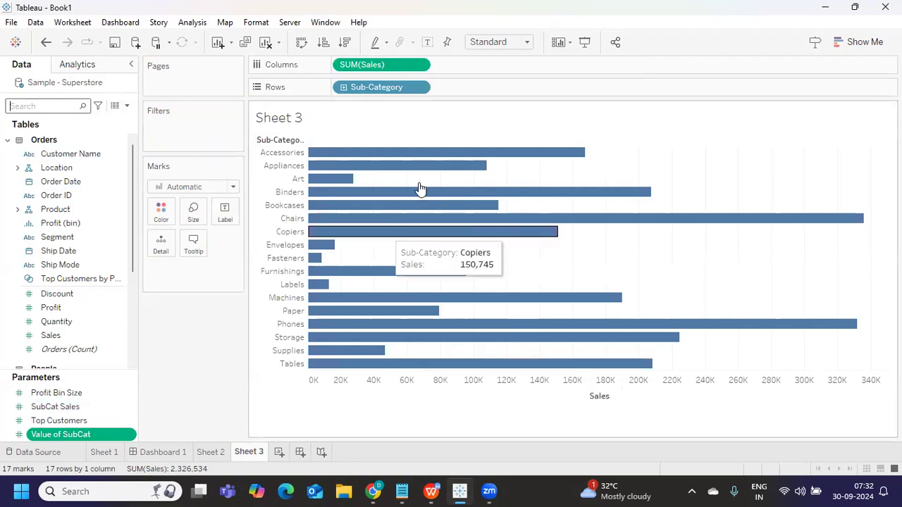
mouse_move(397, 167)
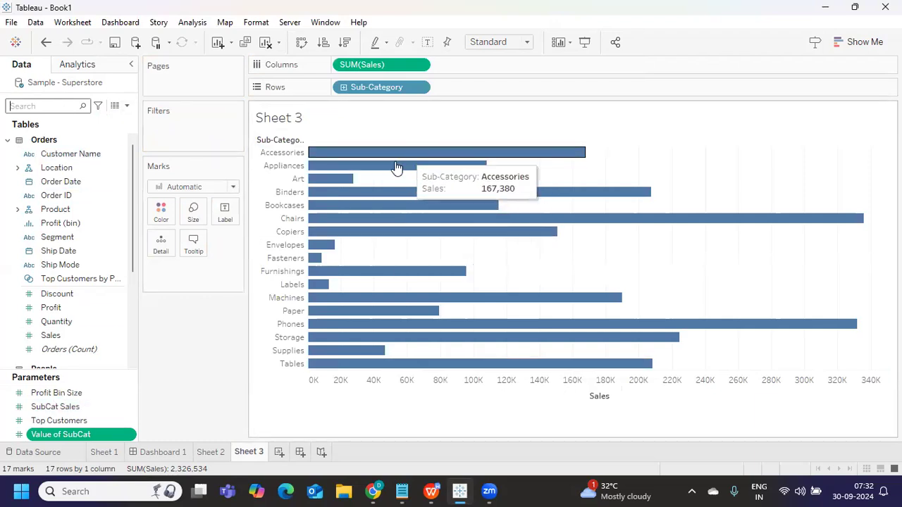
- Create Dashboard 2, adjust its size, and sort the Sheet 3 bars by sales descending
left_click(348, 451)
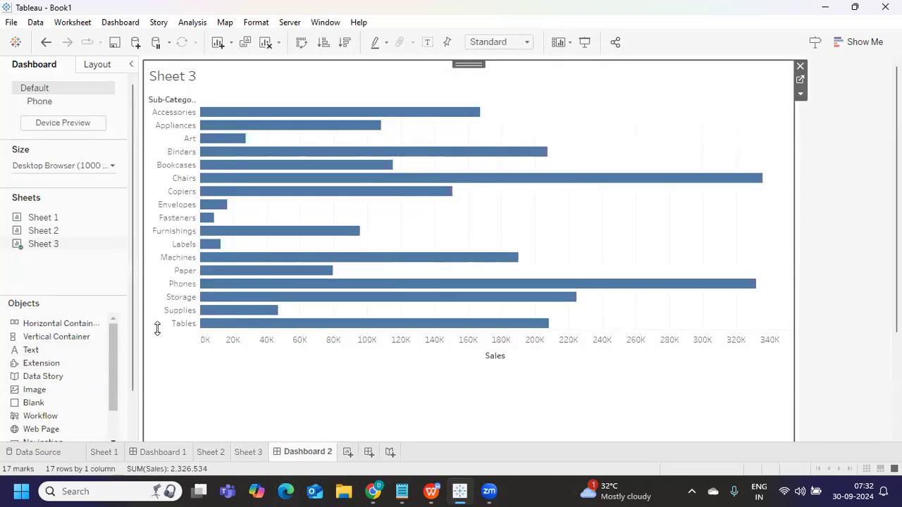
left_click(62, 165)
type("600")
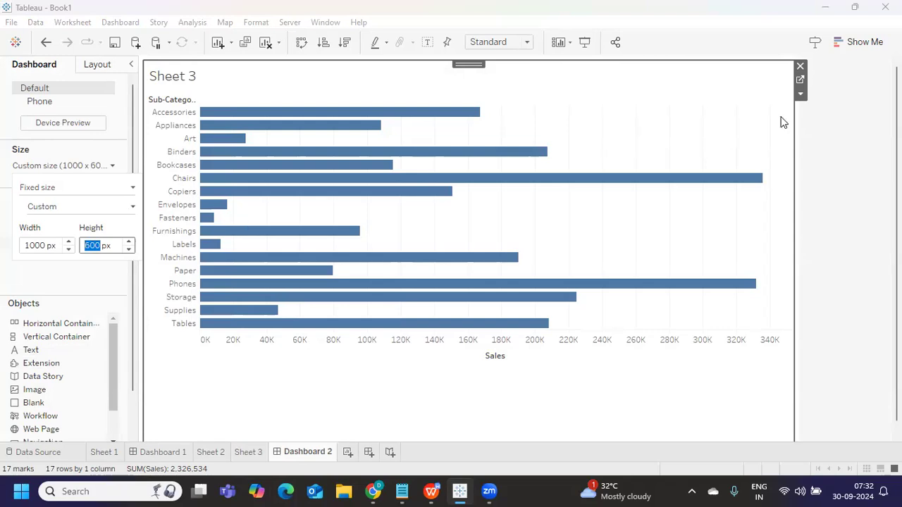
mouse_move(802, 139)
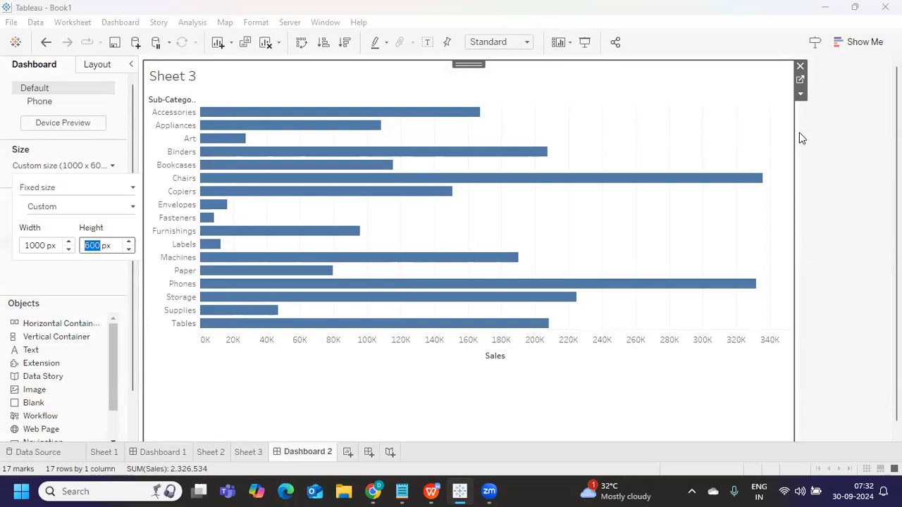
left_click(497, 41)
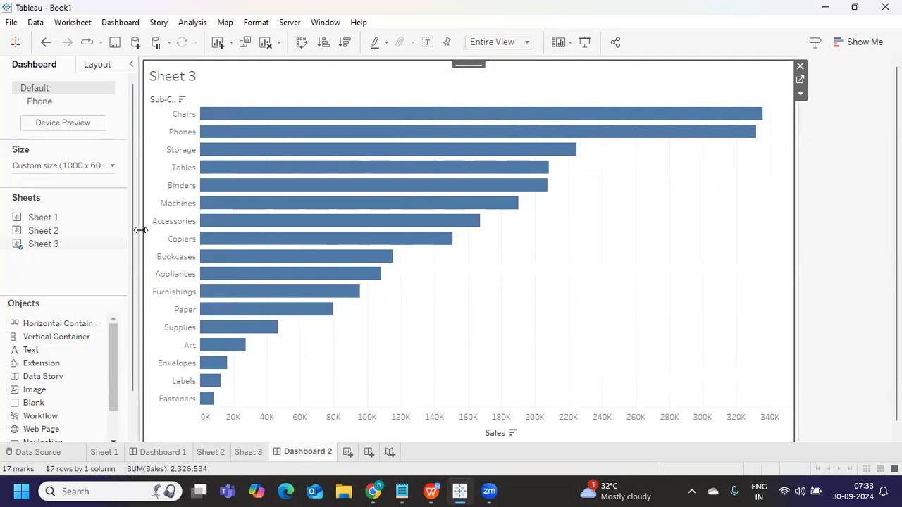
- Remove the old Dashboard 1 parameter action from the dashboard actions list
left_click(120, 22)
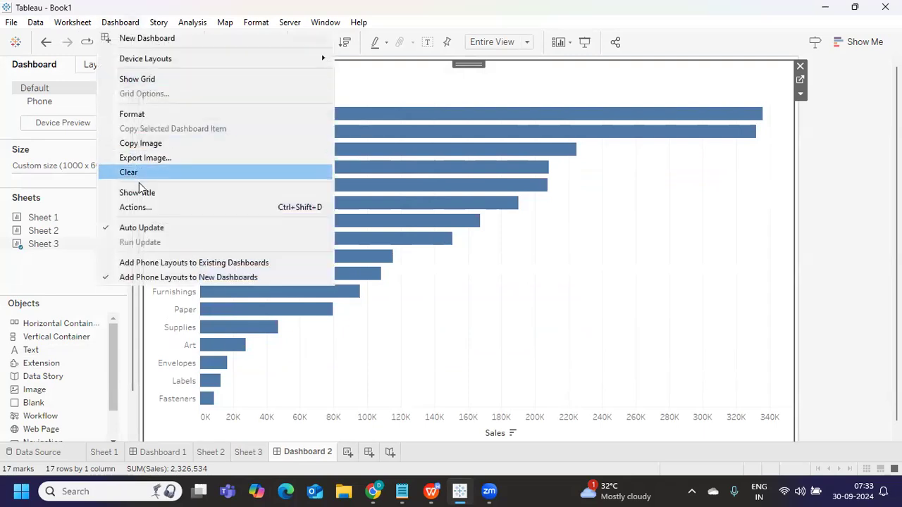
left_click(135, 207)
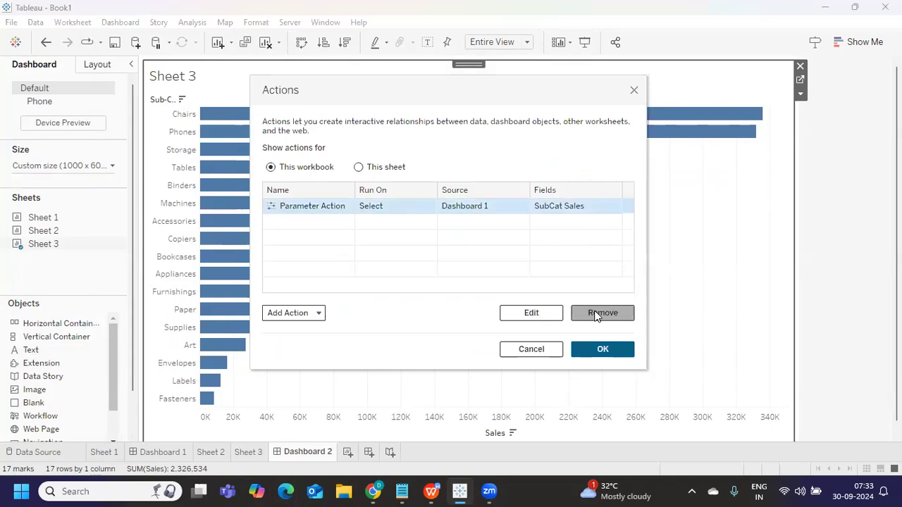
left_click(287, 312)
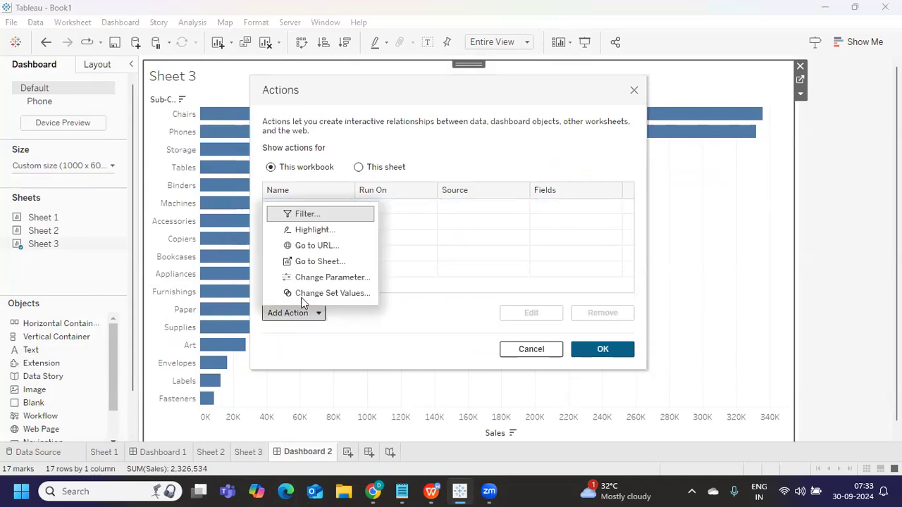
mouse_move(331, 277)
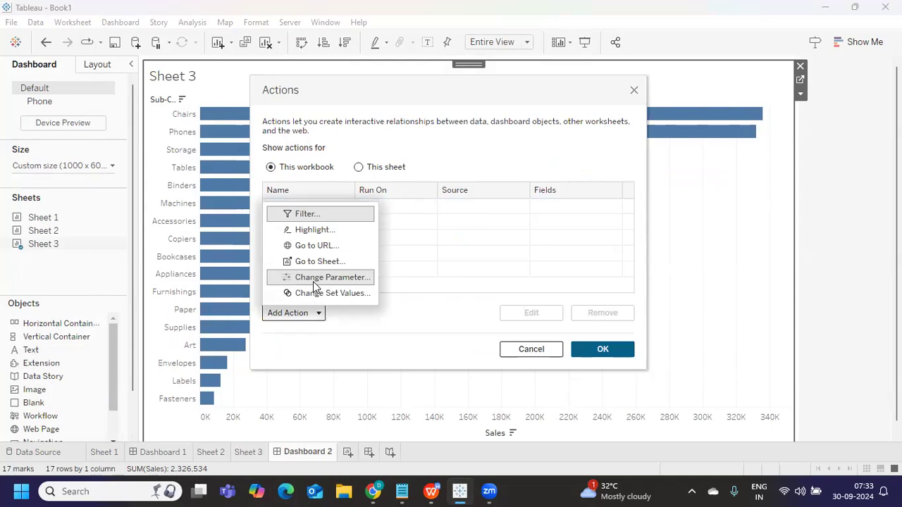
- Add a Change Parameter action setting Value of SubCat from SUM(Sales), resetting to 1 on clear
left_click(331, 277)
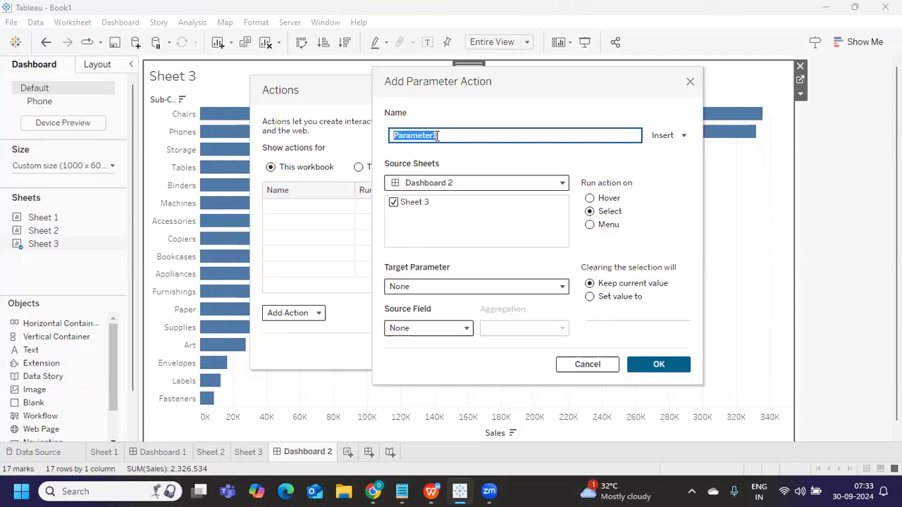
type("Paramte")
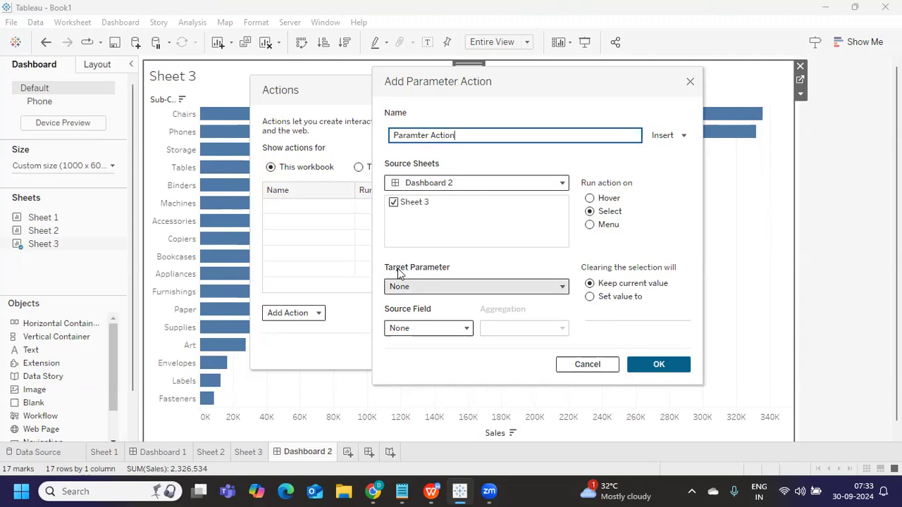
mouse_move(441, 296)
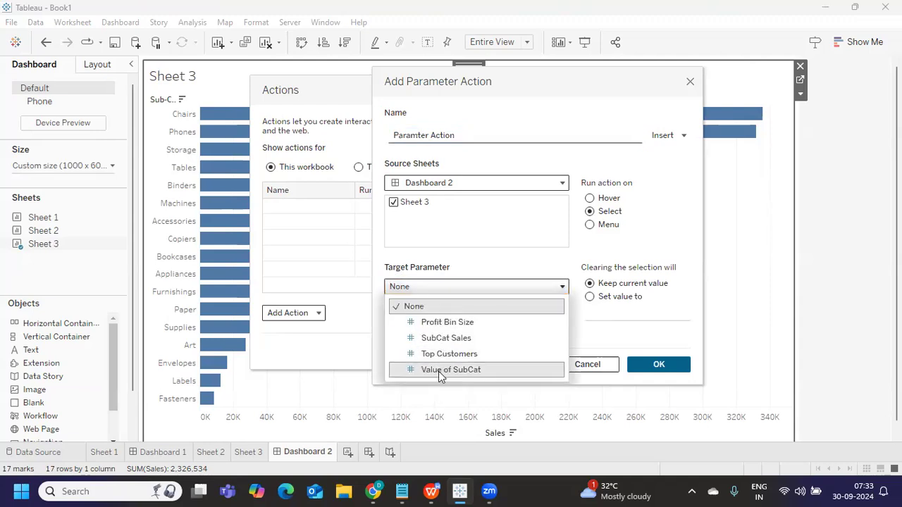
left_click(451, 369)
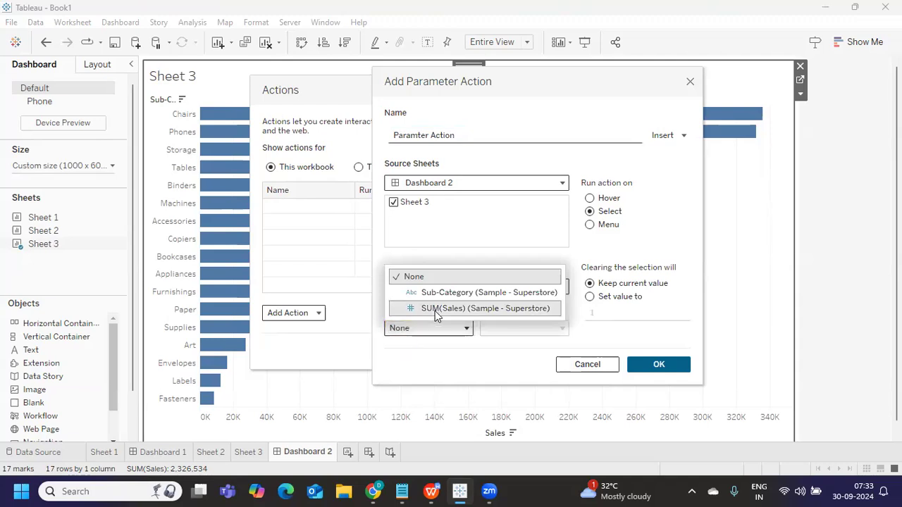
left_click(487, 308)
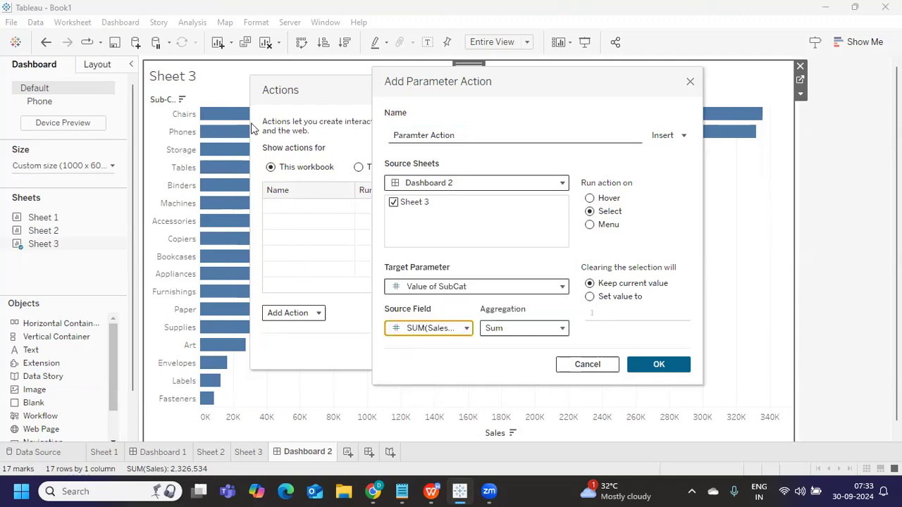
mouse_move(514, 328)
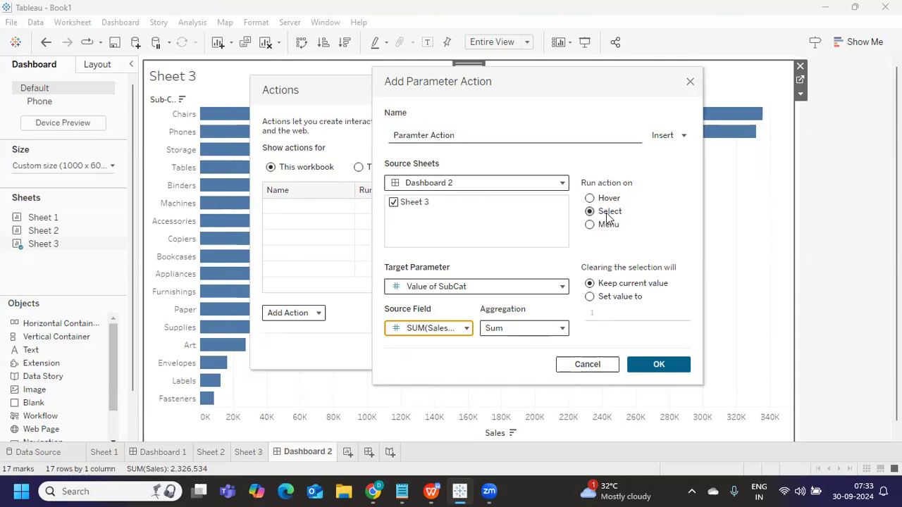
mouse_move(653, 274)
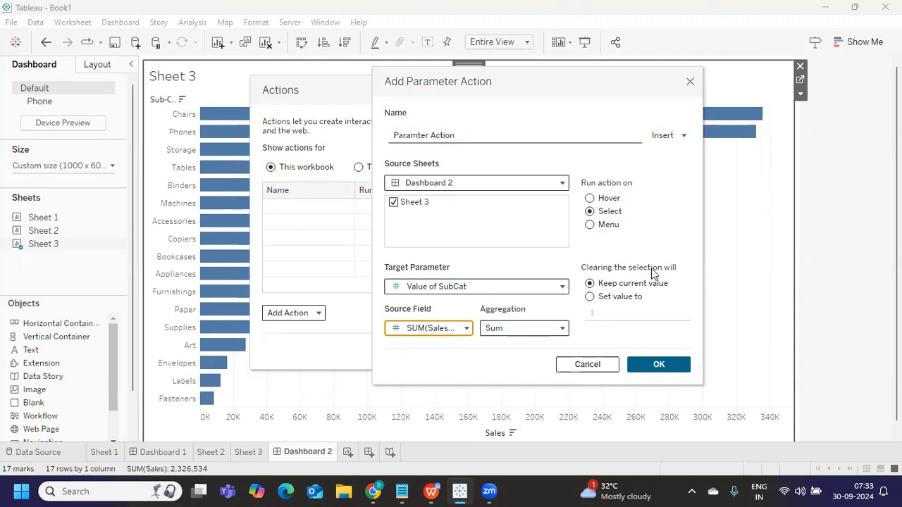
mouse_move(606, 243)
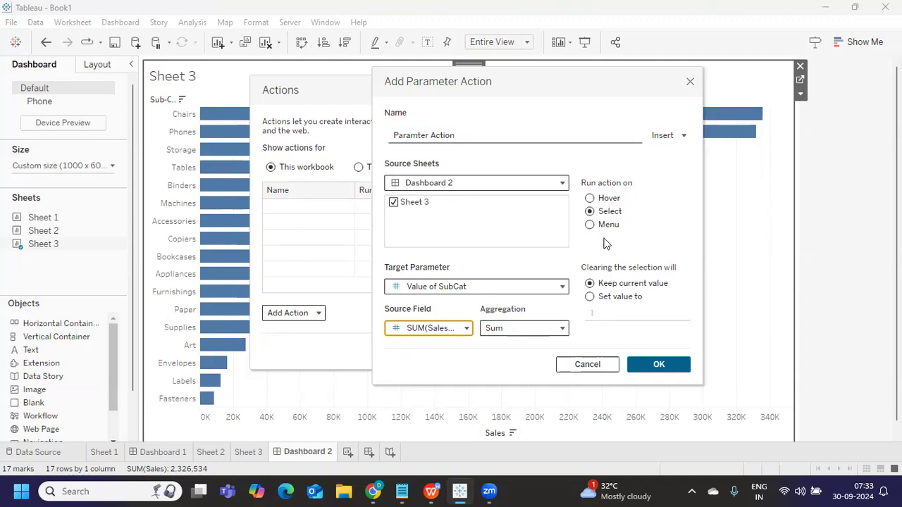
mouse_move(652, 266)
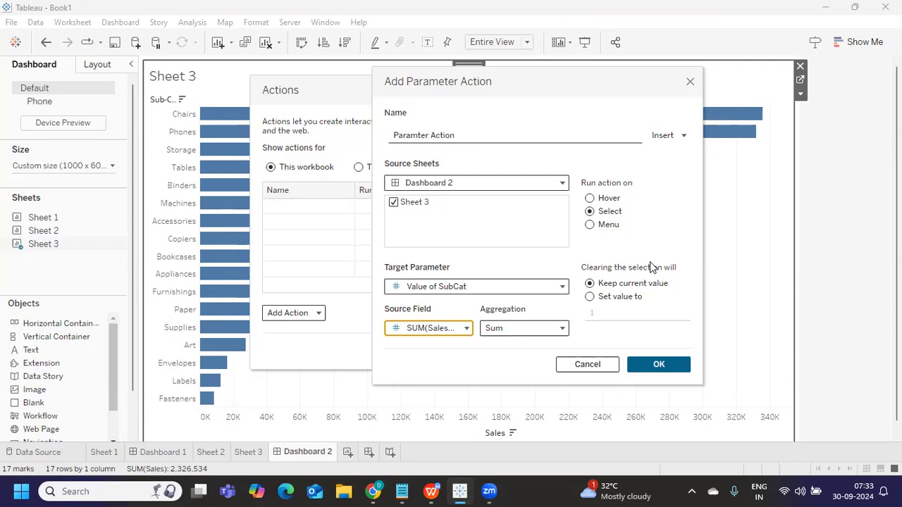
mouse_move(602, 296)
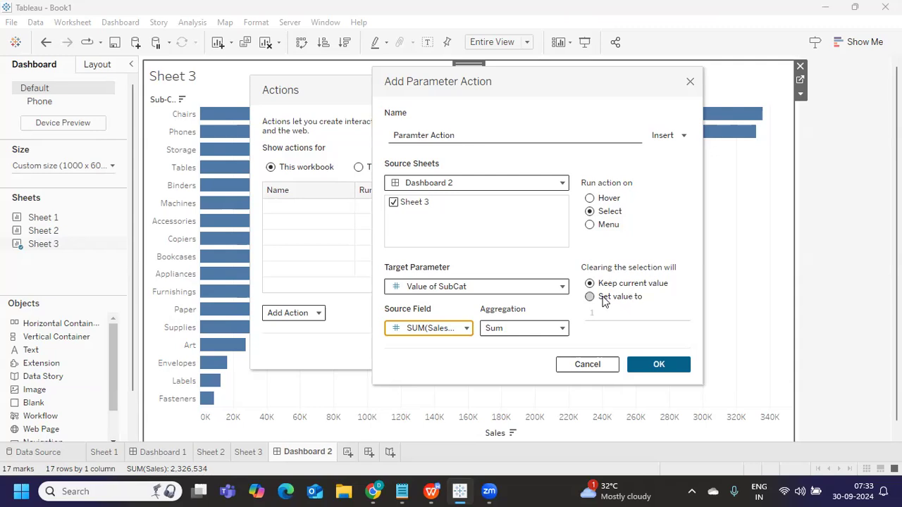
left_click(590, 296)
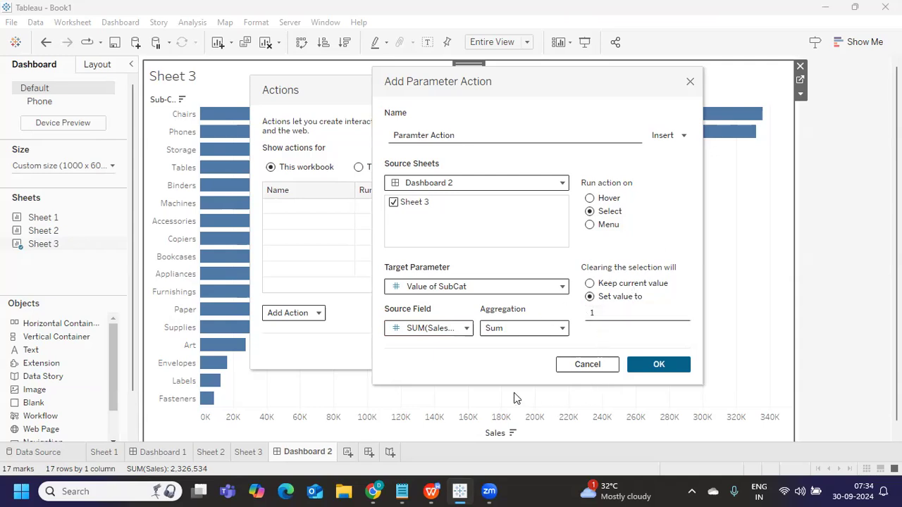
left_click(659, 365)
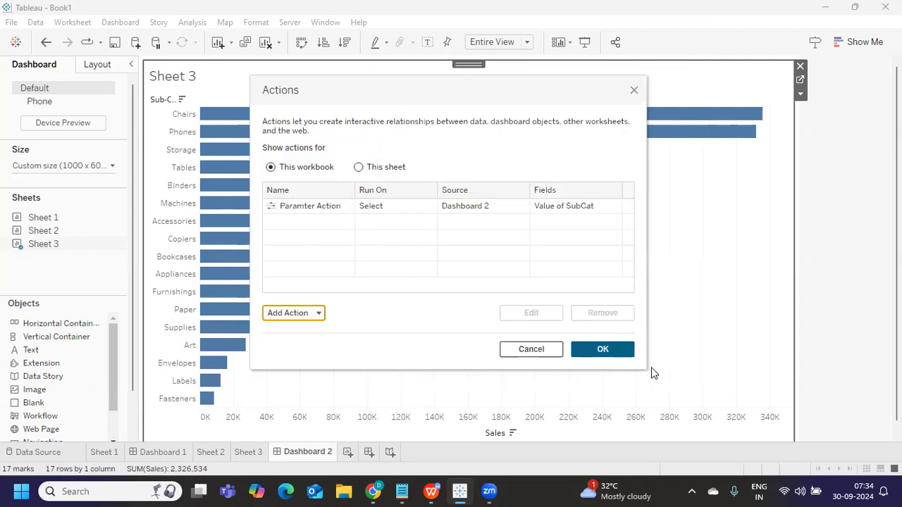
- Keep the new action and title the chart with the Value of SubCat parameter in Tableau Bold
left_click(602, 349)
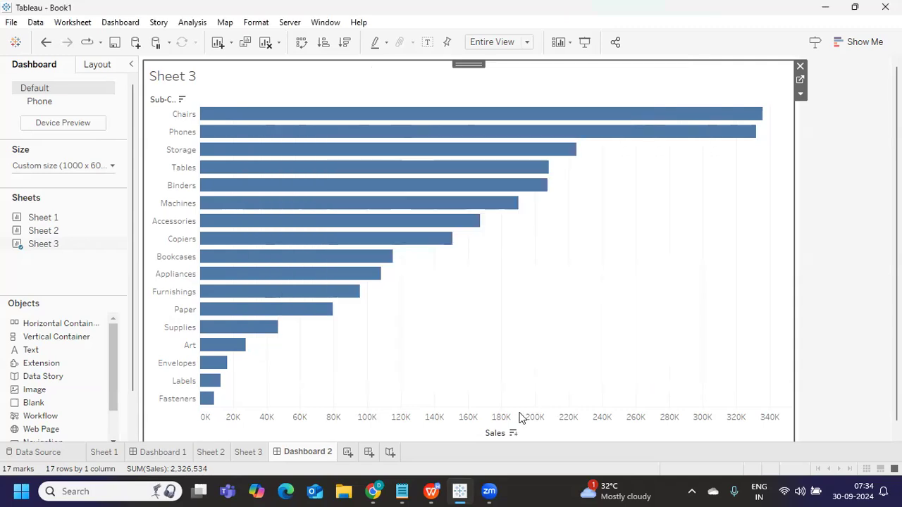
mouse_move(303, 77)
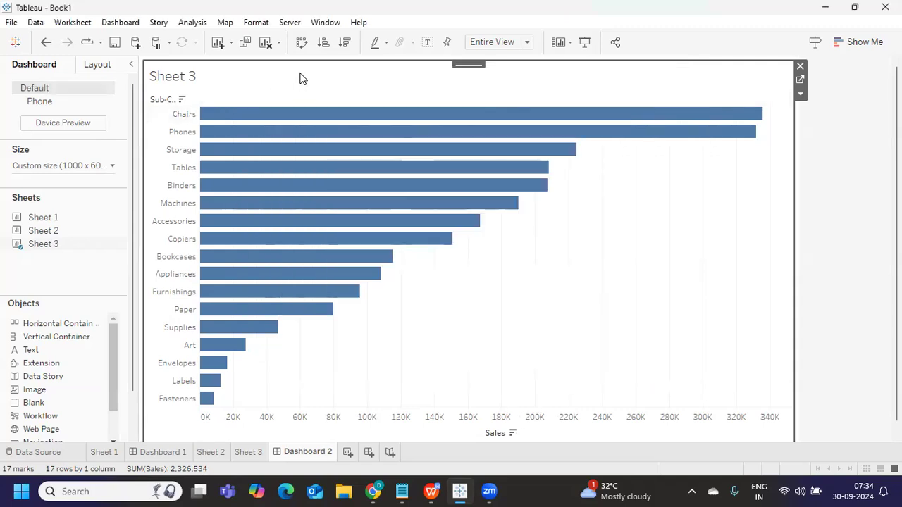
double_click(173, 76)
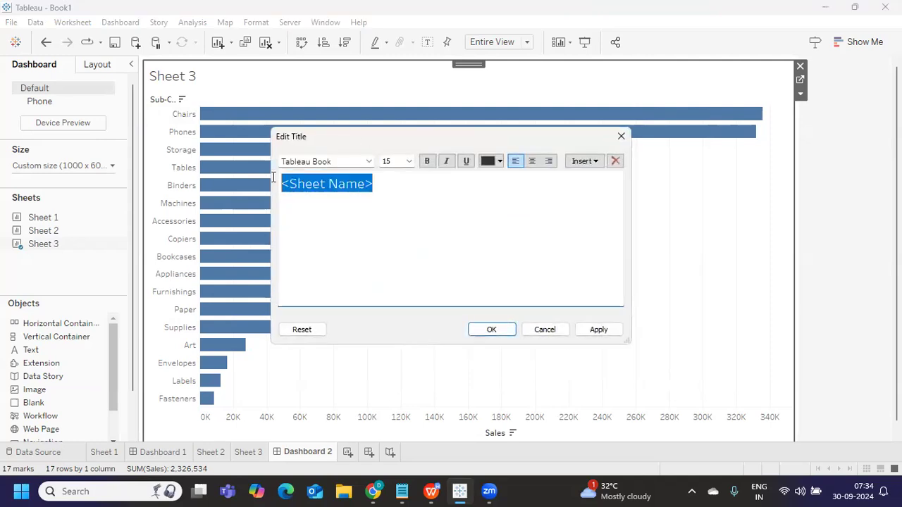
left_click(584, 160)
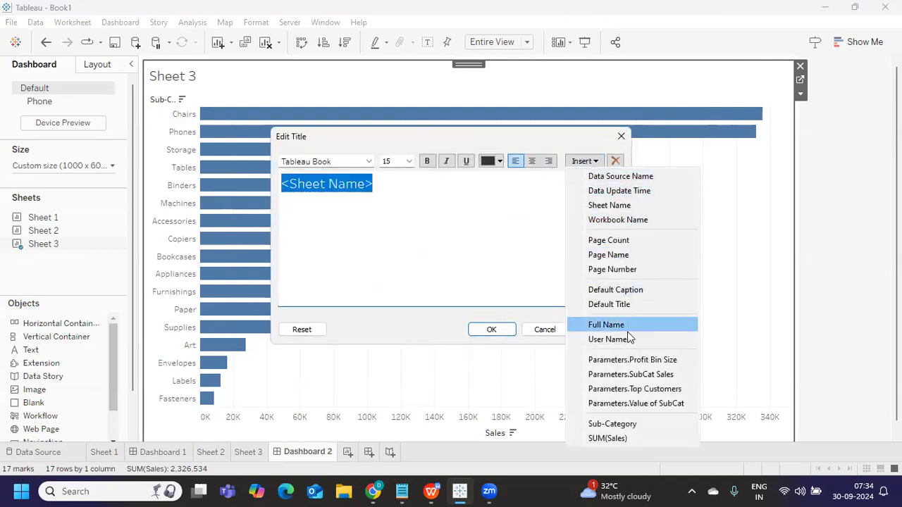
left_click(636, 403)
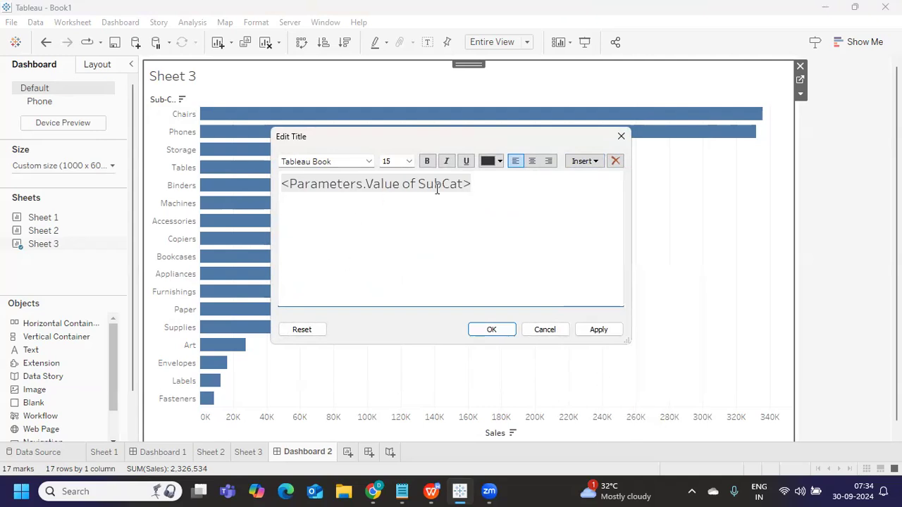
left_click(427, 160)
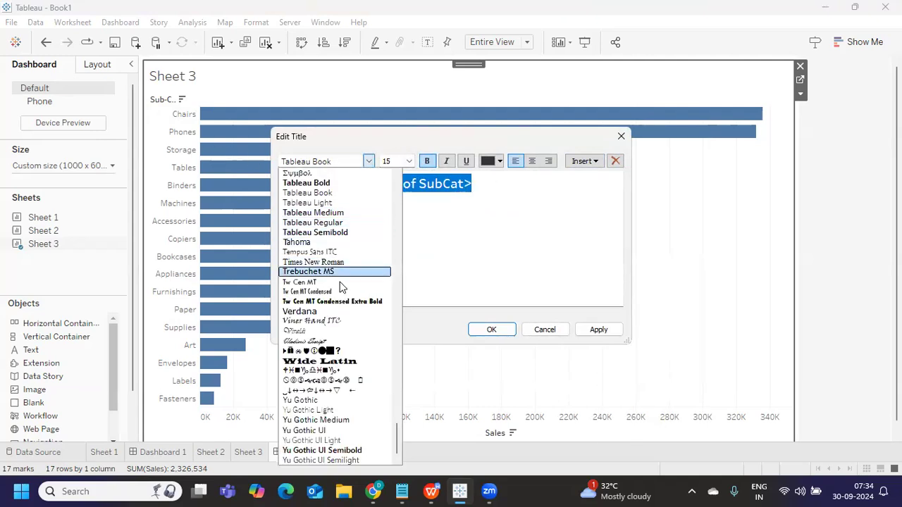
left_click(305, 182)
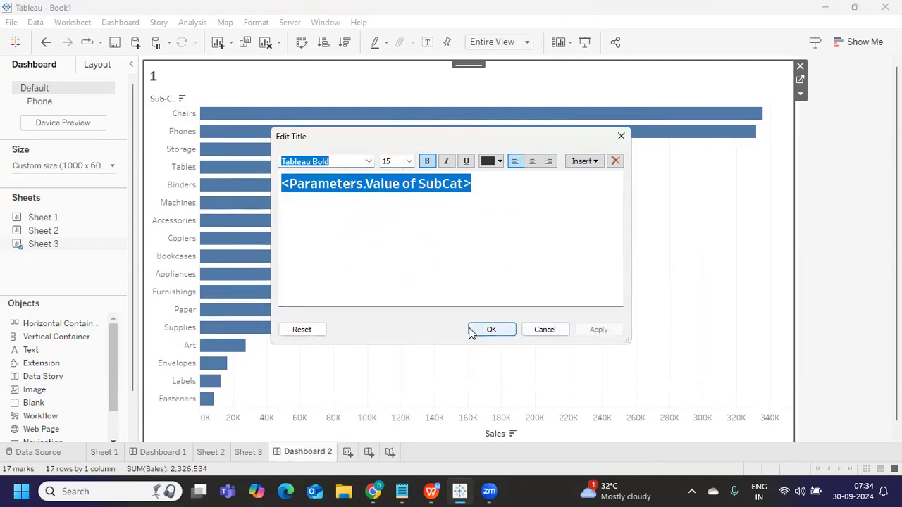
left_click(492, 329)
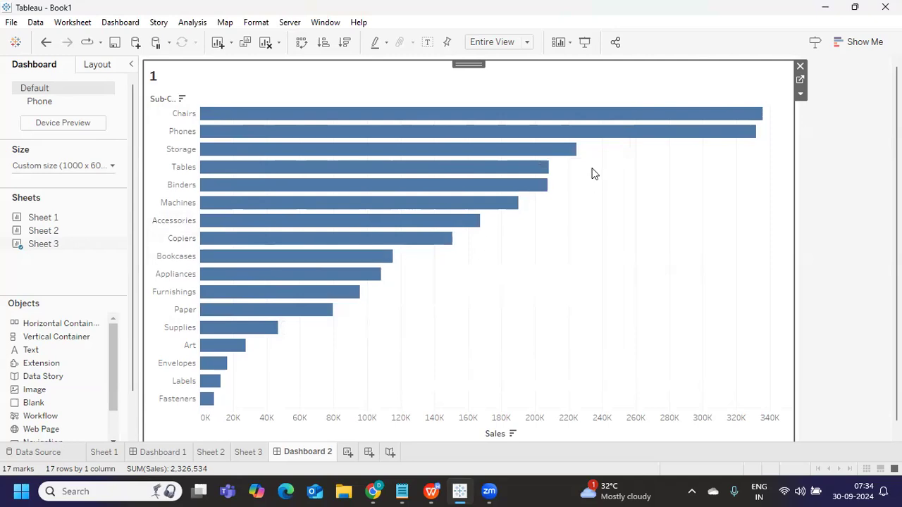
mouse_move(154, 77)
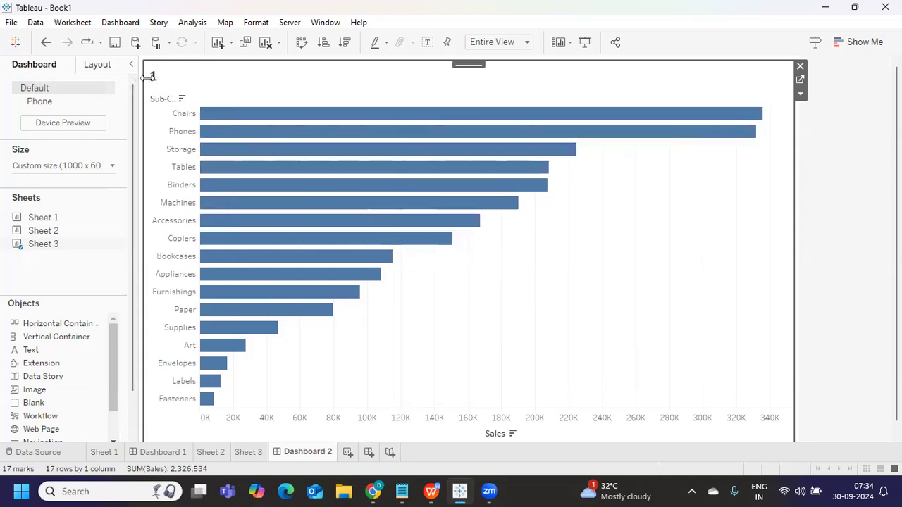
mouse_move(285, 131)
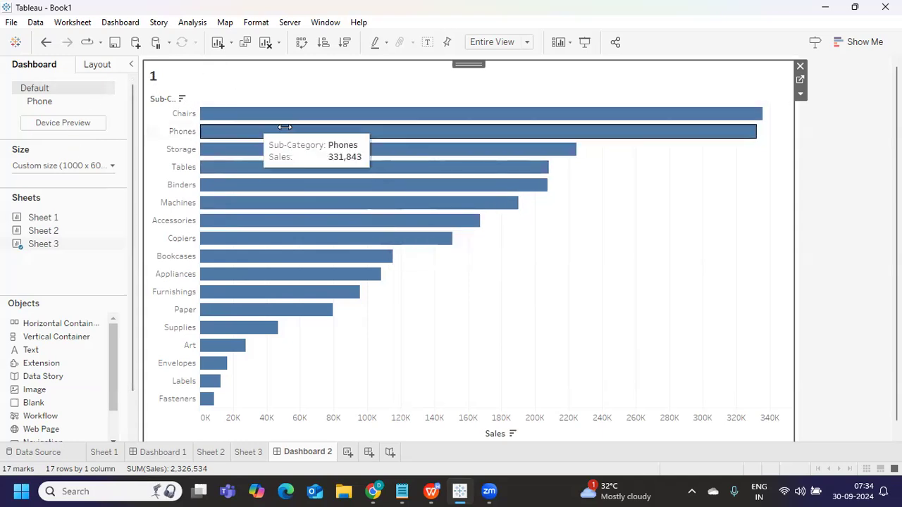
mouse_move(426, 114)
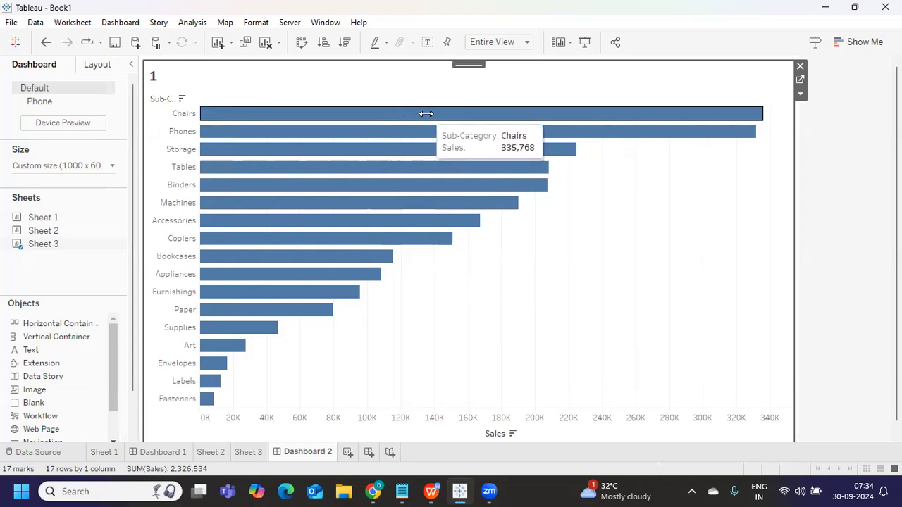
mouse_move(356, 103)
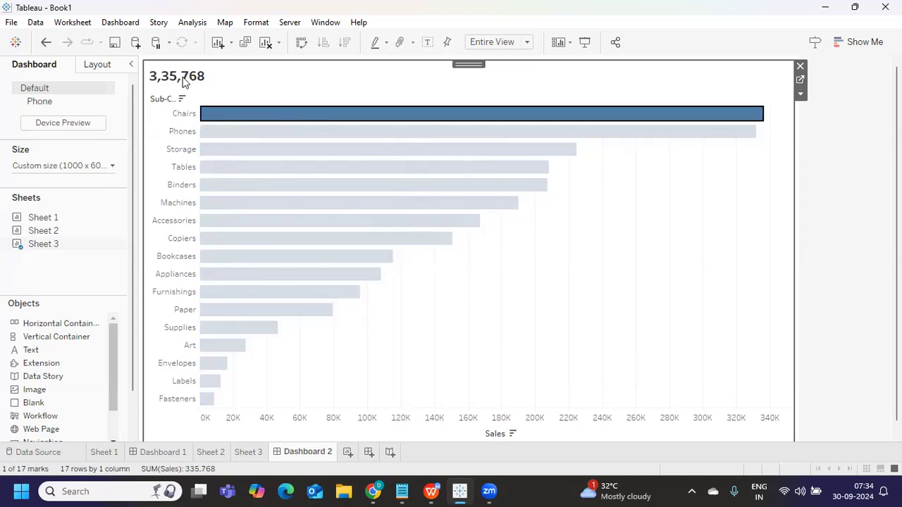
left_click(663, 218)
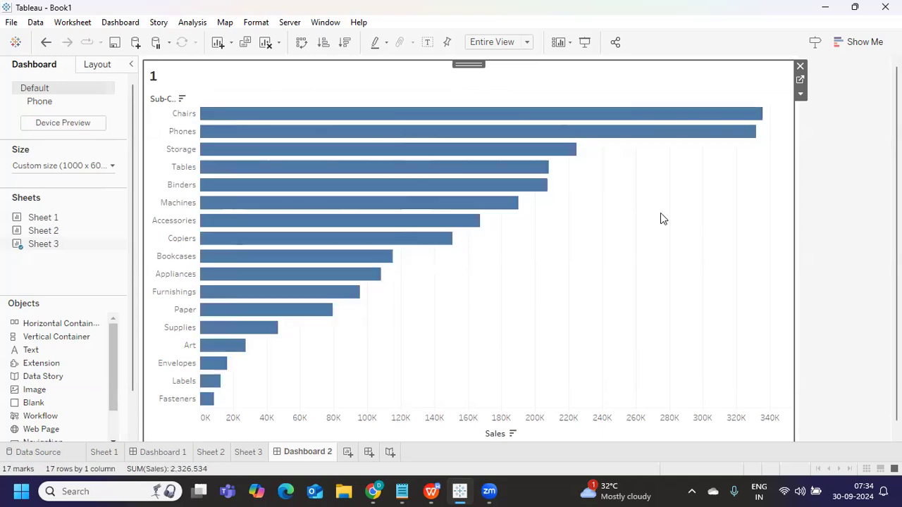
mouse_move(458, 131)
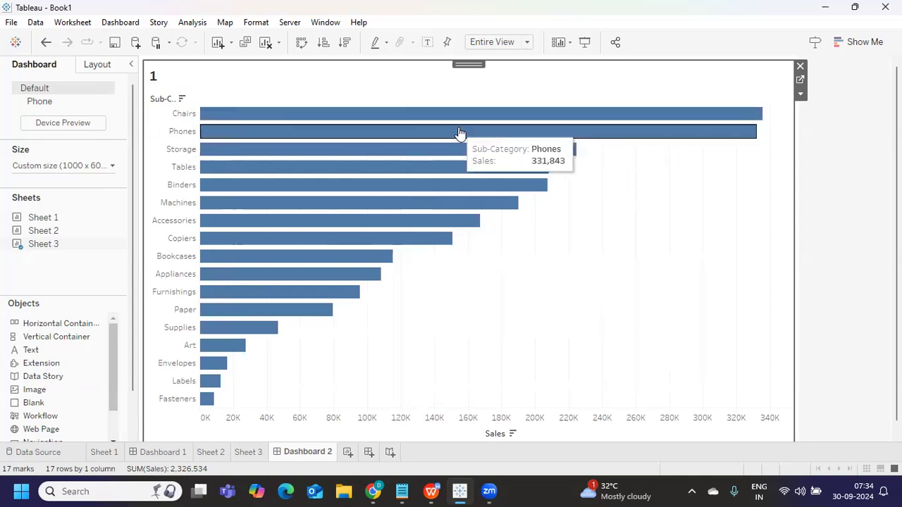
mouse_move(162, 70)
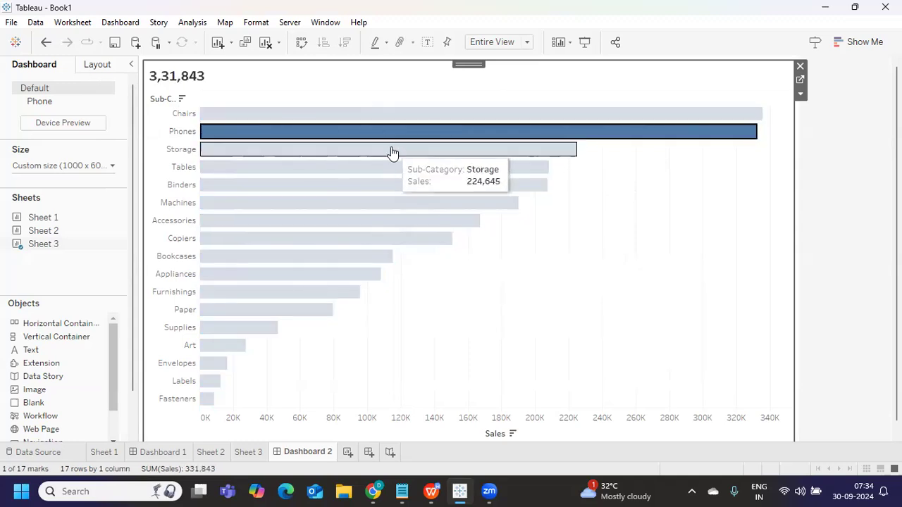
left_click(375, 167)
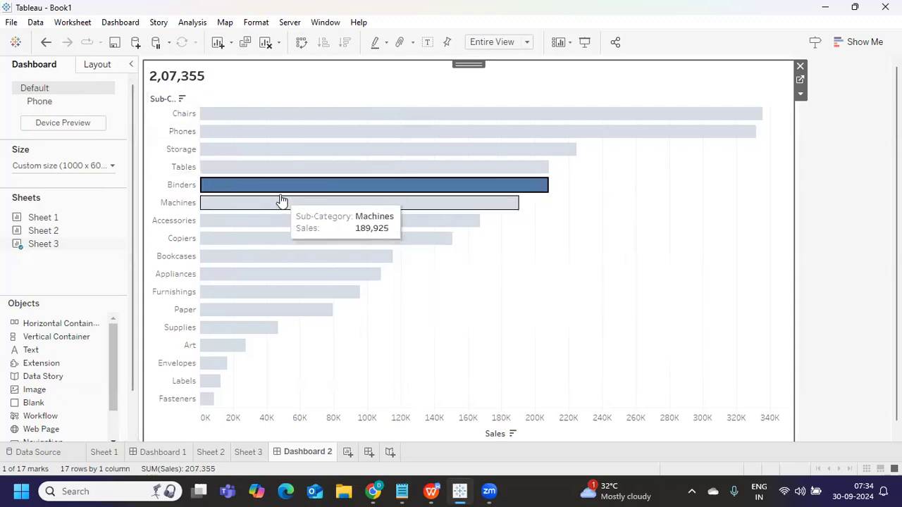
left_click(359, 203)
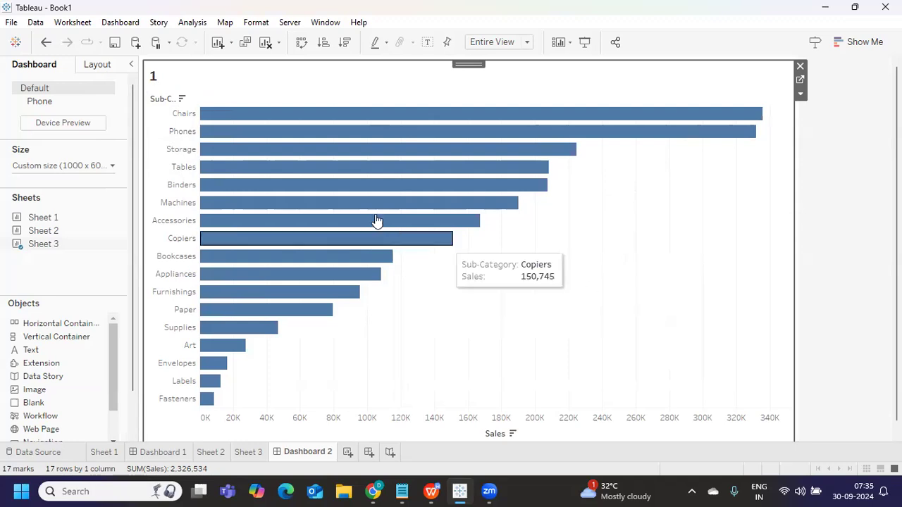
mouse_move(684, 264)
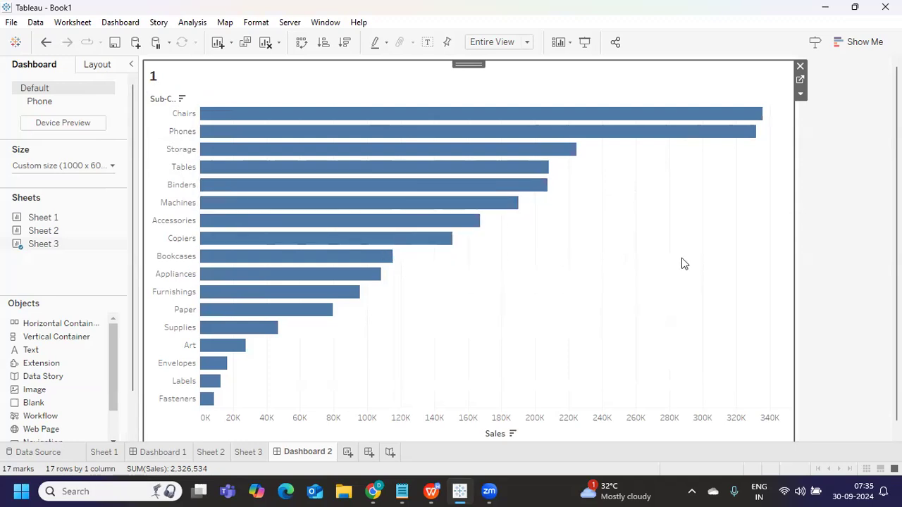
mouse_move(208, 83)
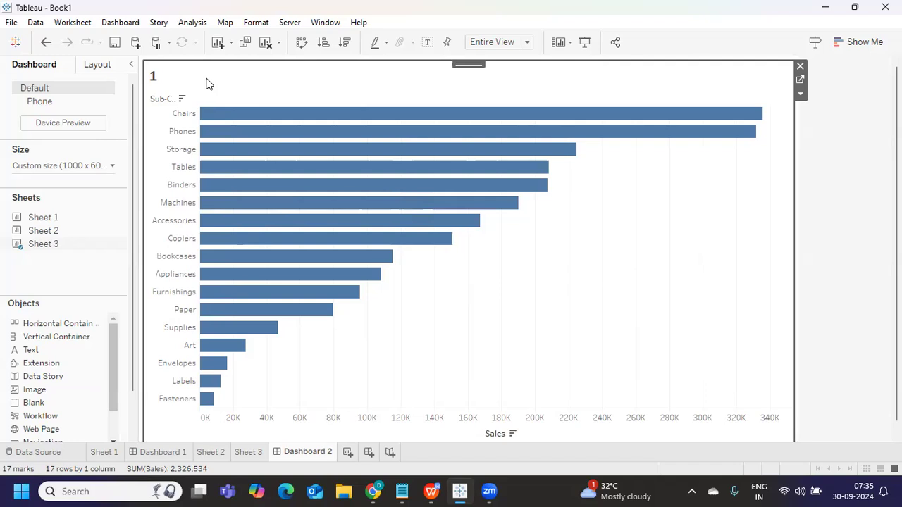
mouse_move(235, 93)
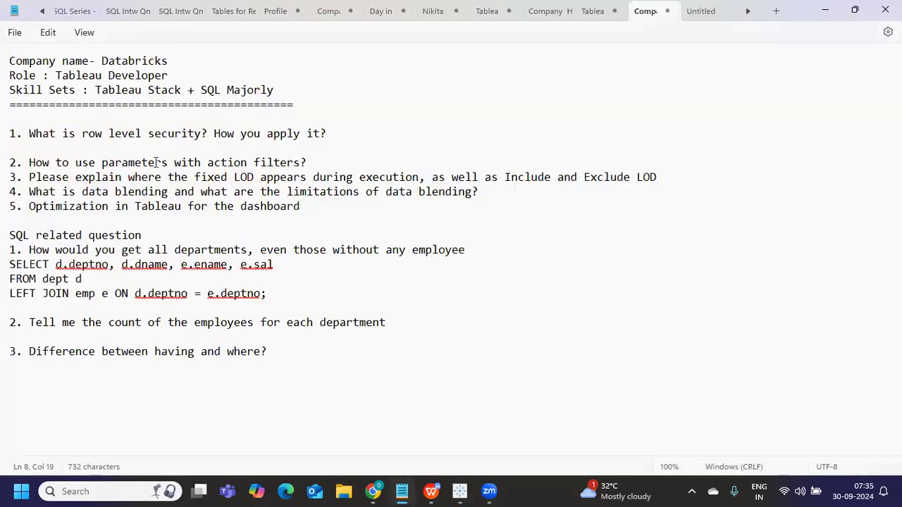
- Append '- Tableau Filters' to the LOD question and go to the data blending question's end
left_click_drag(153, 162, 306, 162)
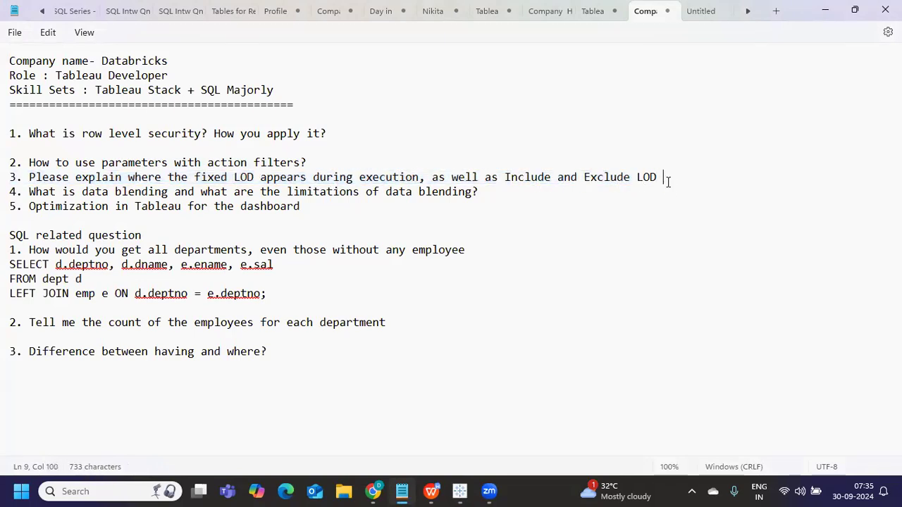
type("Tableau  Fi")
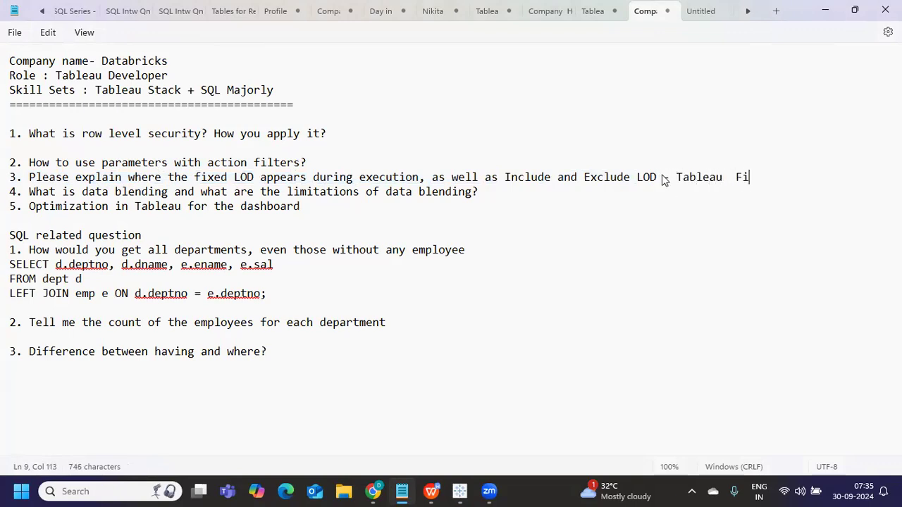
type("lters")
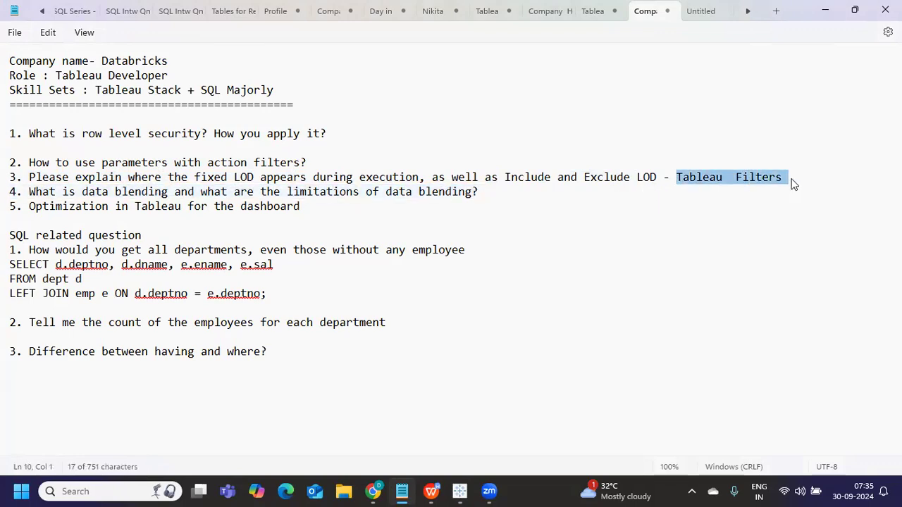
mouse_move(525, 187)
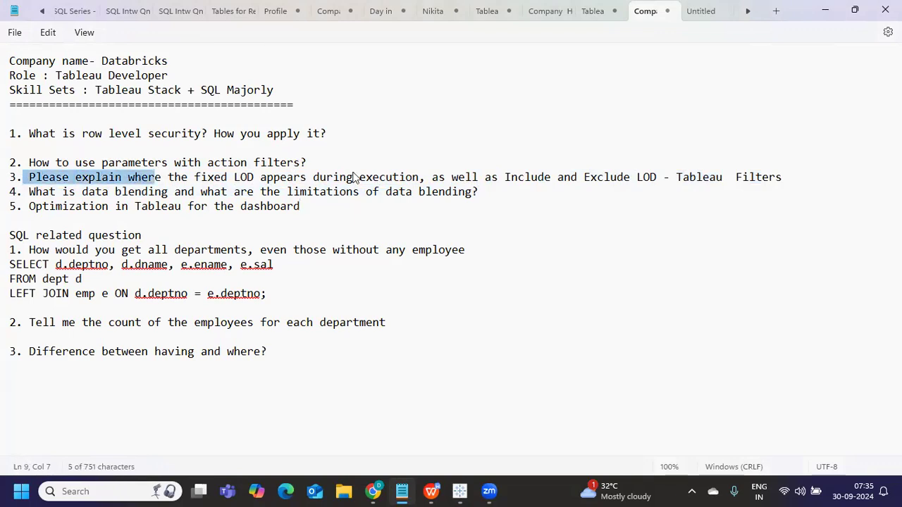
left_click(141, 235)
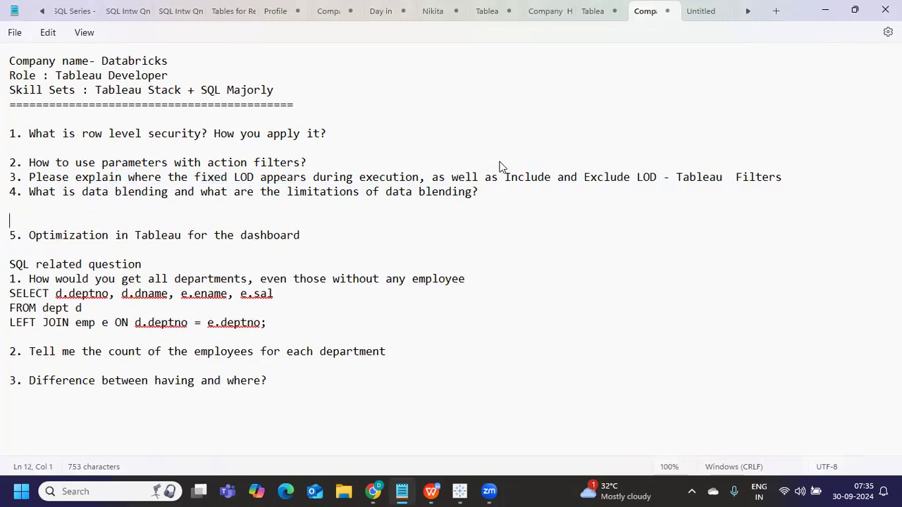
- Type '1. When ever we have data form diff sources we apply Blending concept.'
type("1.")
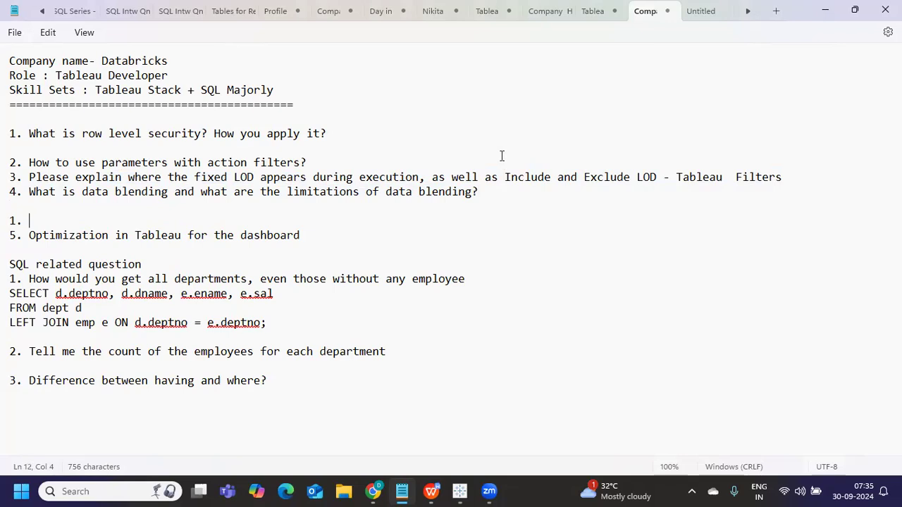
type("When ever we have")
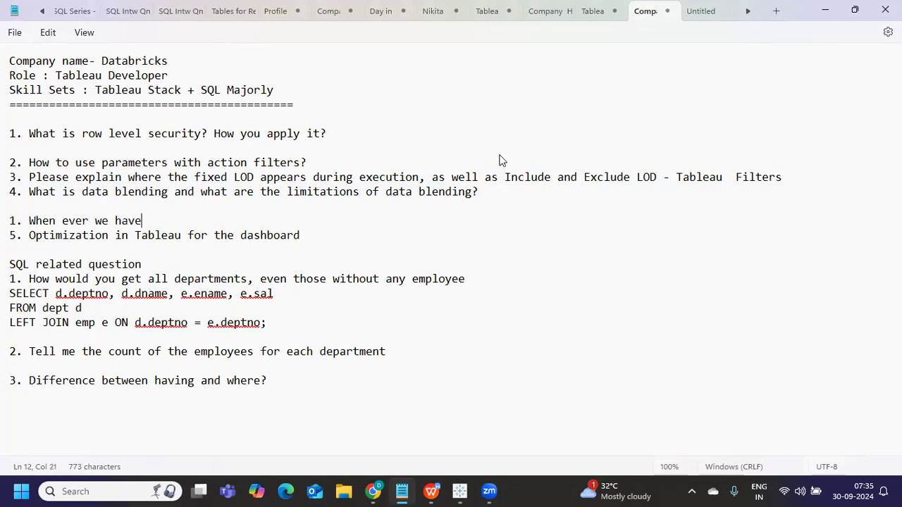
type("data form diff")
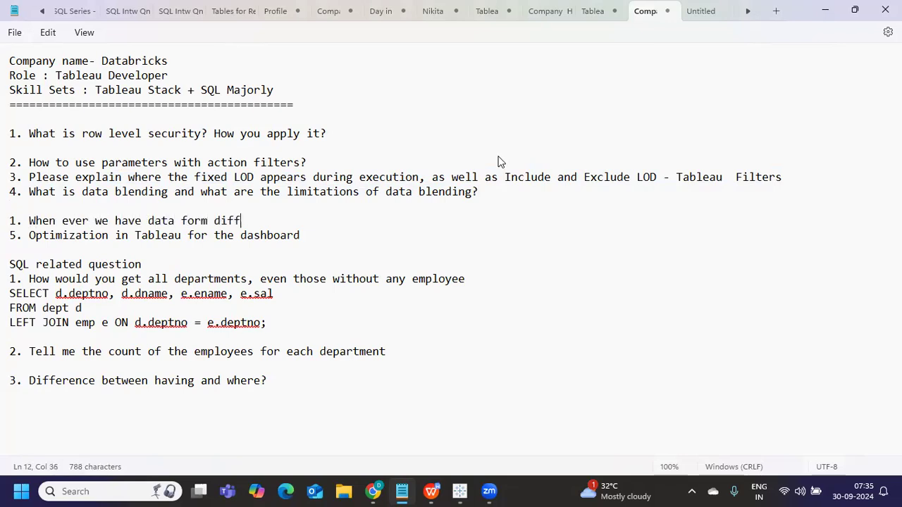
type("sources we")
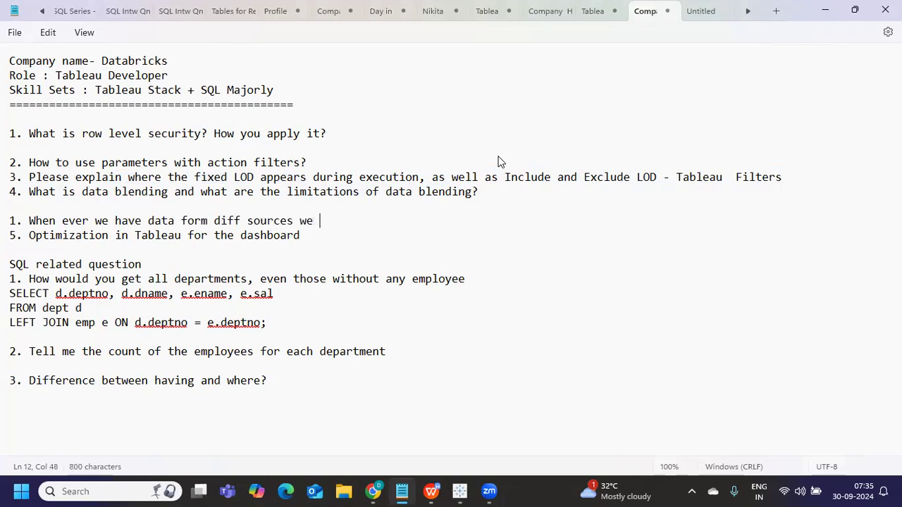
type("apply Blen")
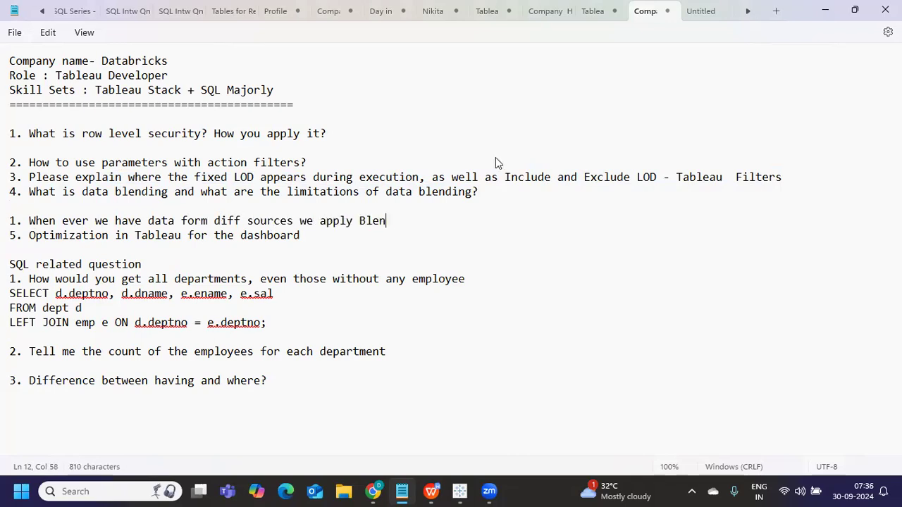
type("ding cocnept")
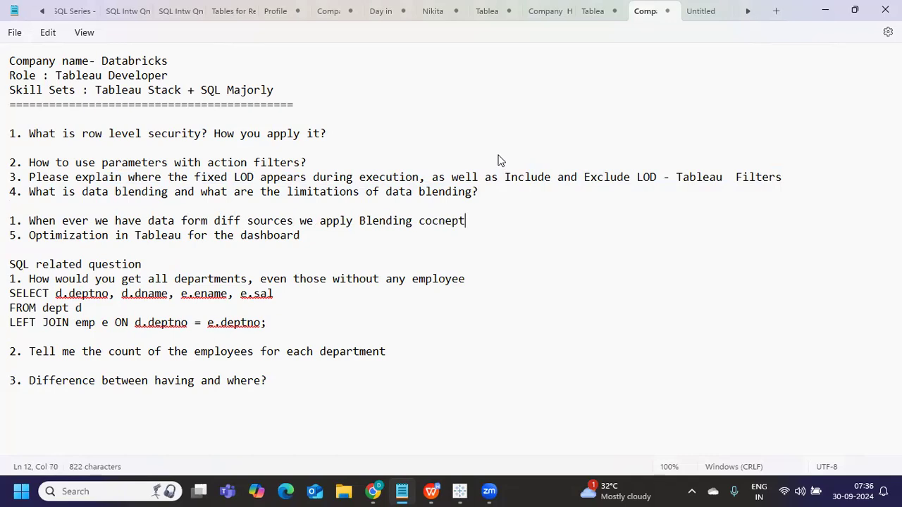
type("concept")
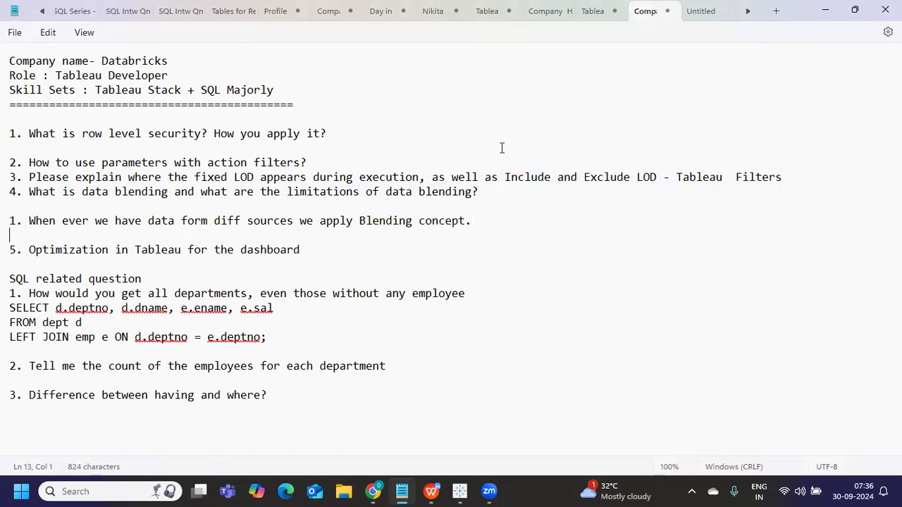
- Add the notes '-> Aggregation is happening?' and '- > on Join' below it
type("-")
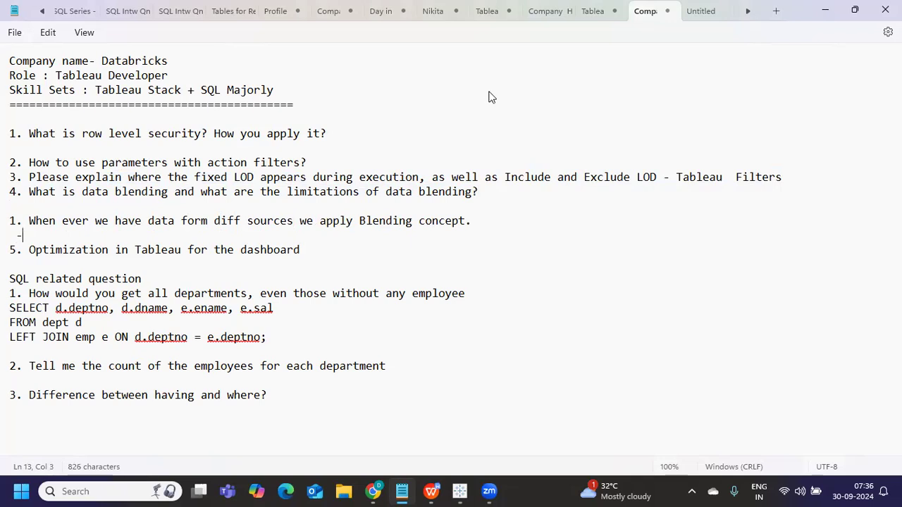
type("-> Aggregat")
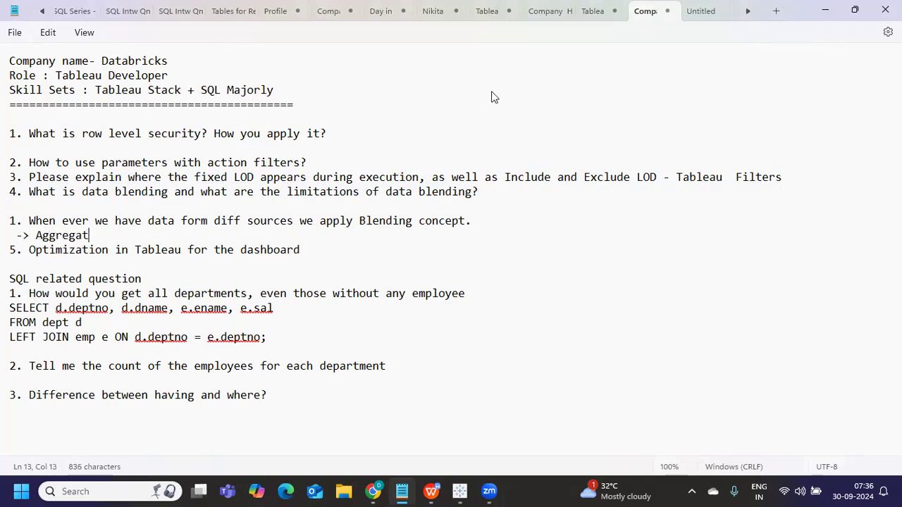
type("ion is hap")
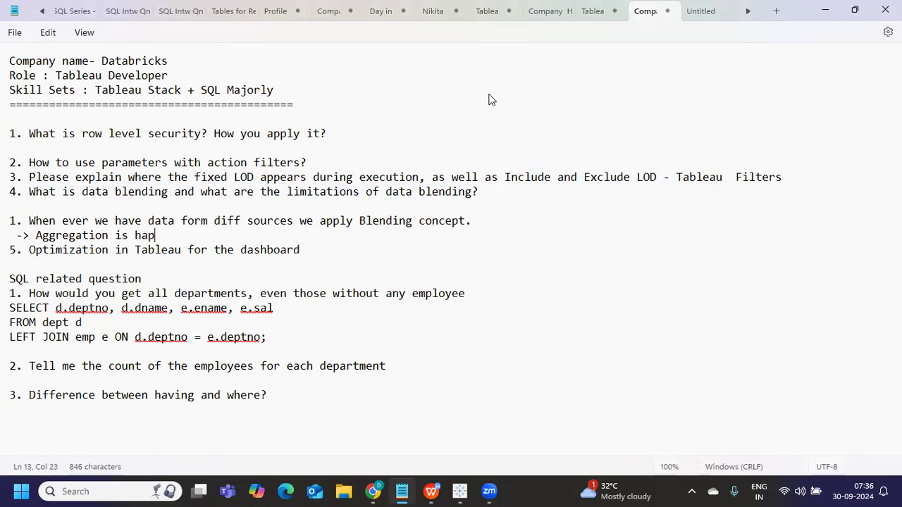
type("pening?")
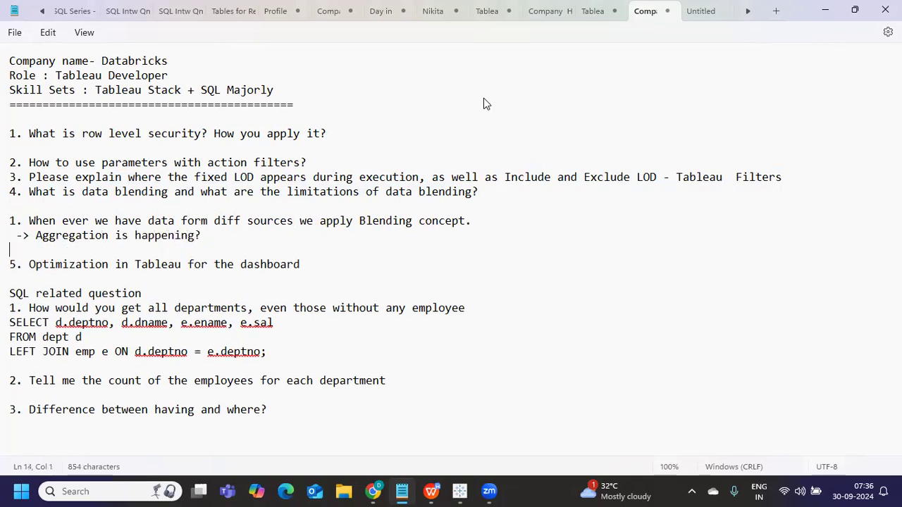
type("- > o")
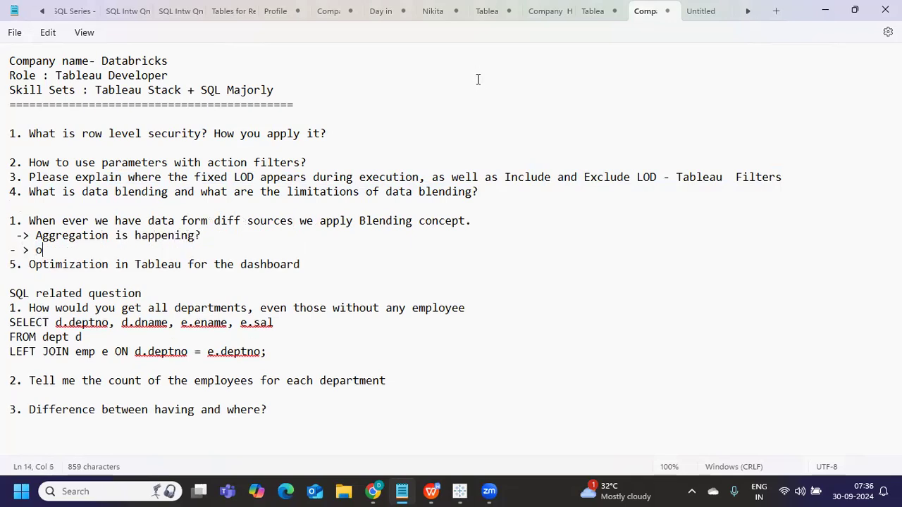
type("n Join")
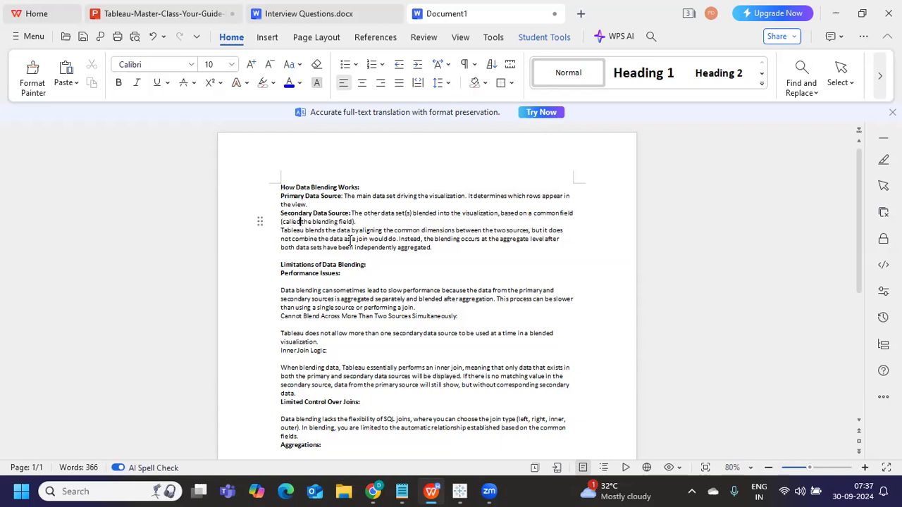
- Read the WPS document's How Data Blending Works text down through its limitations
left_click_drag(279, 196, 432, 247)
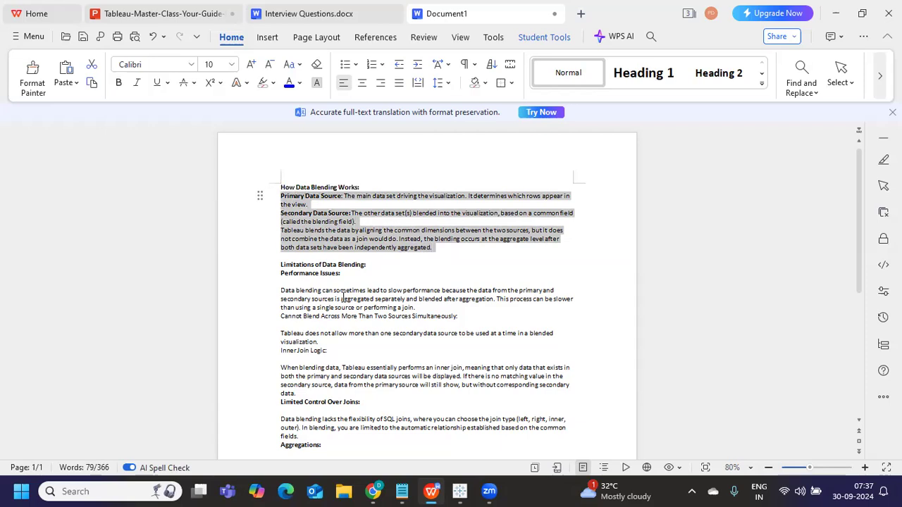
scroll("down", 3)
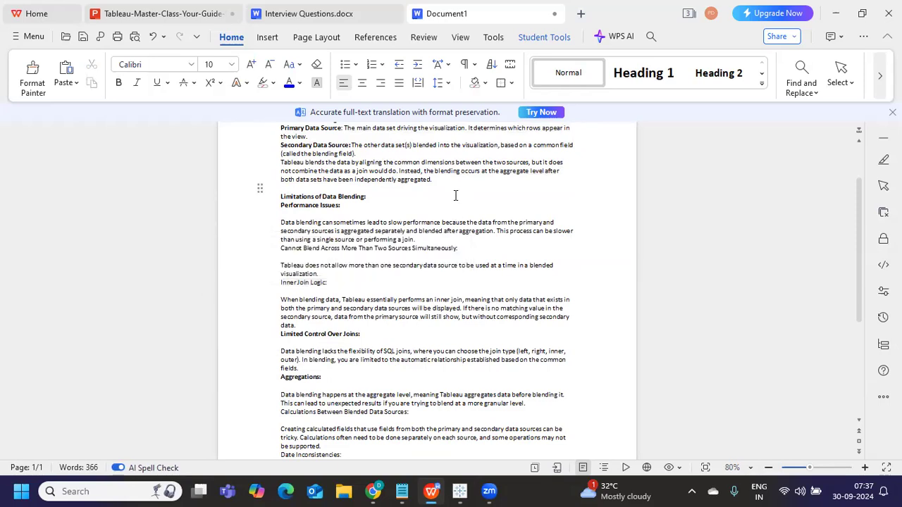
mouse_move(456, 196)
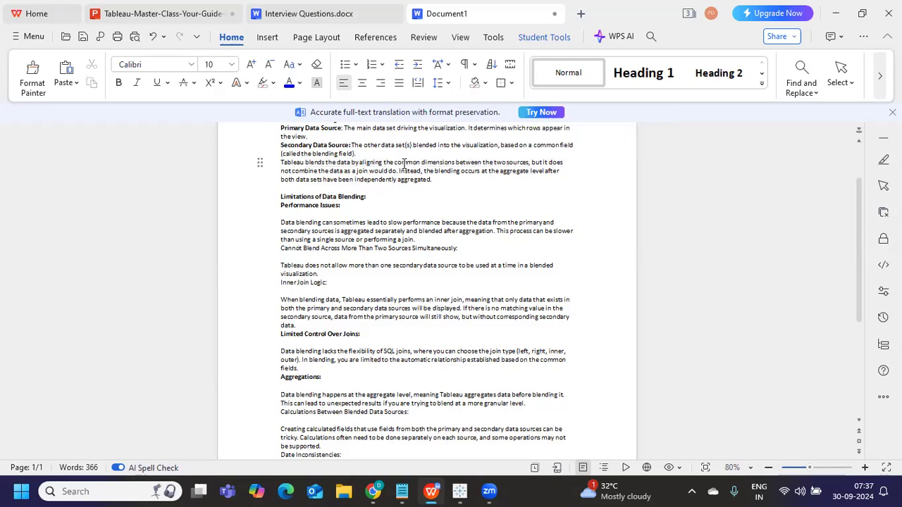
double_click(406, 162)
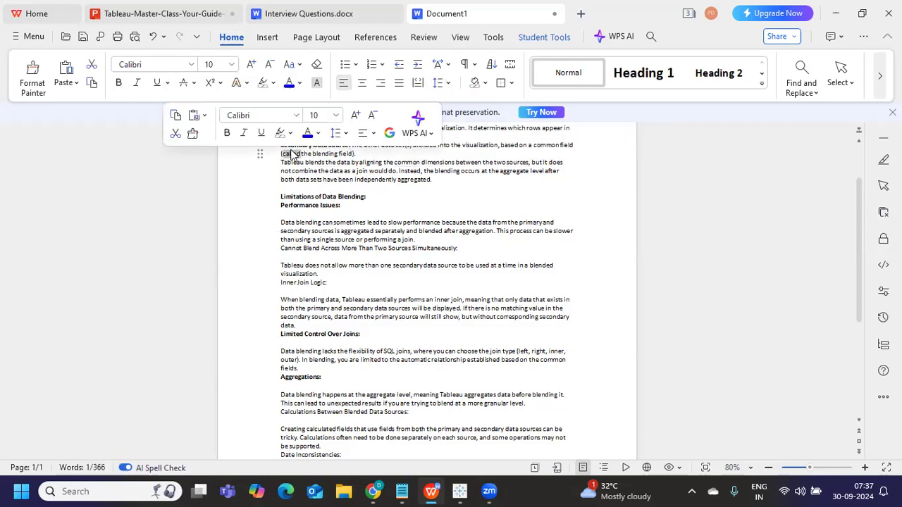
left_click(529, 199)
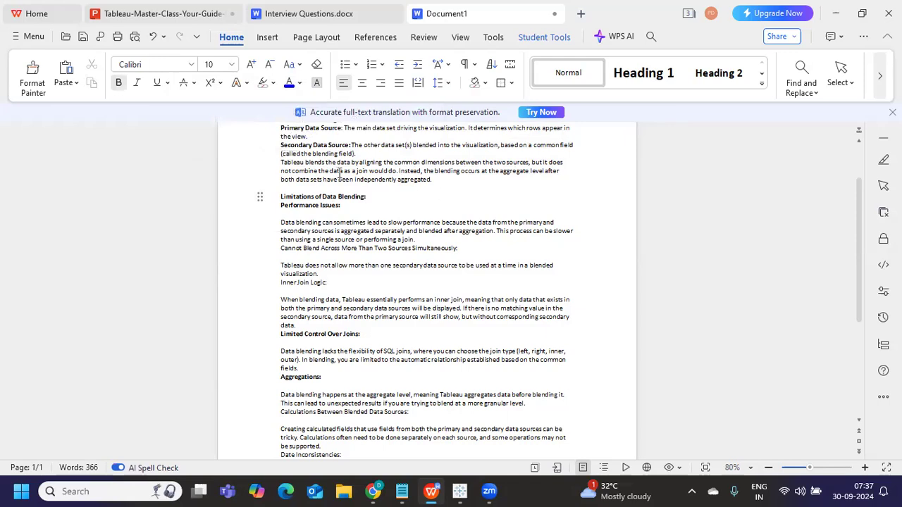
mouse_move(532, 161)
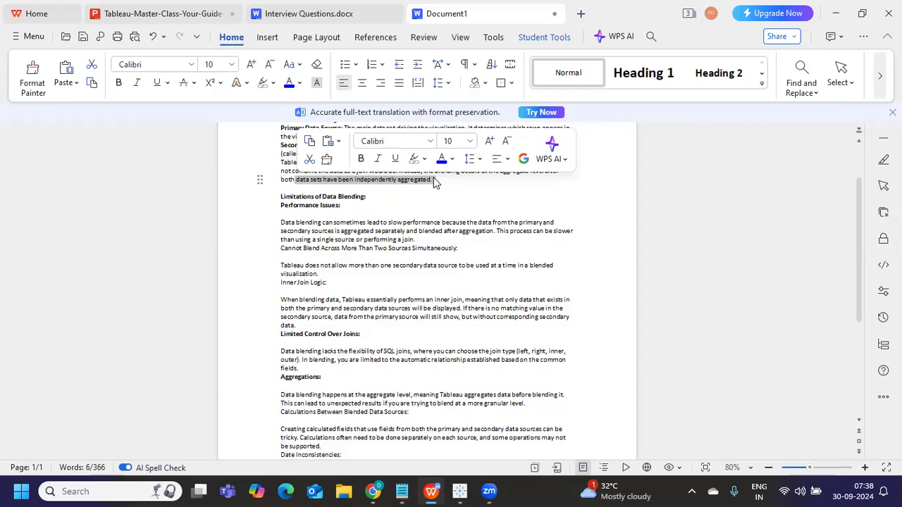
mouse_move(428, 184)
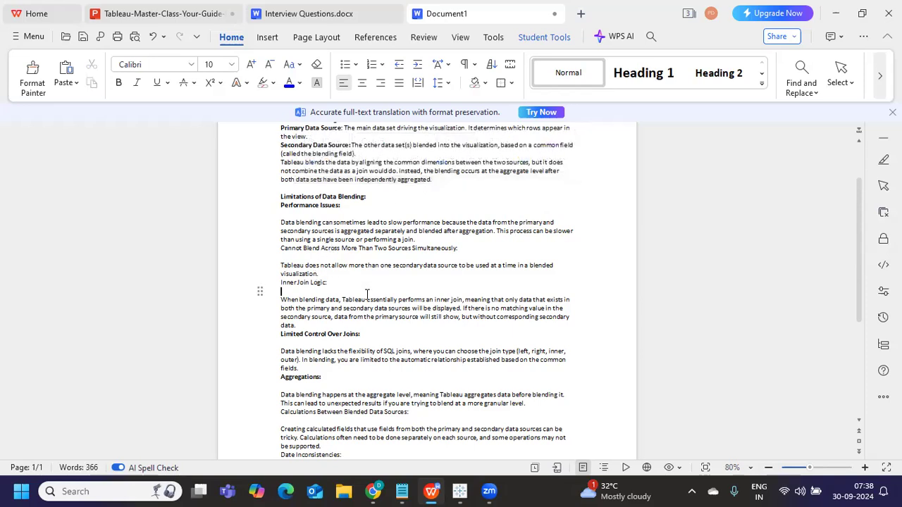
scroll("down", 3)
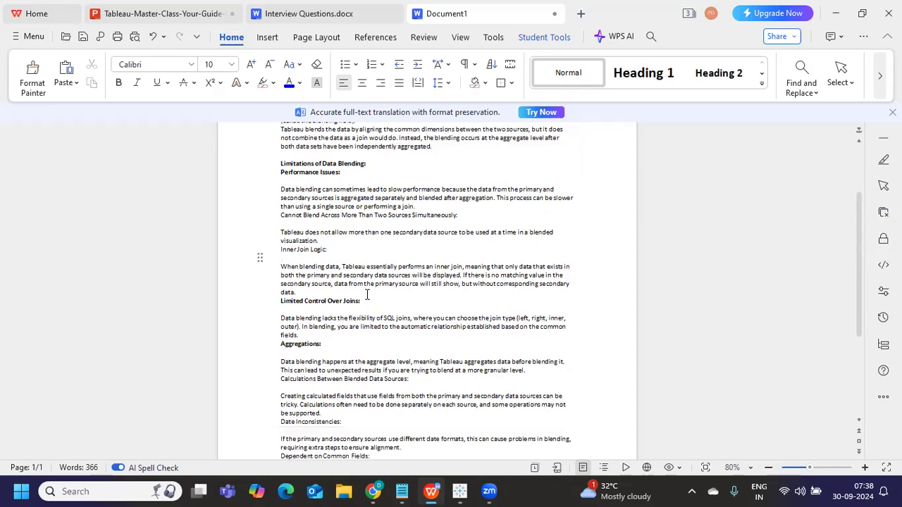
key("alt+tab")
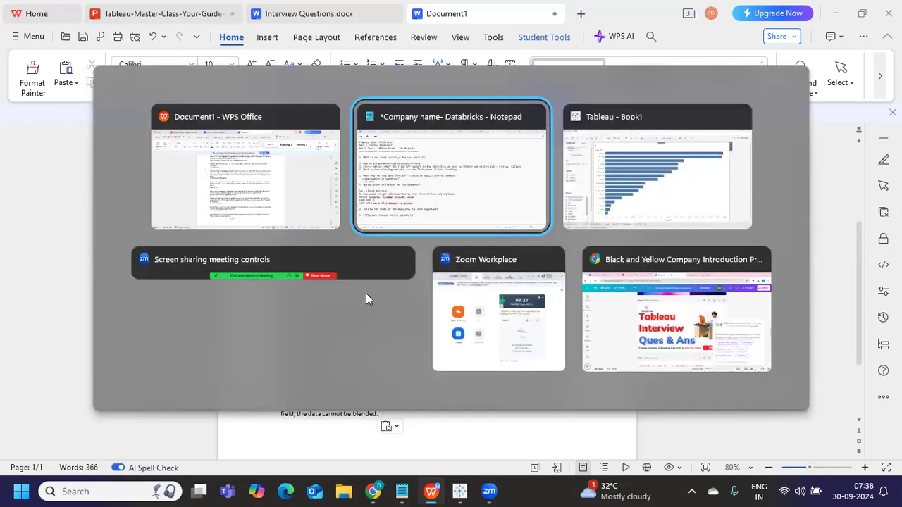
- Back in Notepad, add '1. Design Perspective.' under the dashboard optimization question
left_click(451, 166)
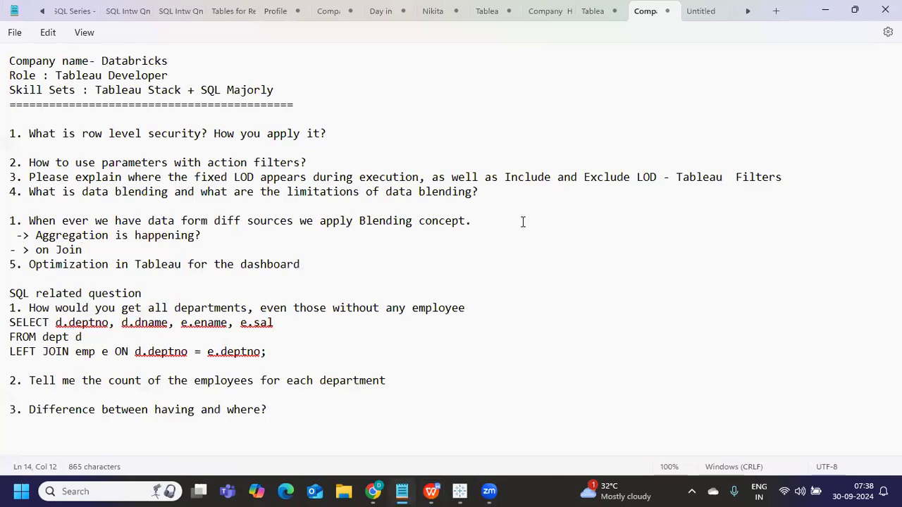
left_click_drag(10, 221, 471, 220)
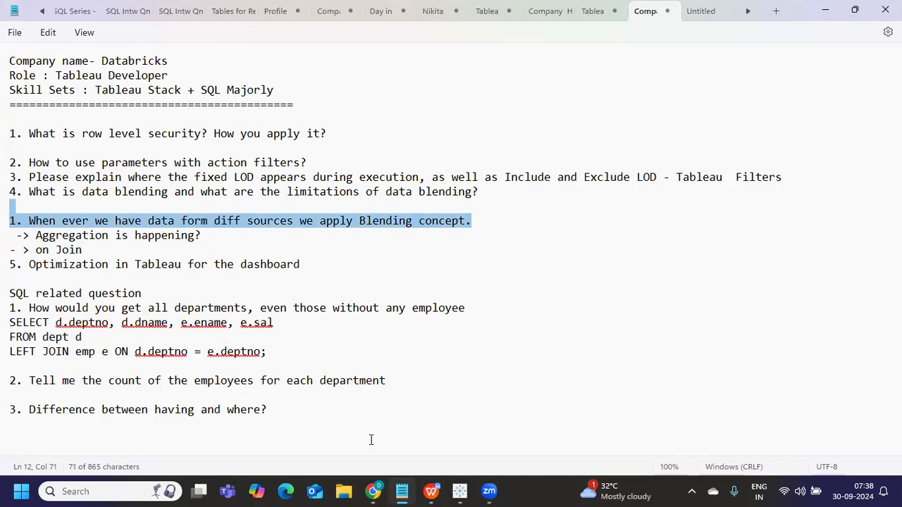
mouse_move(300, 226)
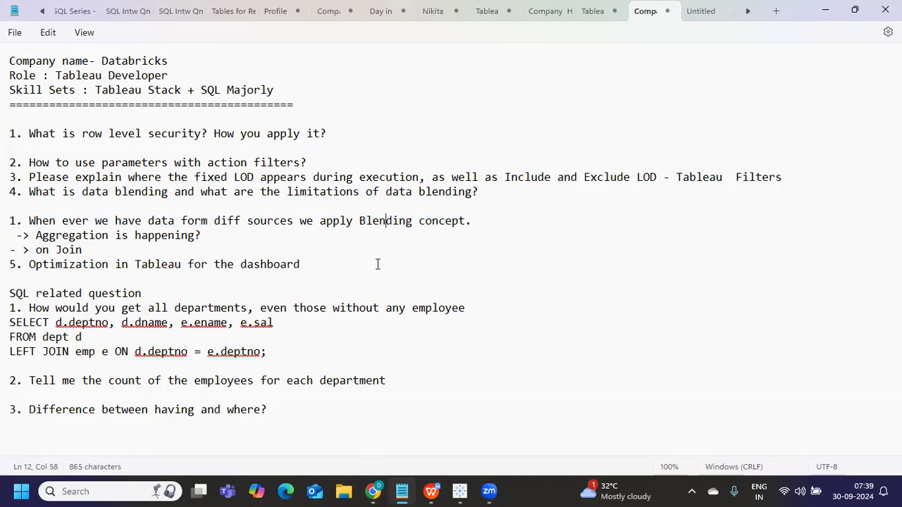
mouse_move(391, 260)
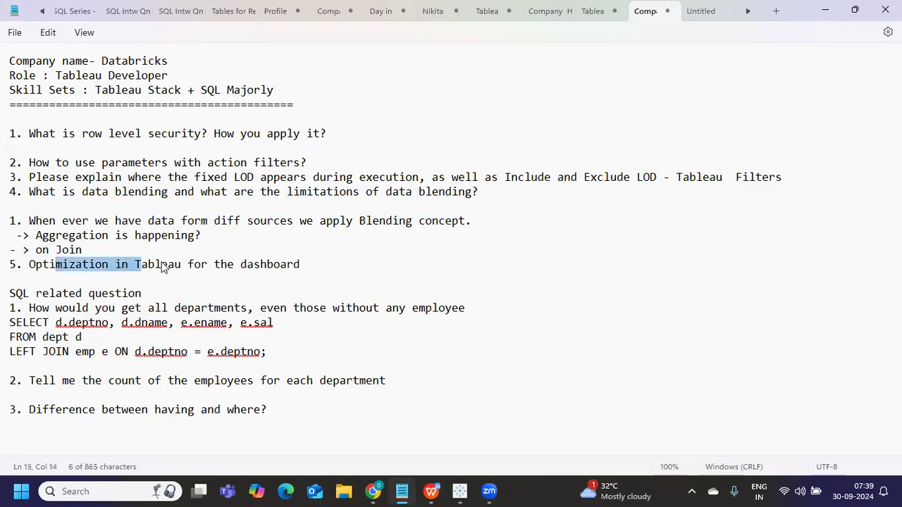
left_click(301, 264)
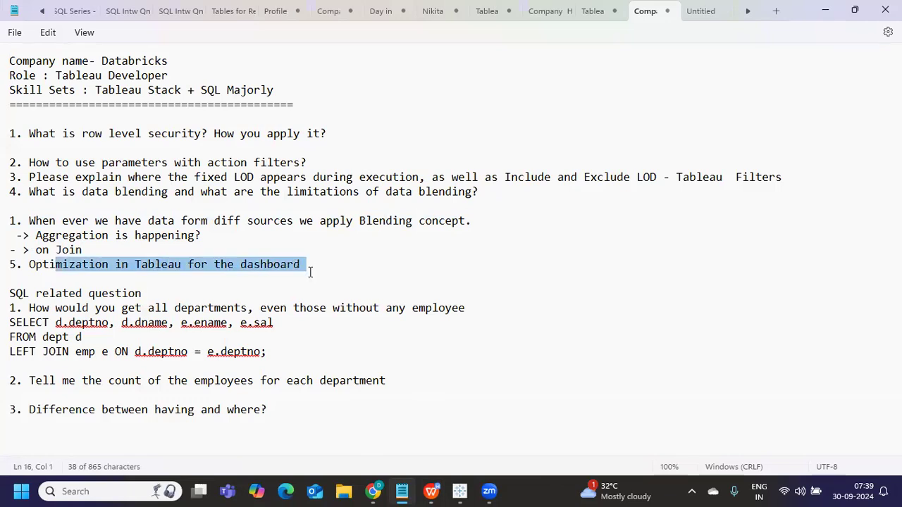
key("Enter")
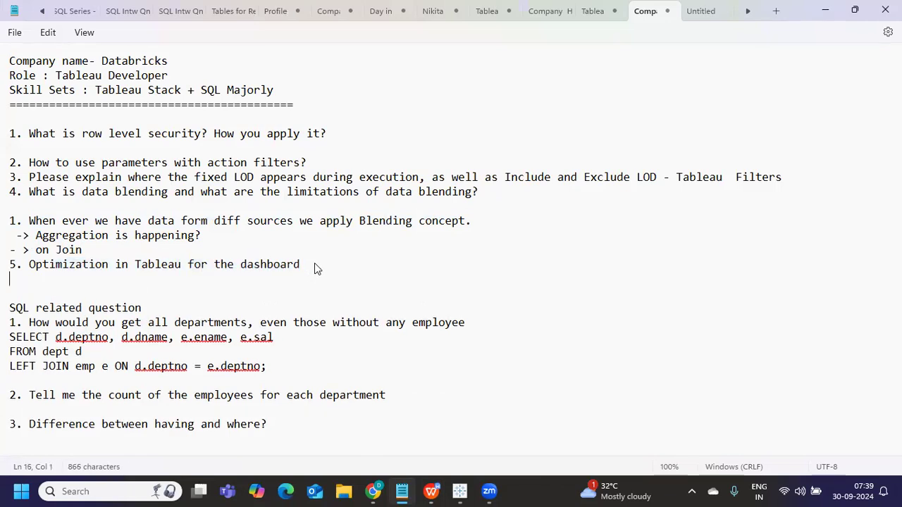
type("1. D")
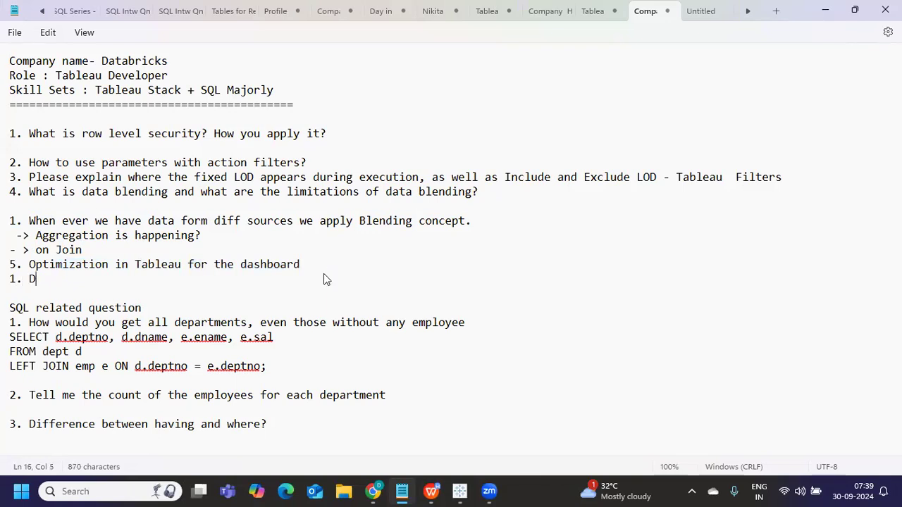
type("esign Pers")
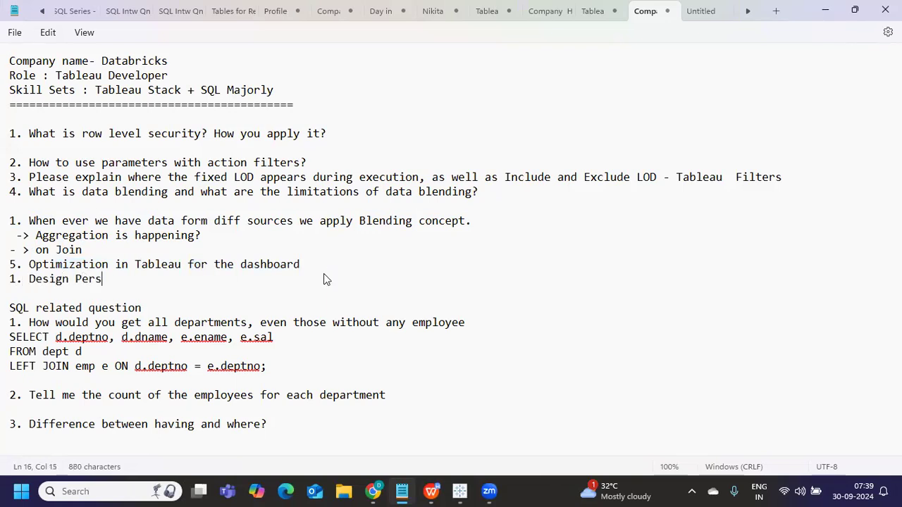
type("pective.")
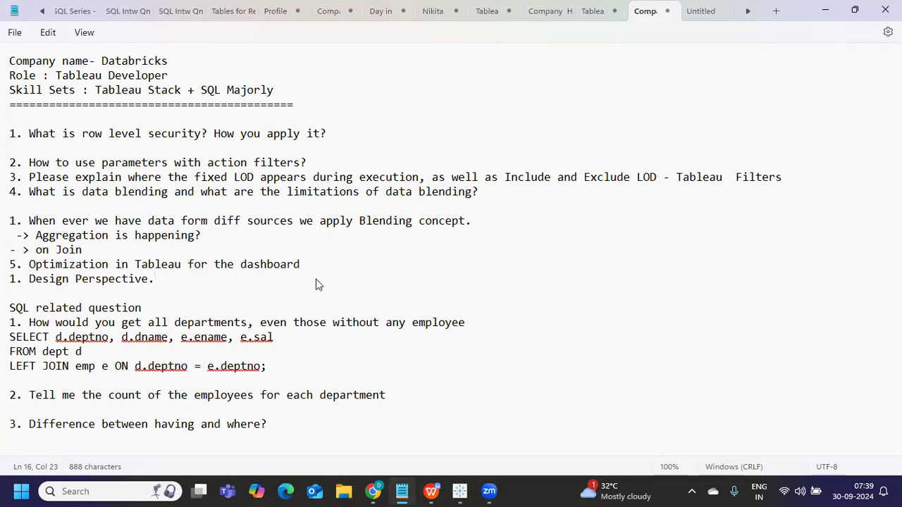
- Add the points '2nd of data volume' and 'How did you connect your data sources'
key("enter")
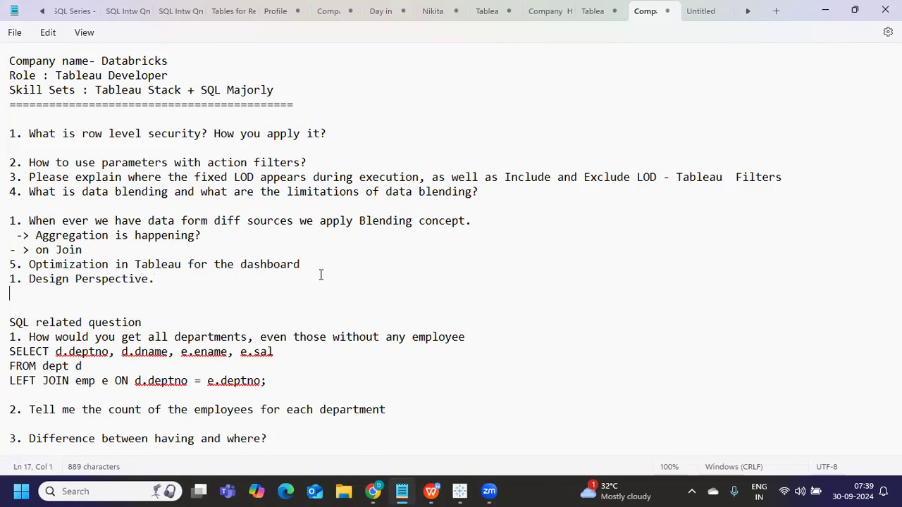
type("2. What ki")
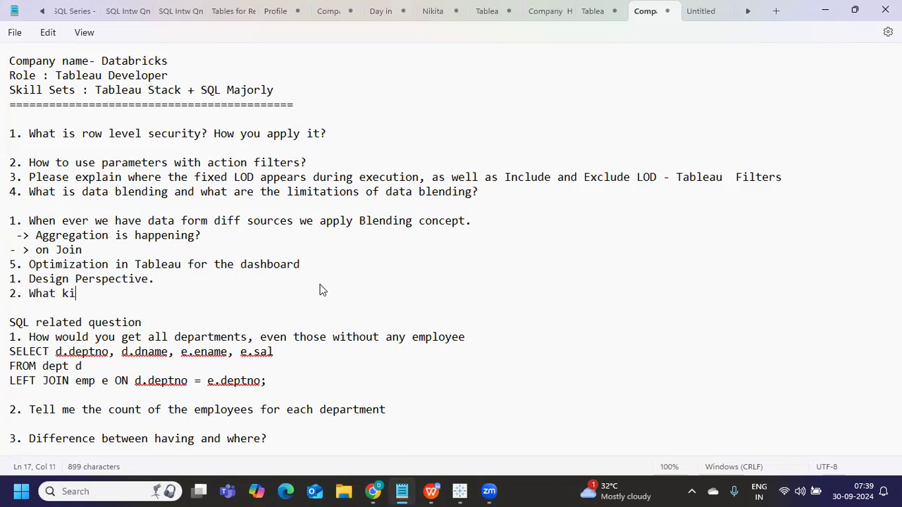
type("nd of data volum")
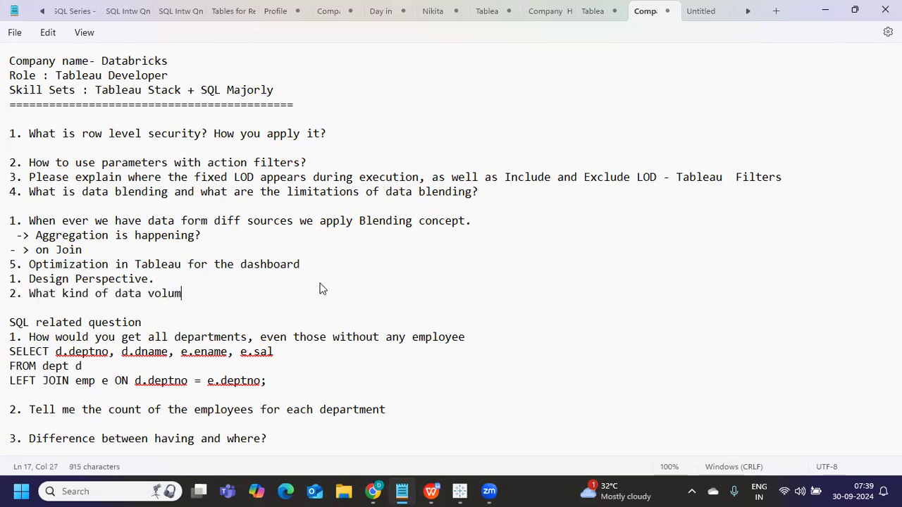
type("e")
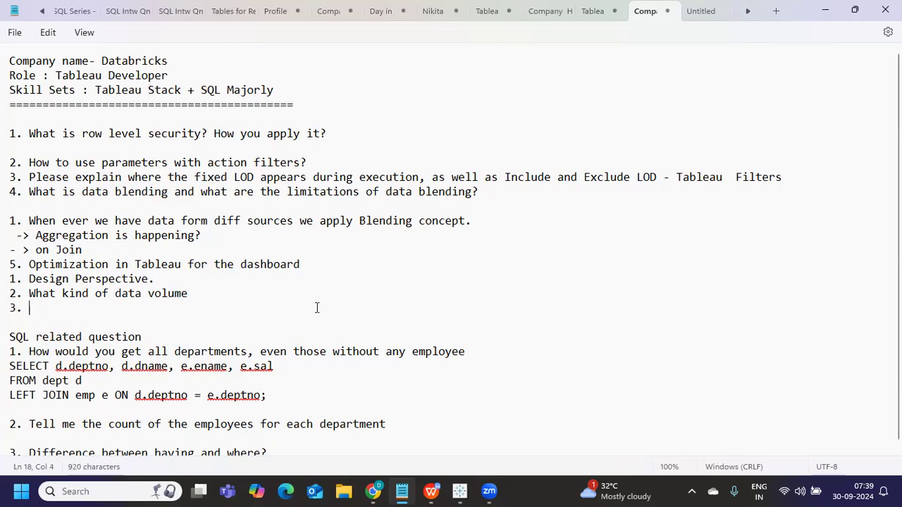
type("How did you")
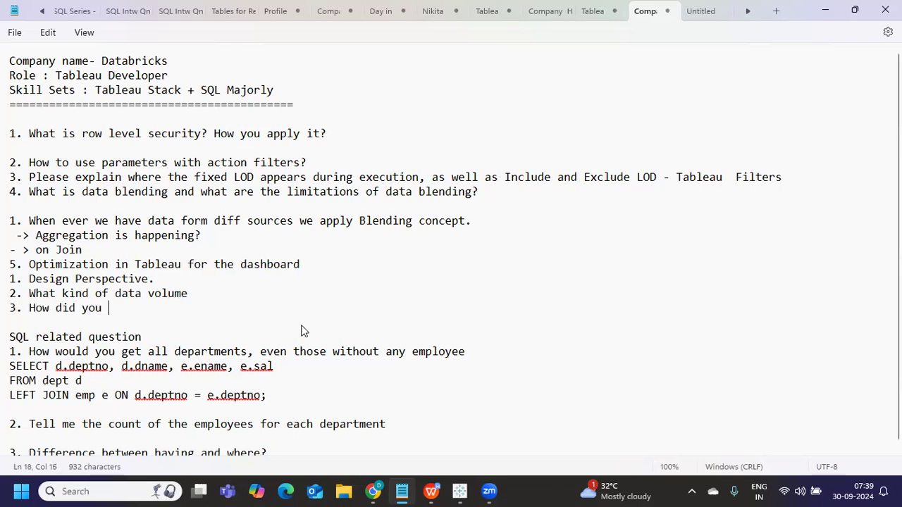
type("connect yo")
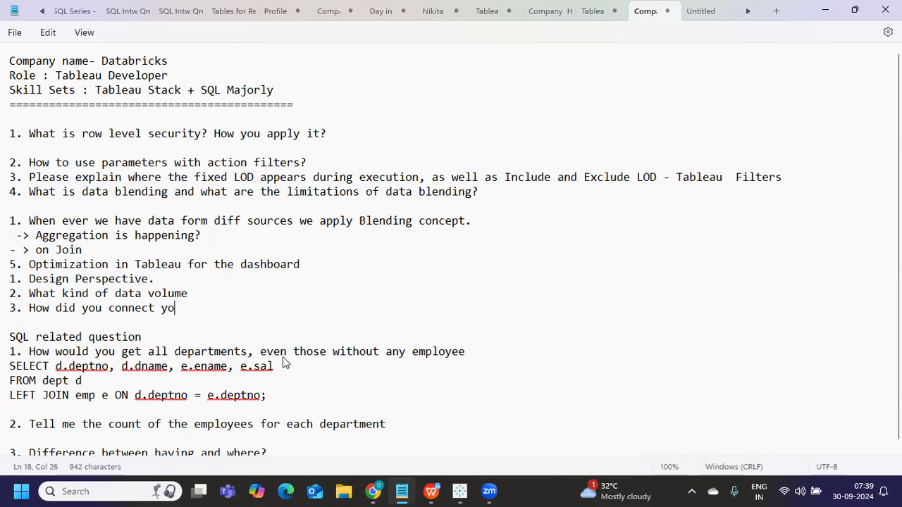
type("ur data sources")
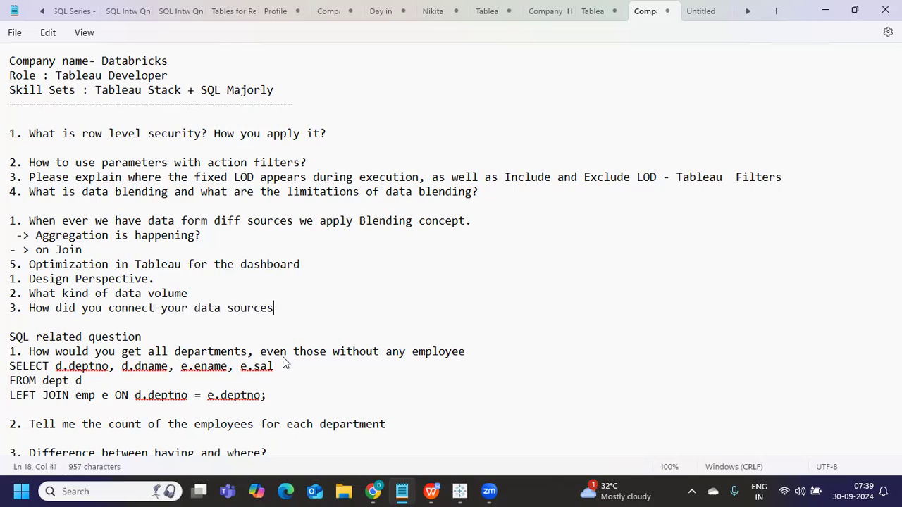
key("Return")
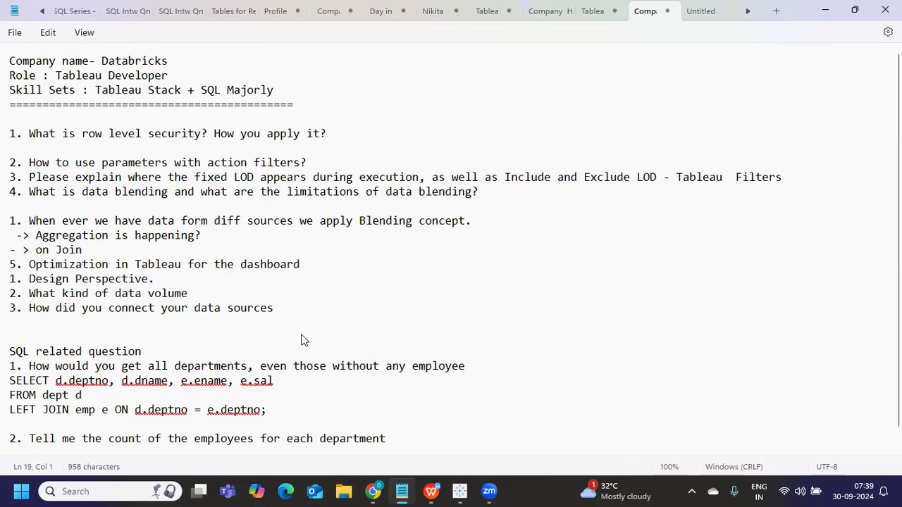
- Add the note '-> Pefromance recording on your Dashboard' under the data sources point
left_click(10, 322)
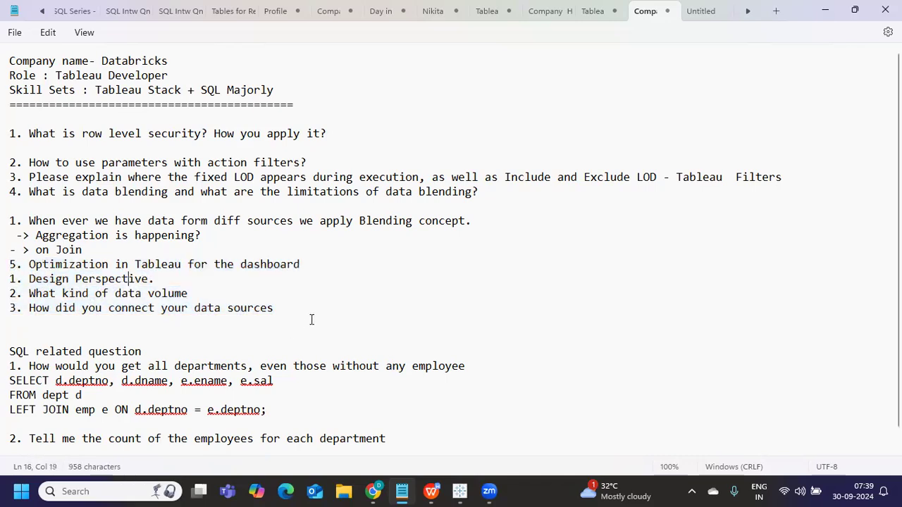
key("Enter")
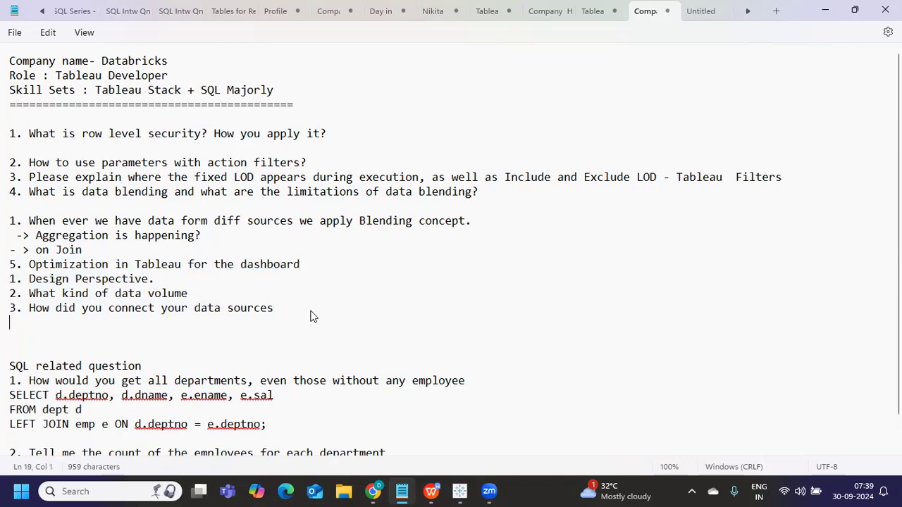
type("->")
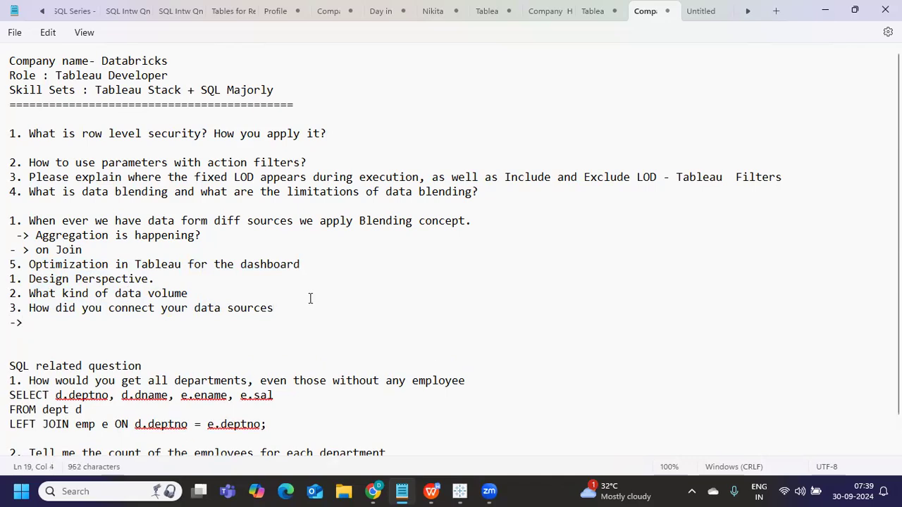
type("Pefromance rec")
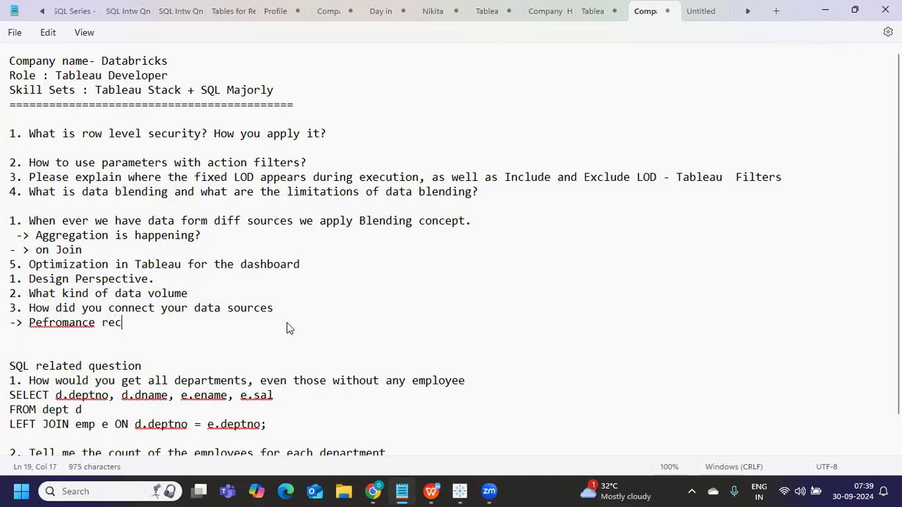
type("ording on your")
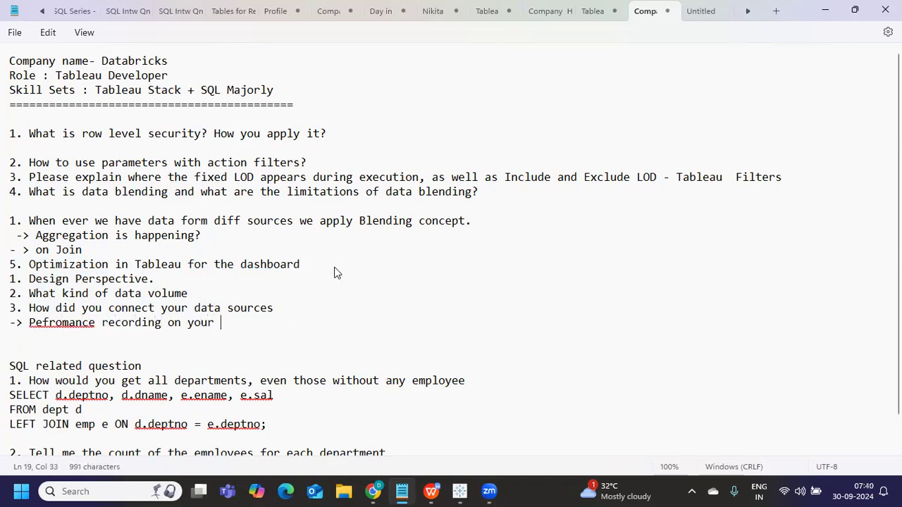
type("Dashboard")
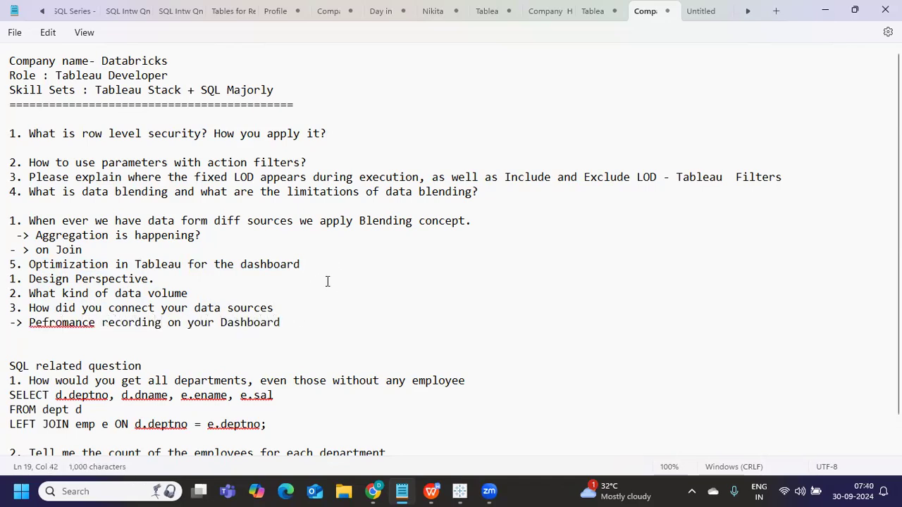
mouse_move(162, 331)
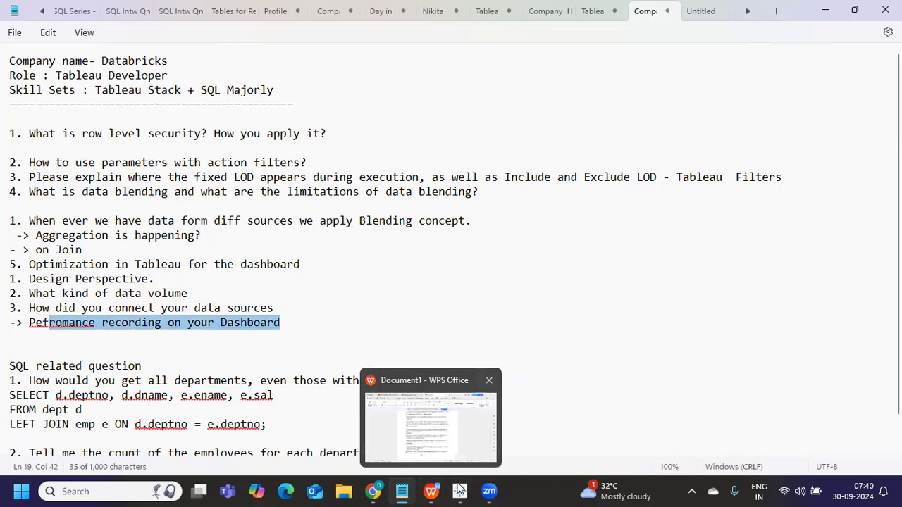
- Run the workbook optimizer from the Server menu and expand its Take action findings
left_click(459, 491)
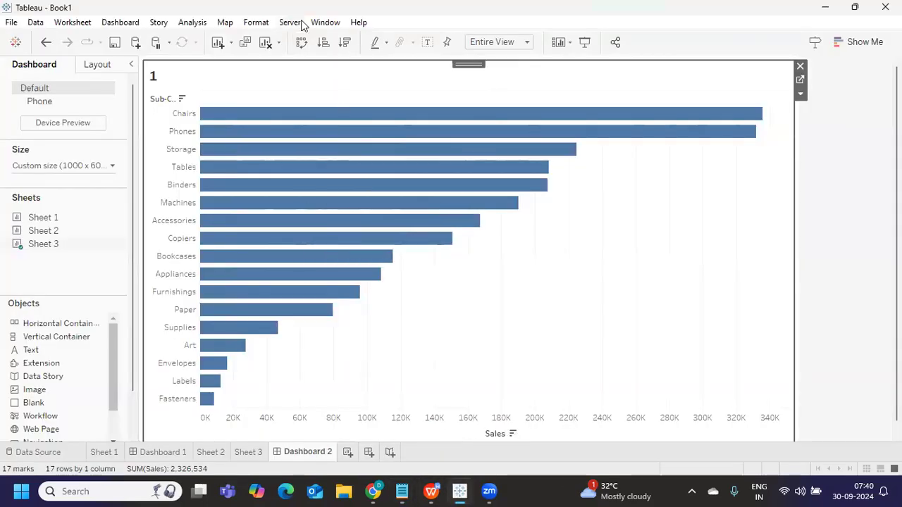
left_click(290, 22)
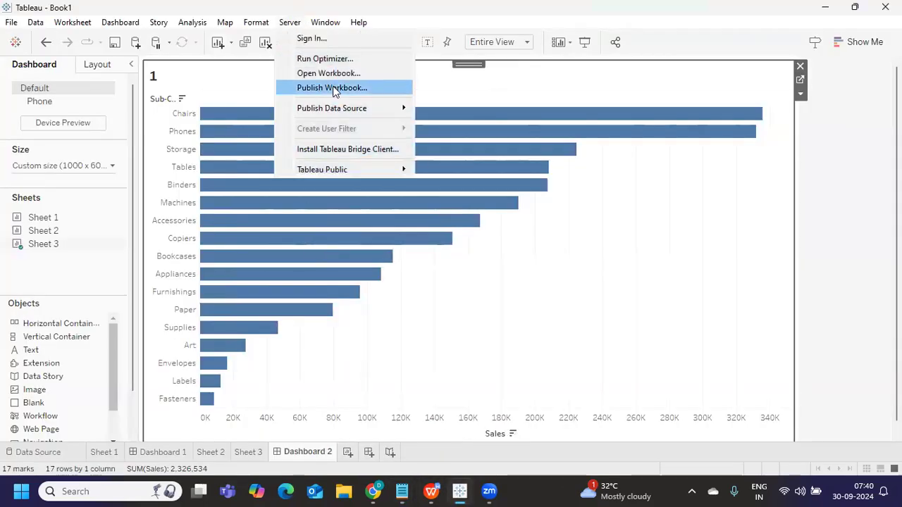
mouse_move(325, 59)
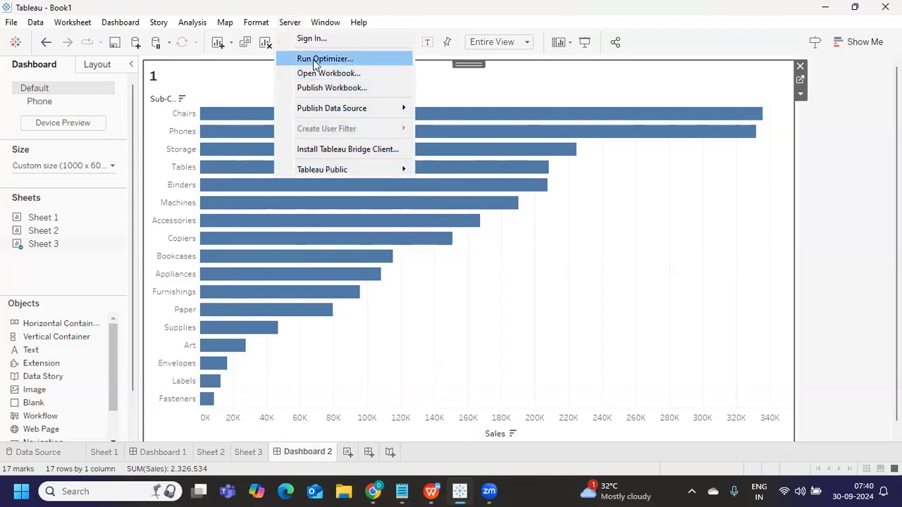
left_click(324, 58)
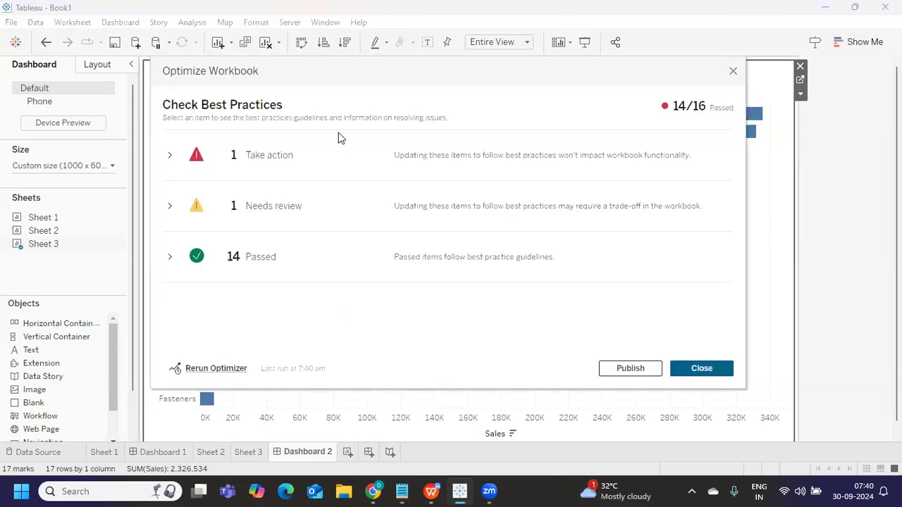
mouse_move(274, 258)
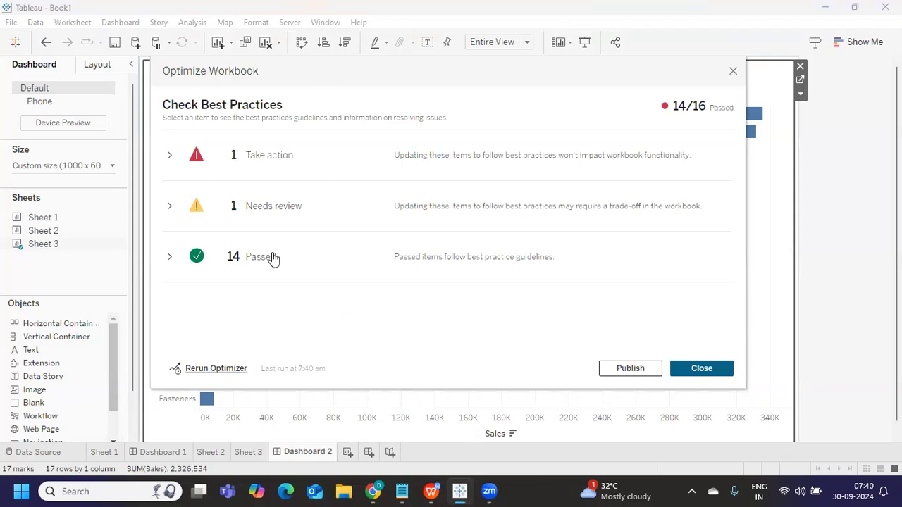
mouse_move(265, 221)
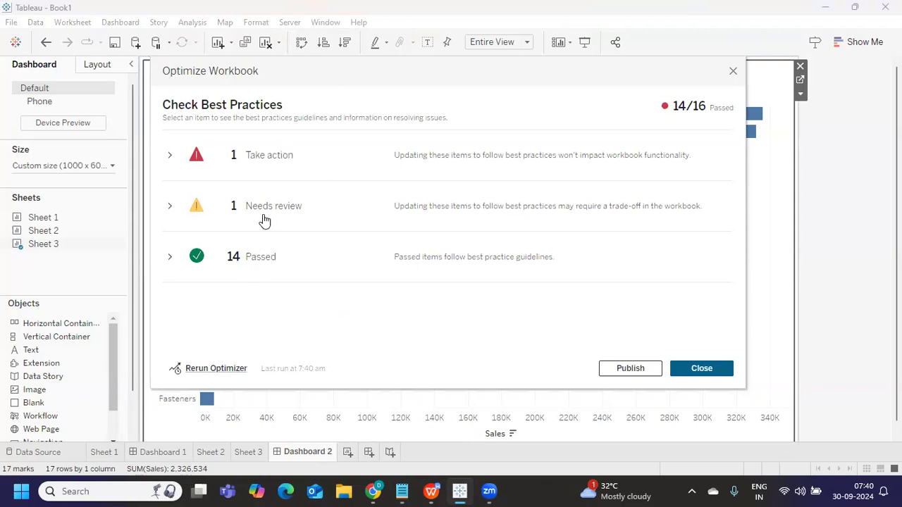
mouse_move(280, 204)
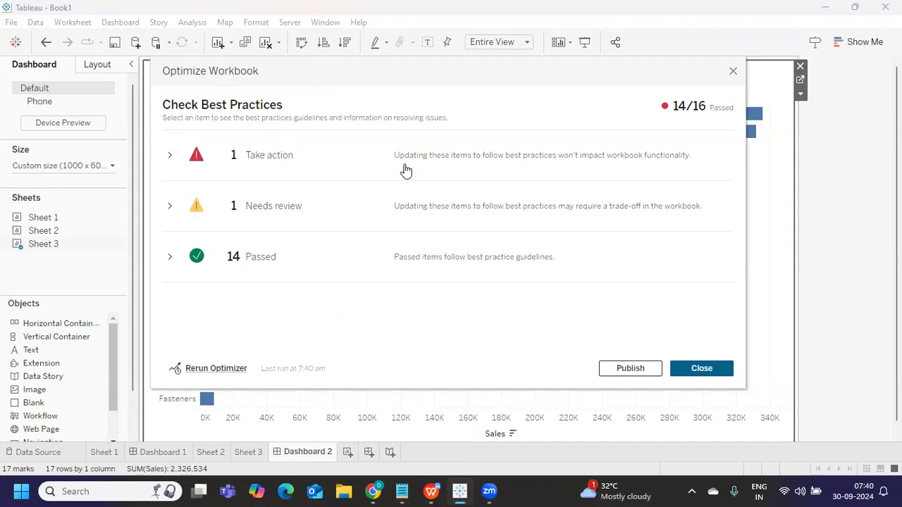
mouse_move(472, 162)
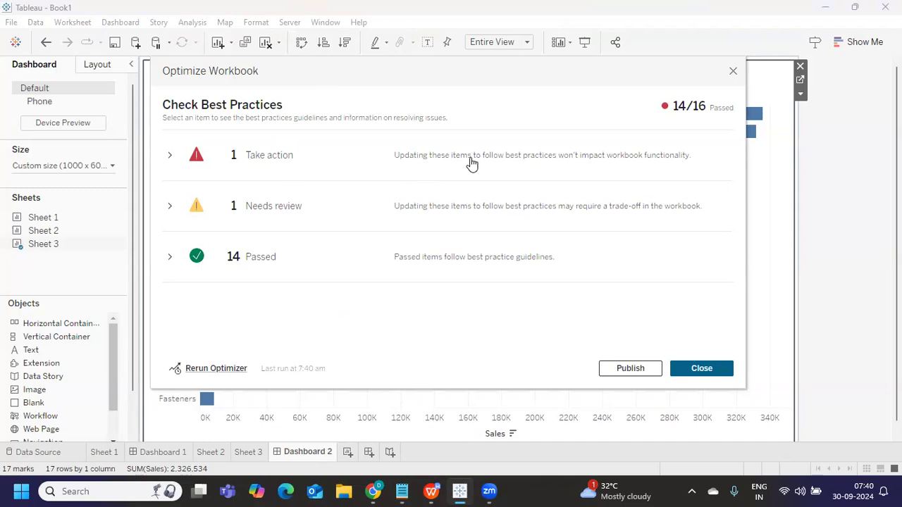
mouse_move(532, 170)
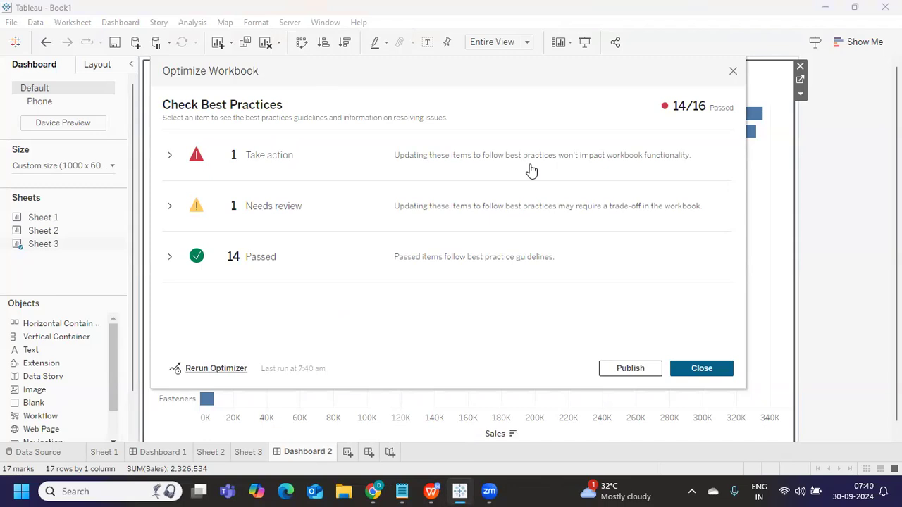
mouse_move(560, 167)
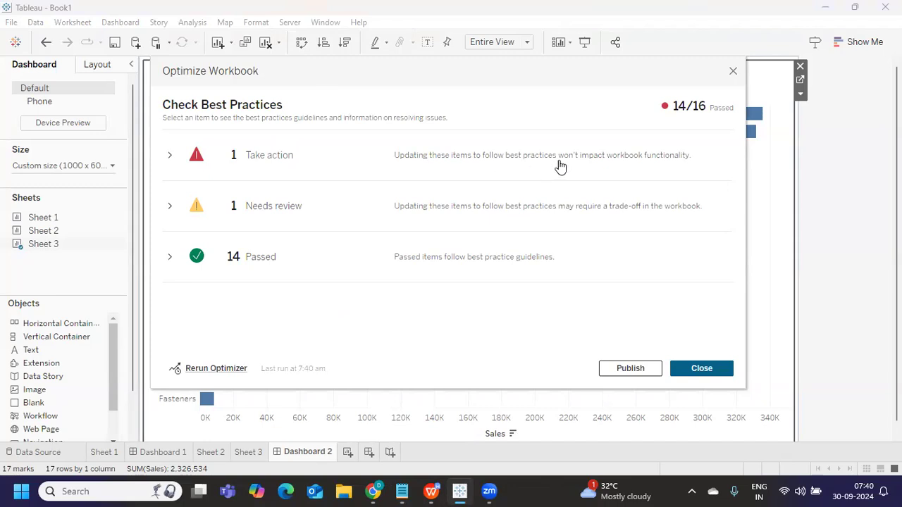
left_click(169, 155)
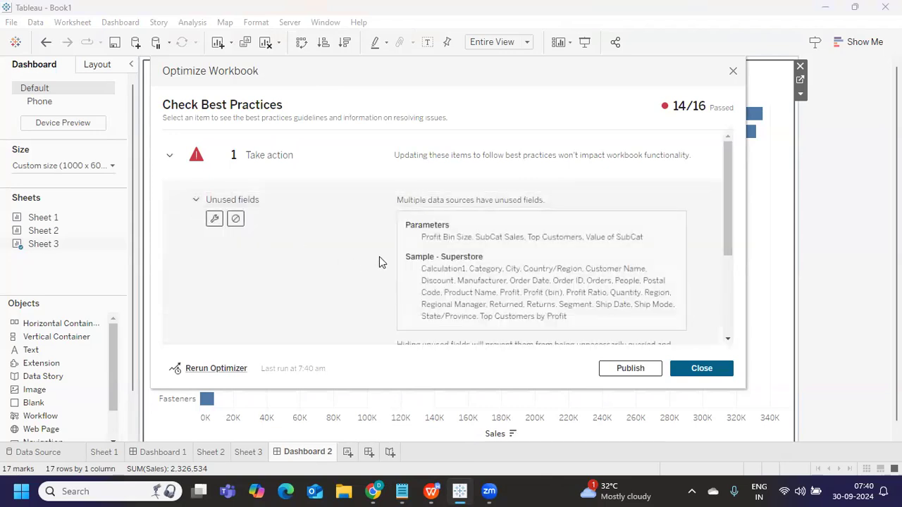
scroll("down", 3)
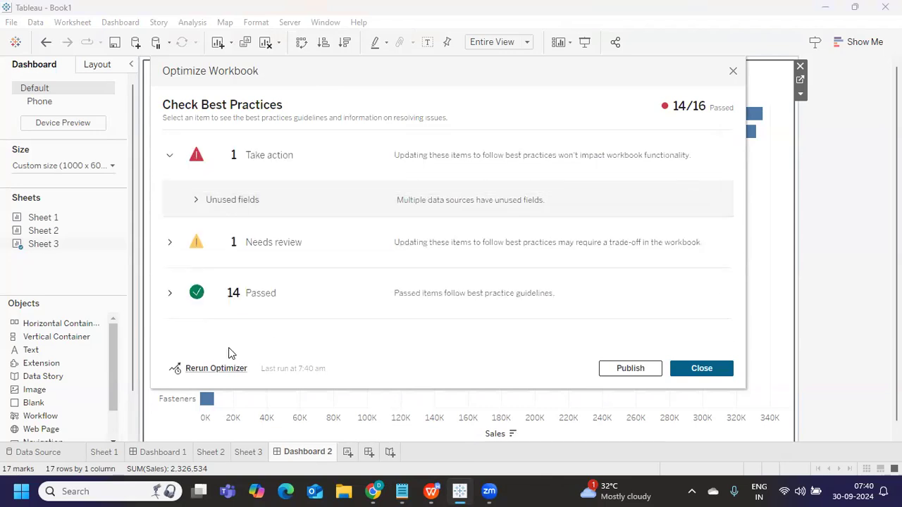
mouse_move(258, 246)
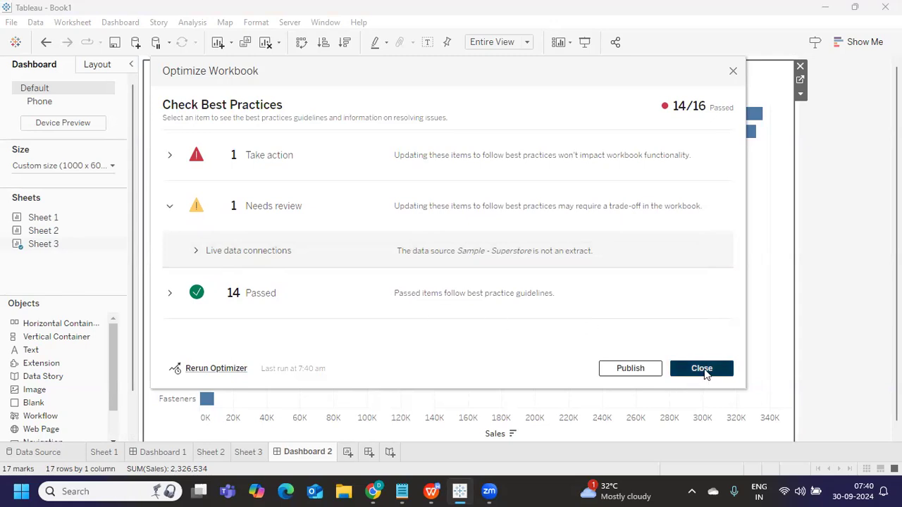
- Rerun the optimizer and expand both the Needs review and Take action groups
left_click(701, 367)
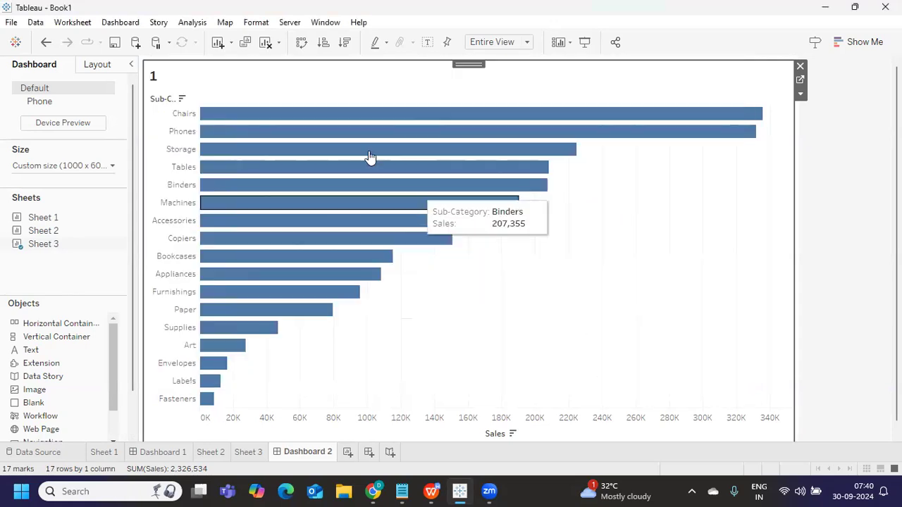
left_click(290, 22)
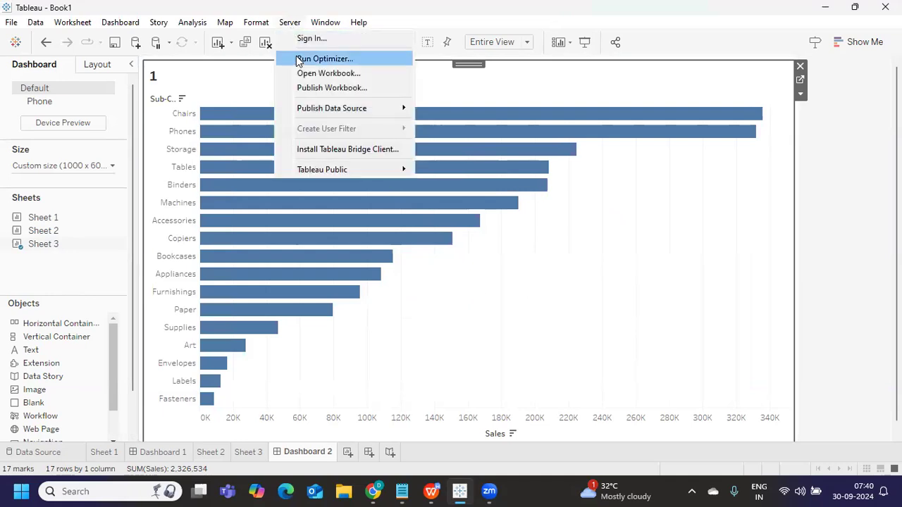
left_click(323, 59)
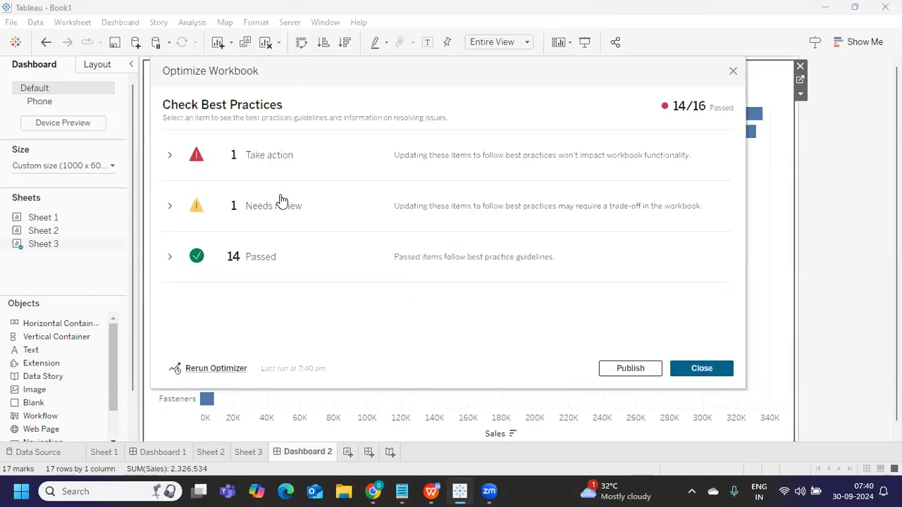
mouse_move(704, 126)
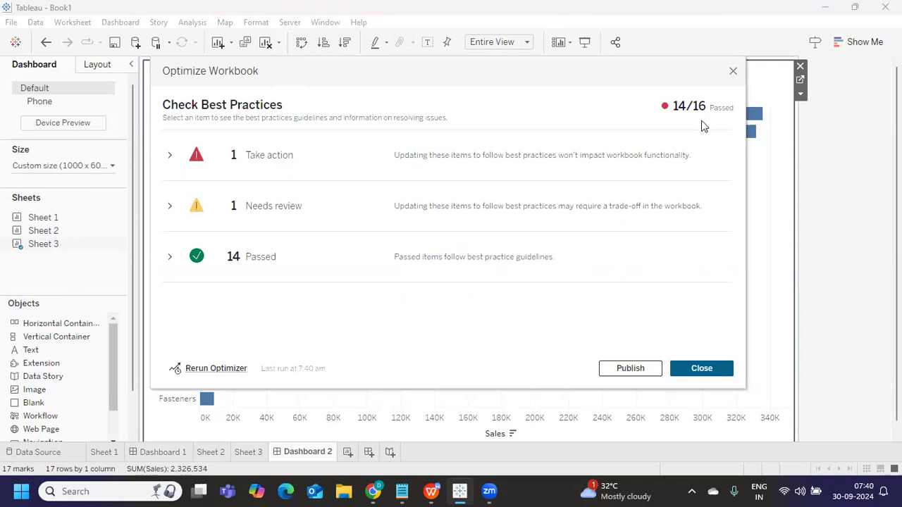
mouse_move(680, 110)
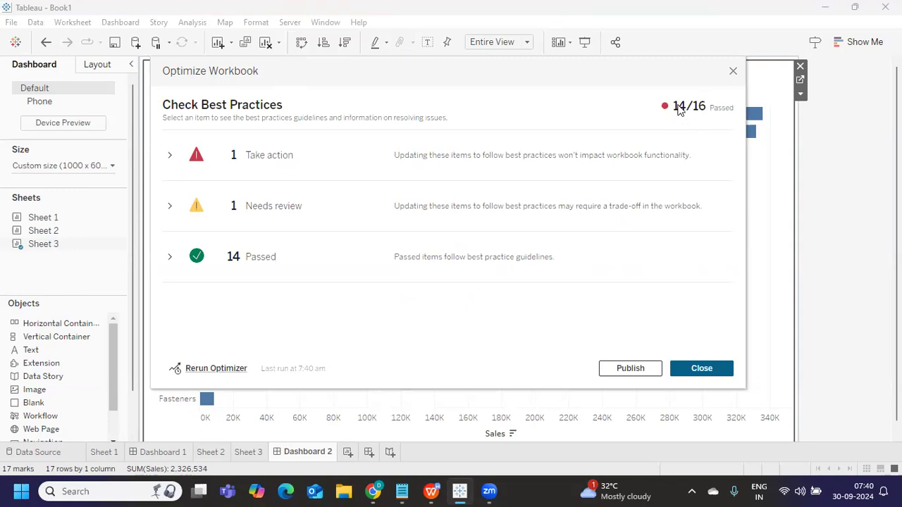
mouse_move(272, 214)
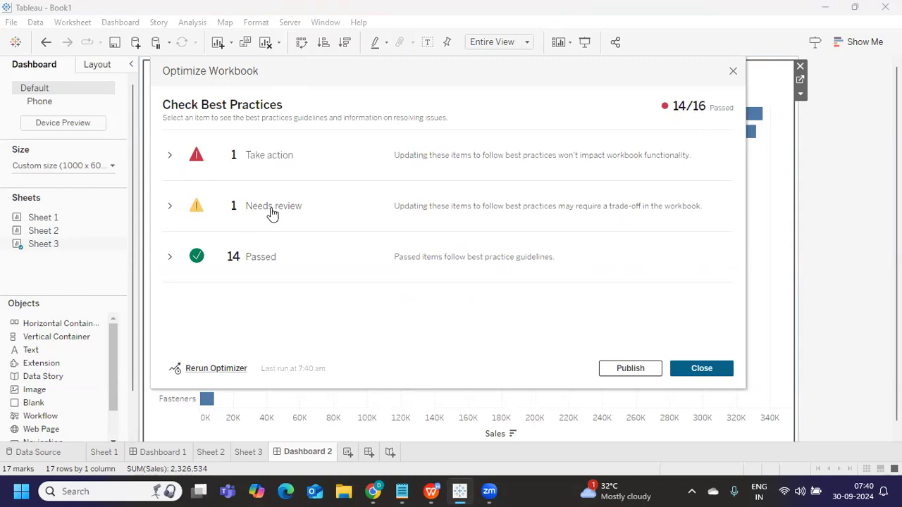
left_click(169, 205)
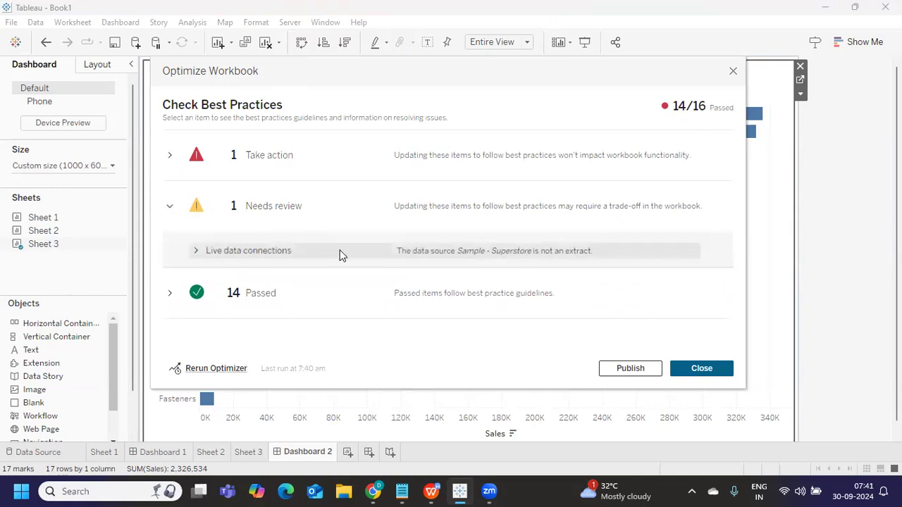
mouse_move(274, 251)
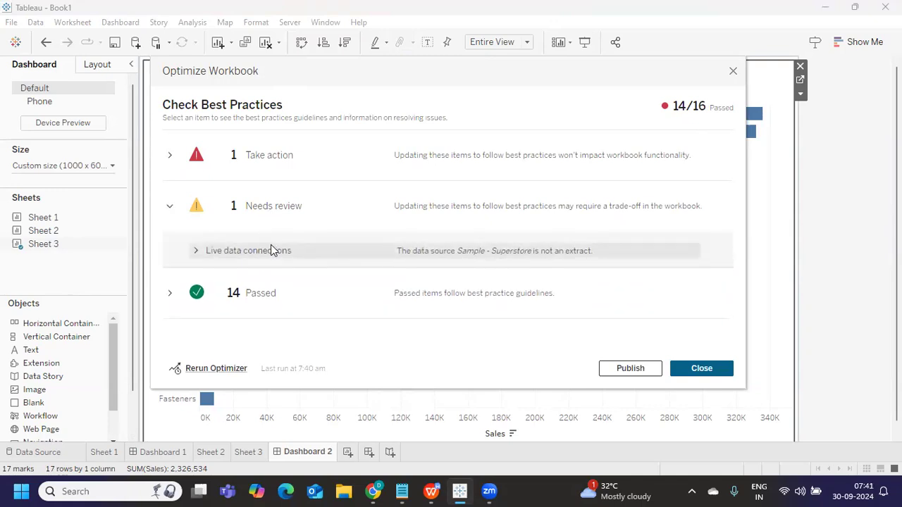
mouse_move(296, 254)
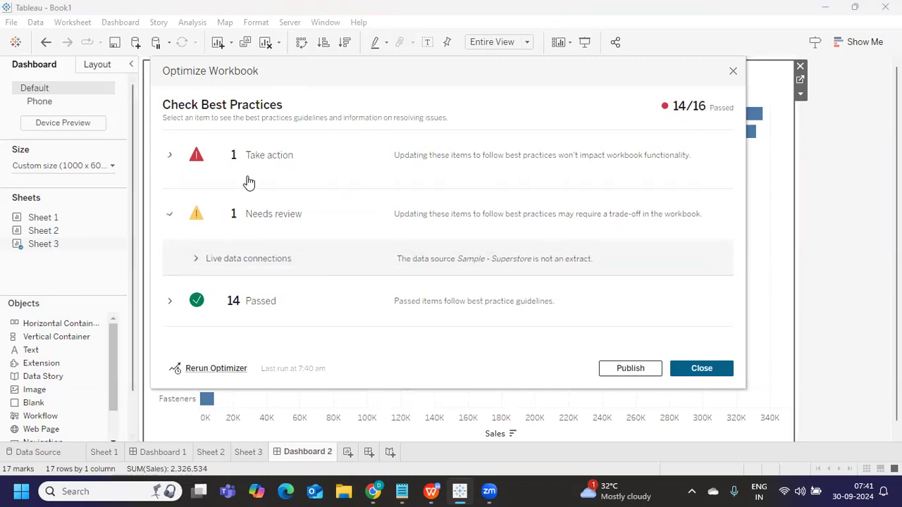
left_click(169, 155)
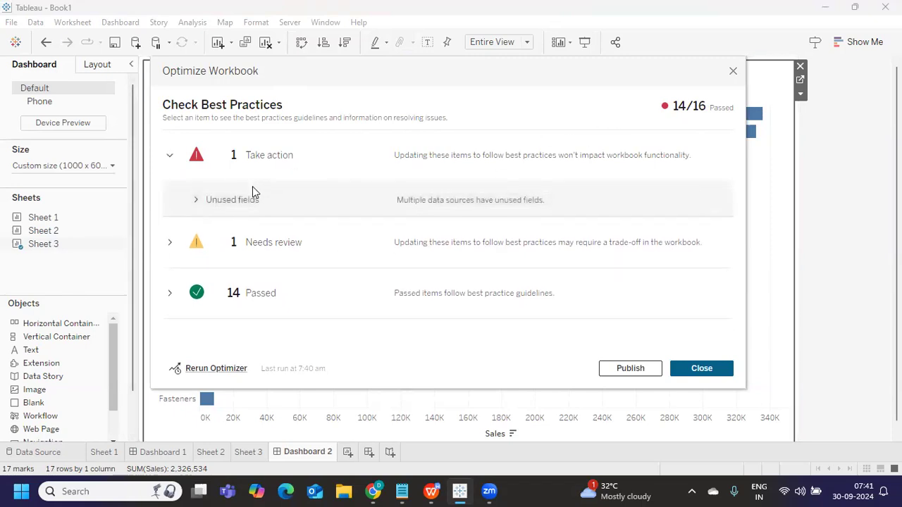
mouse_move(169, 345)
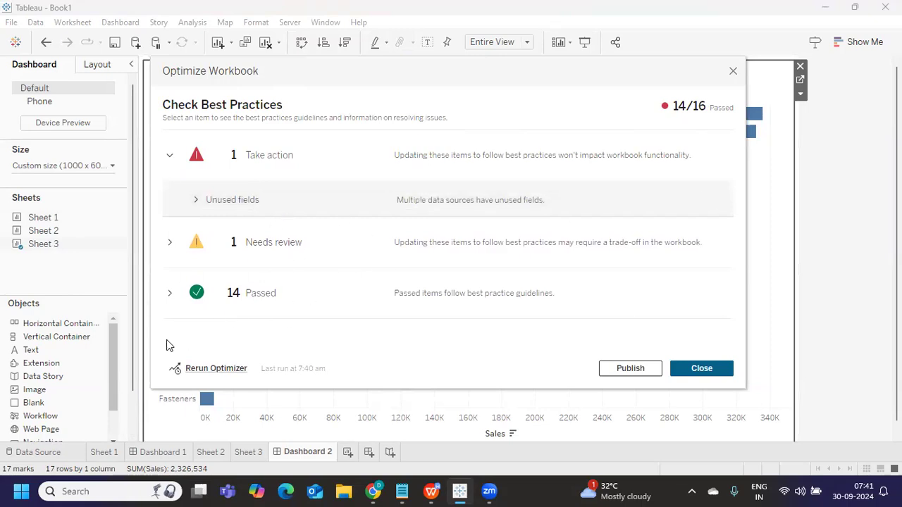
mouse_move(736, 75)
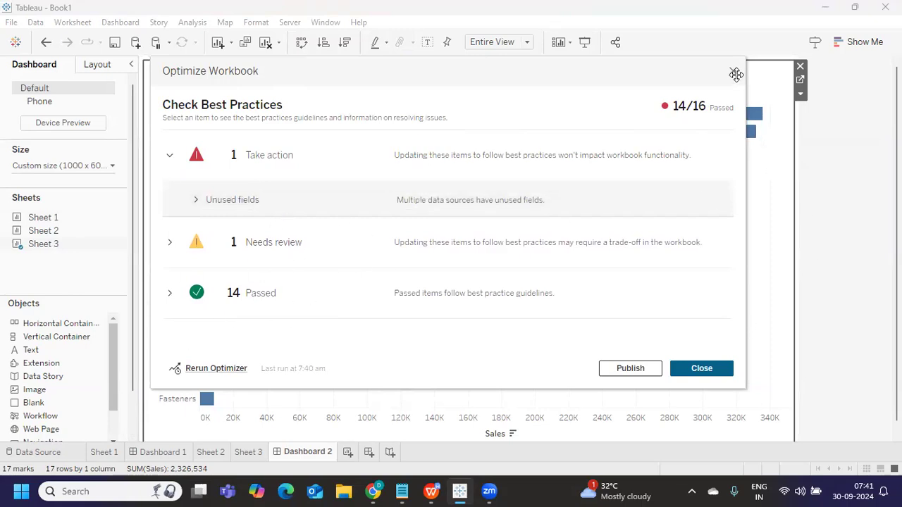
- Close the optimizer results and return to the SQL section of the Notepad notes
left_click(701, 368)
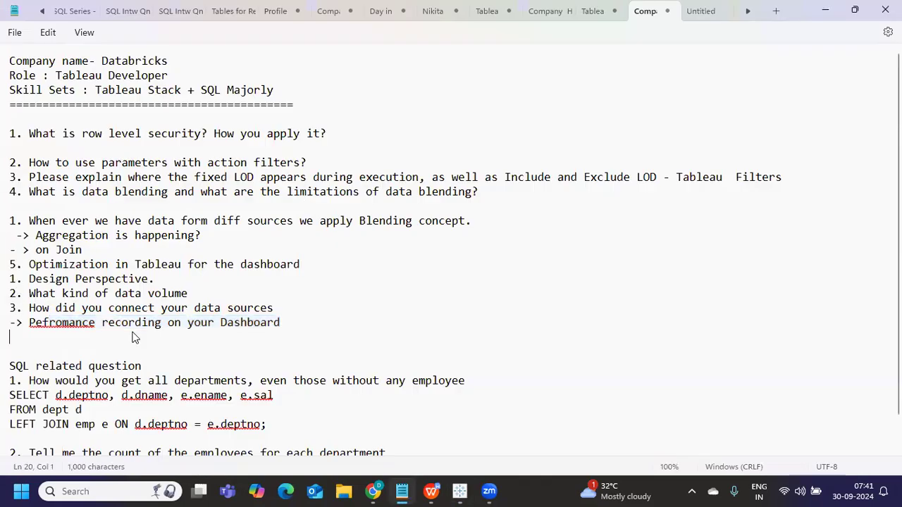
scroll("down", 3)
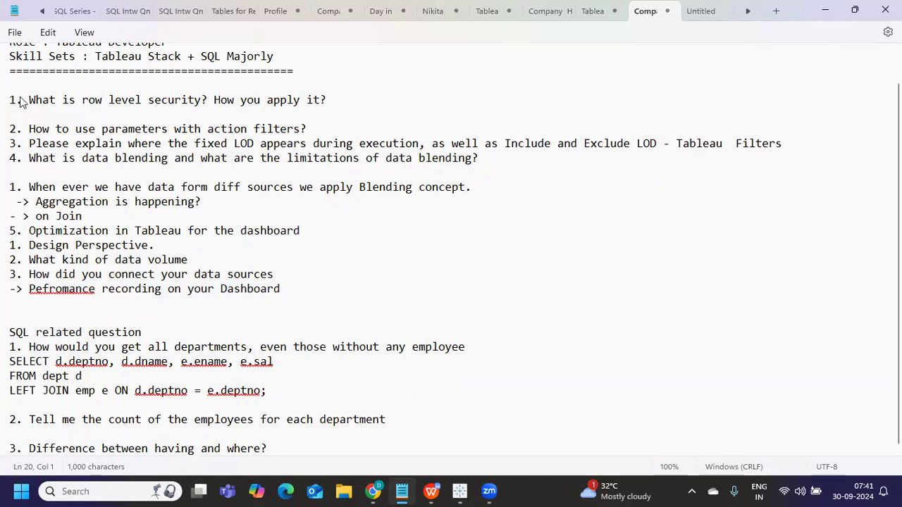
left_click(74, 328)
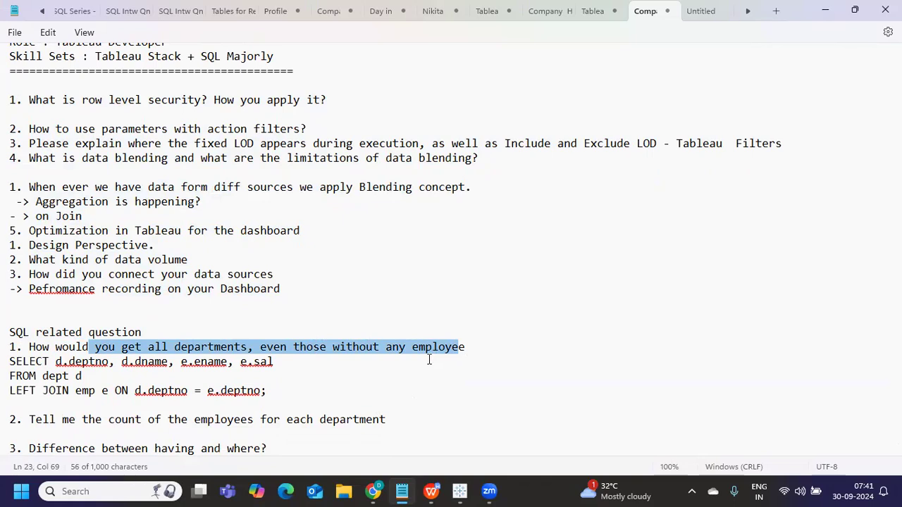
mouse_move(418, 366)
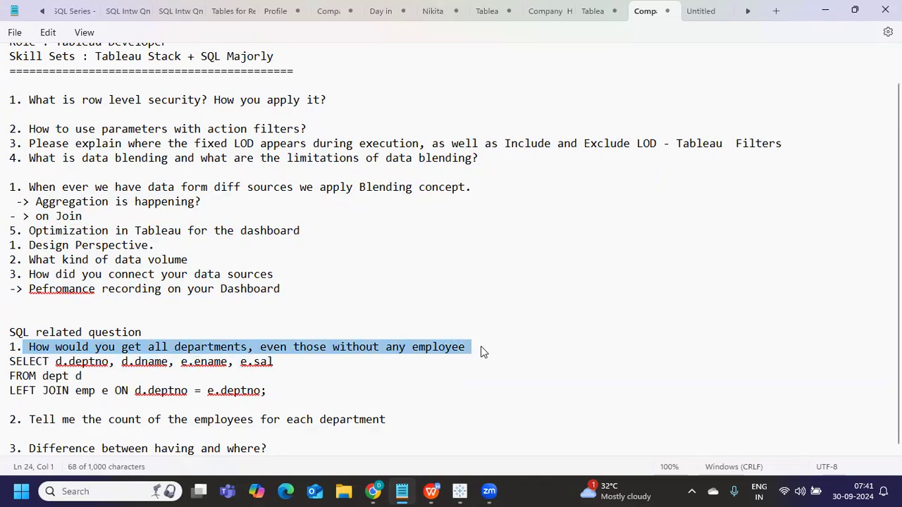
- Write 'emp dept' under SQL question 1, select the left join answer, then go below question 2
left_click(498, 346)
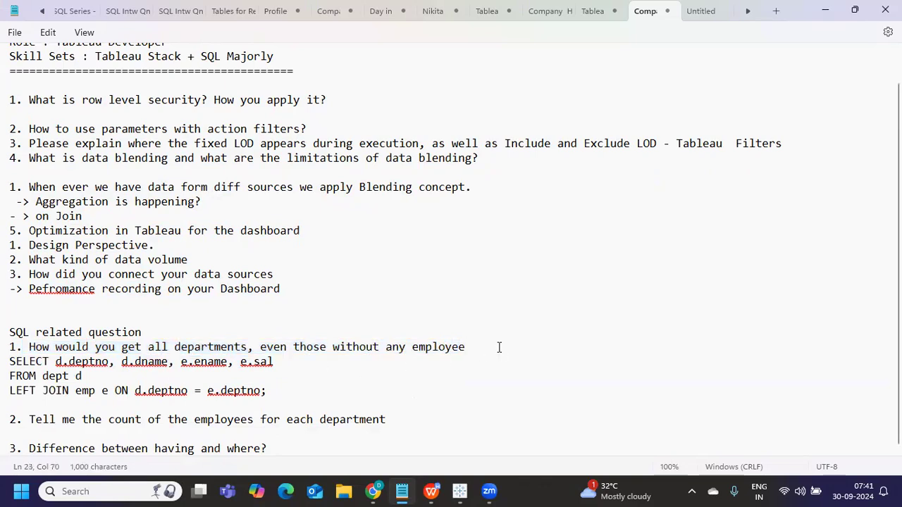
type("emp")
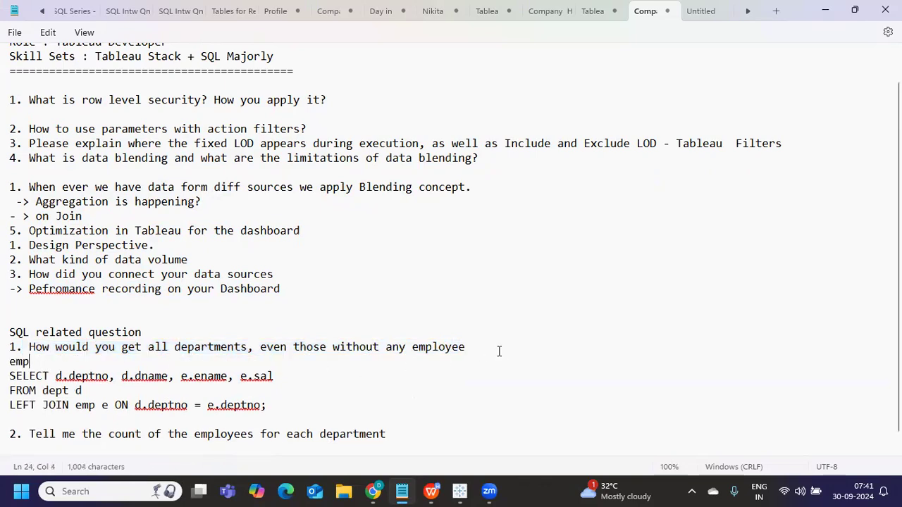
type("dept")
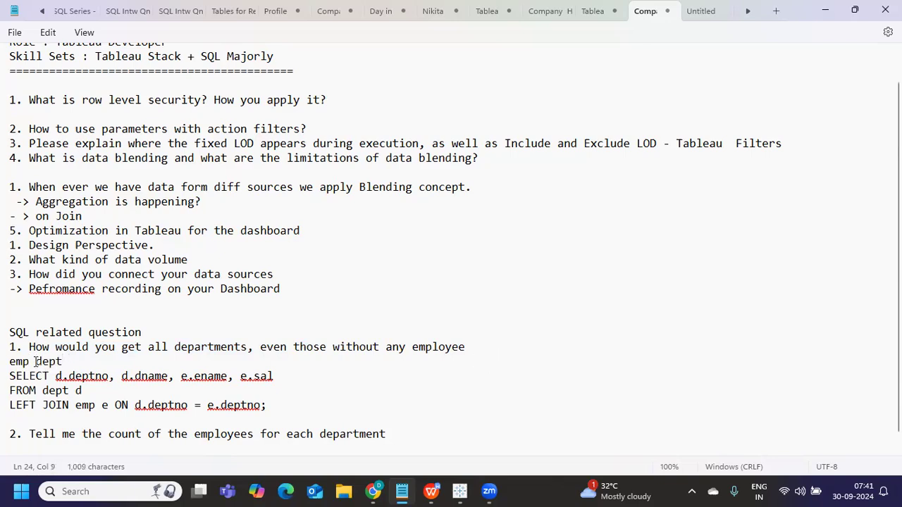
double_click(48, 361)
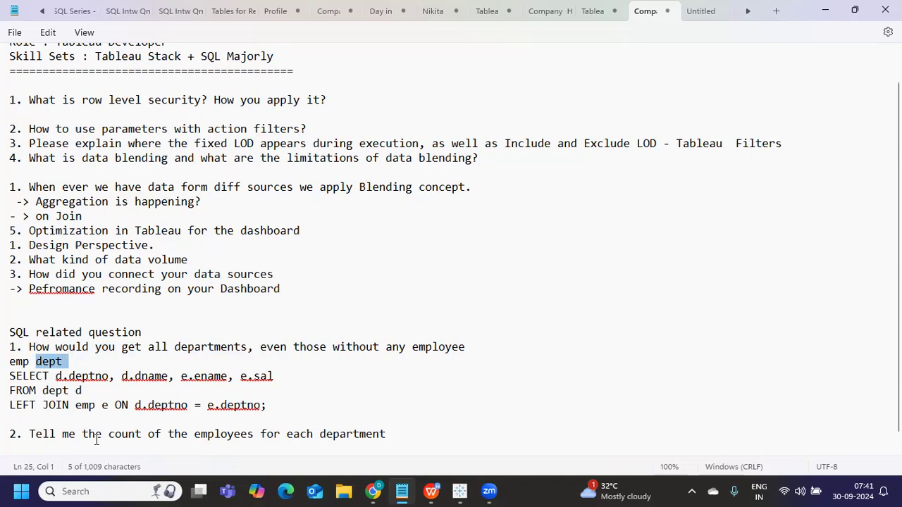
mouse_move(43, 368)
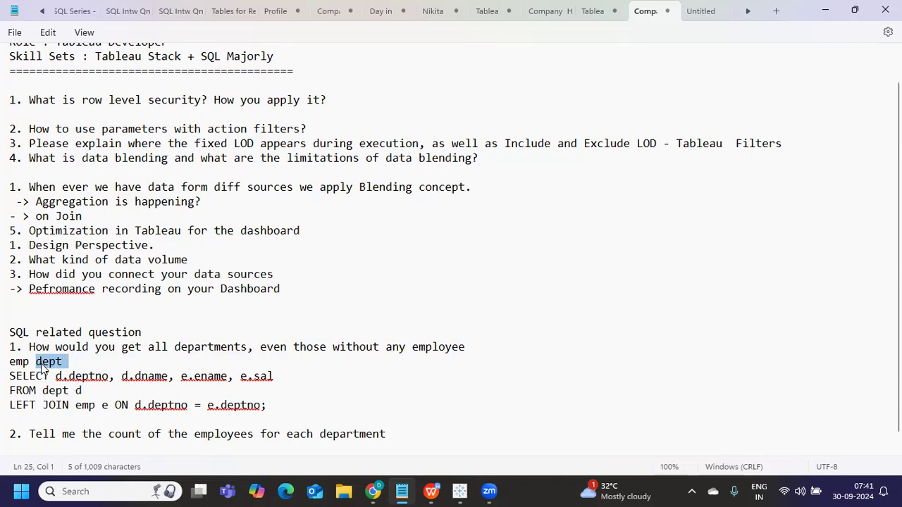
left_click(23, 362)
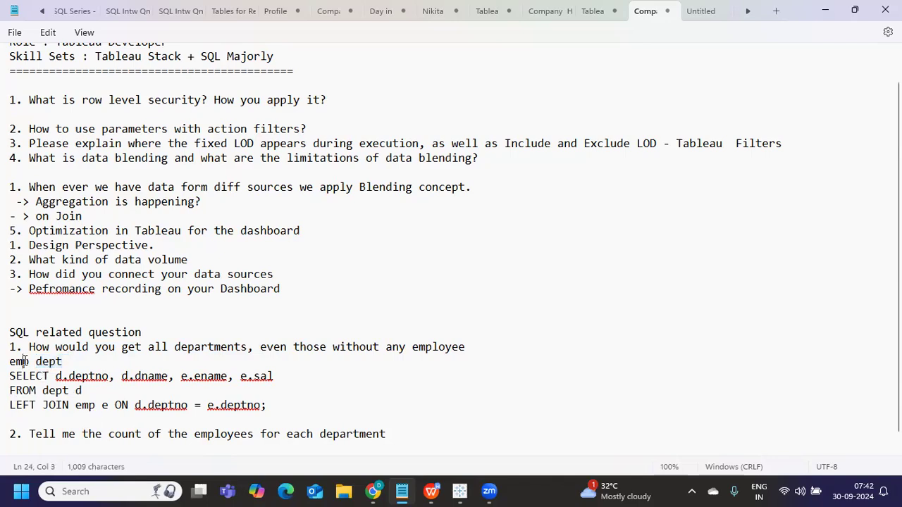
scroll("down", 3)
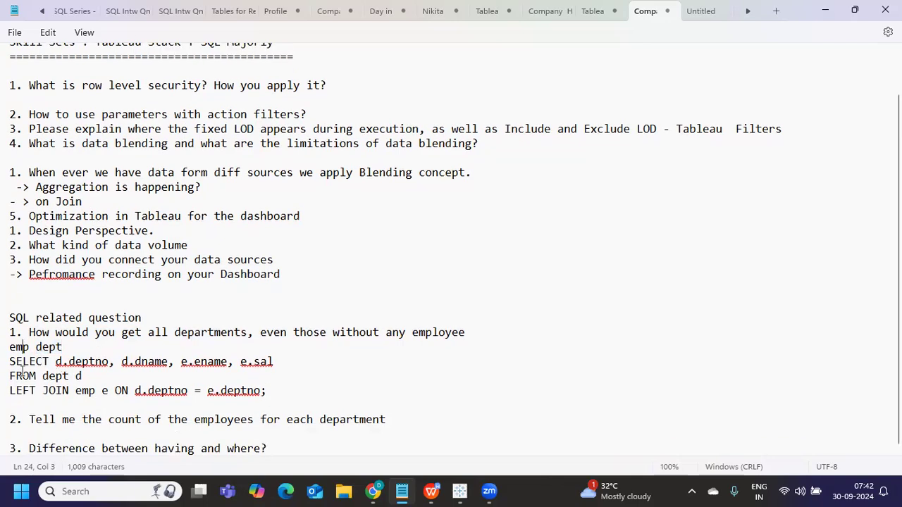
left_click_drag(10, 362, 266, 390)
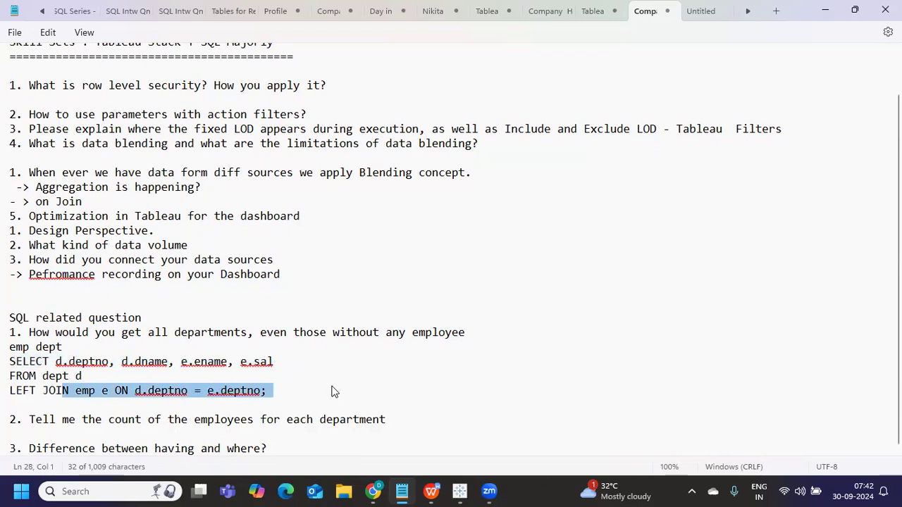
left_click(450, 405)
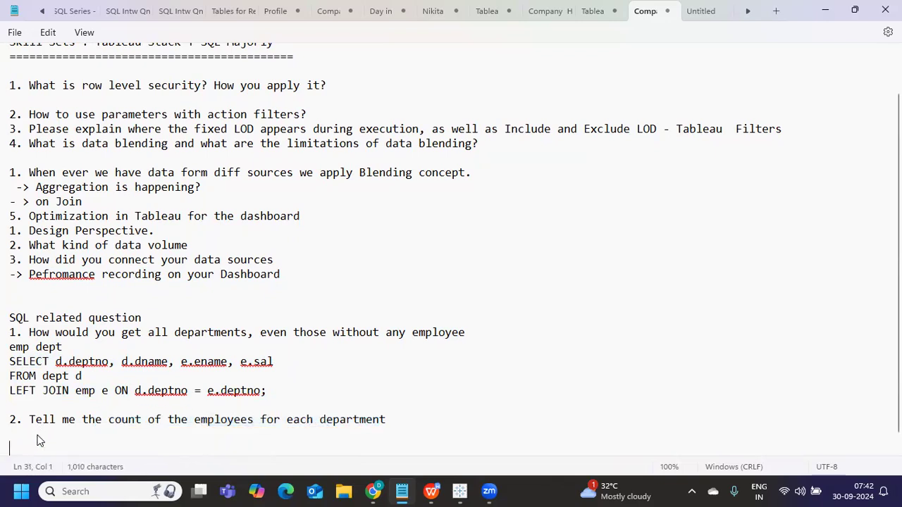
- Type the answer SELECT COUNT(ENAME), DEPTNO FROM EMP GROUPBY DEPTNO under question 2
type("SLE")
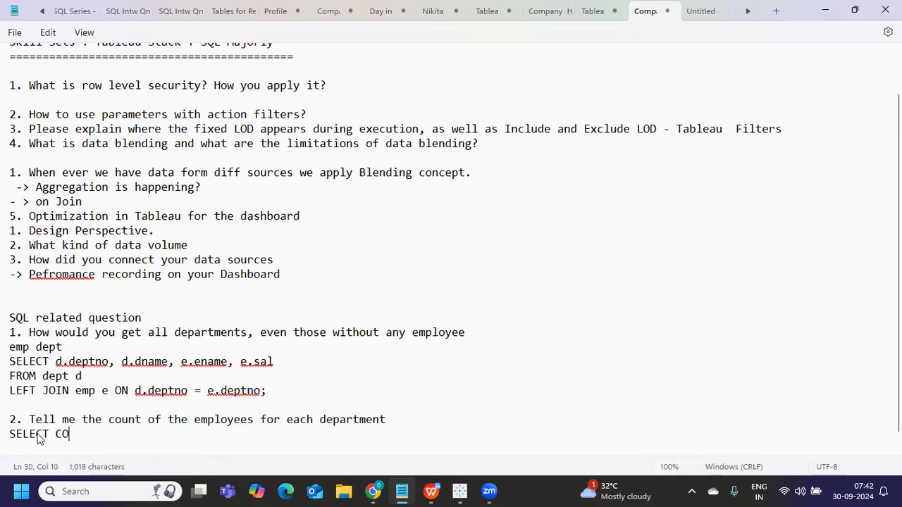
type("UNT")
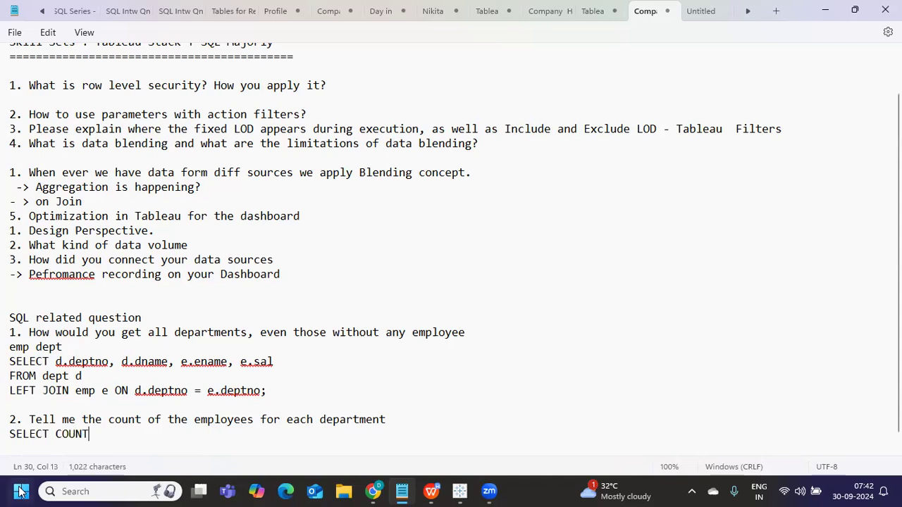
mouse_move(20, 491)
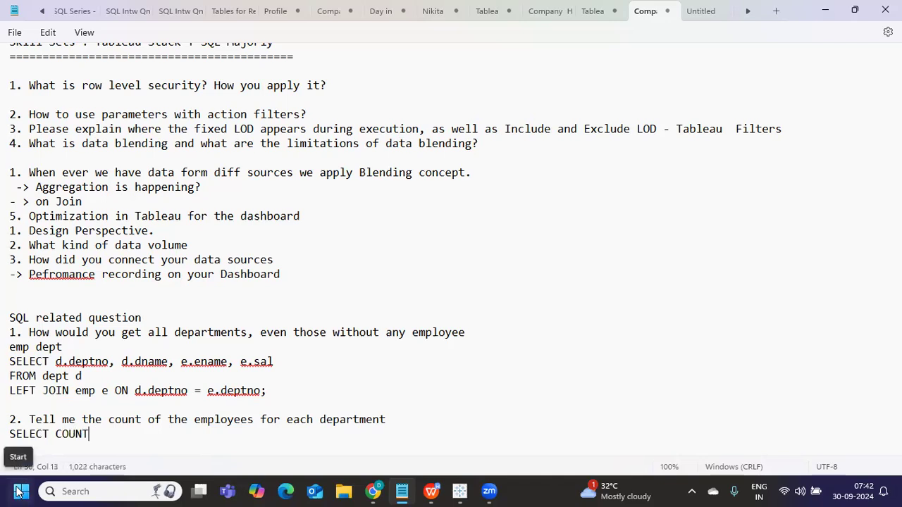
type("(EM")
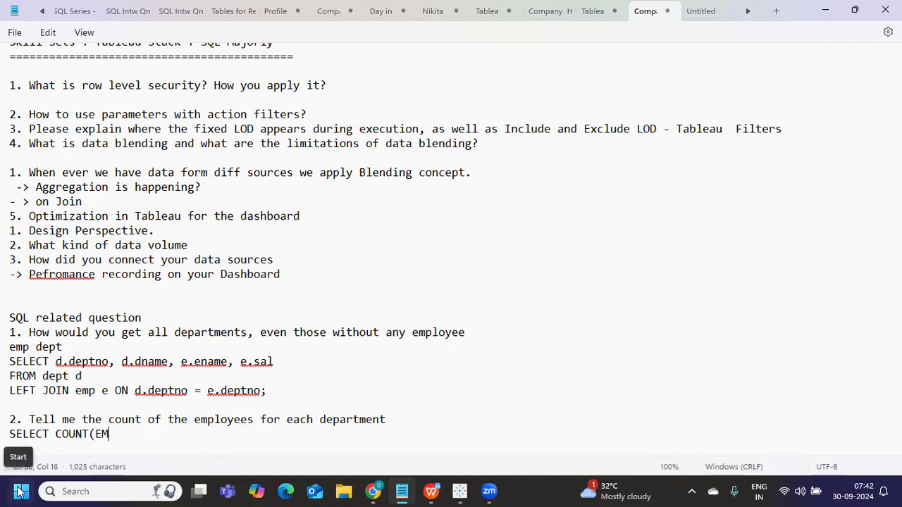
type("NAME")
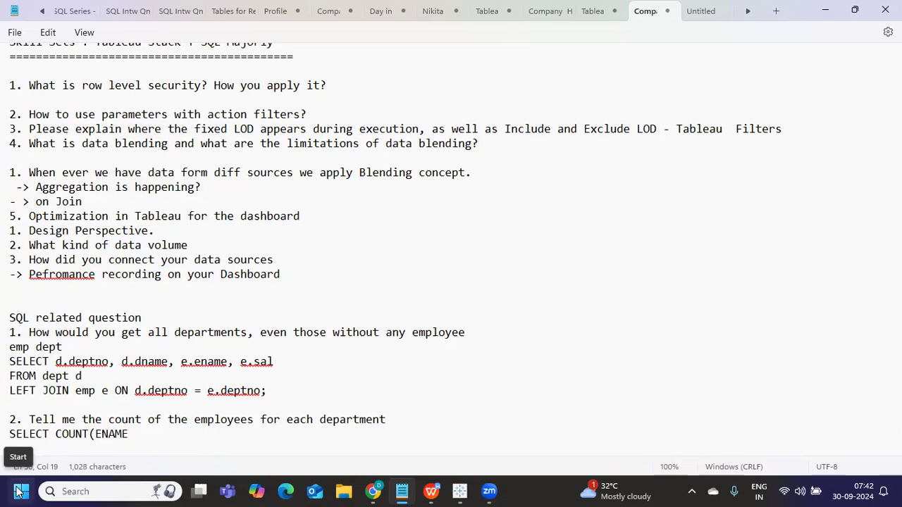
type("), DE")
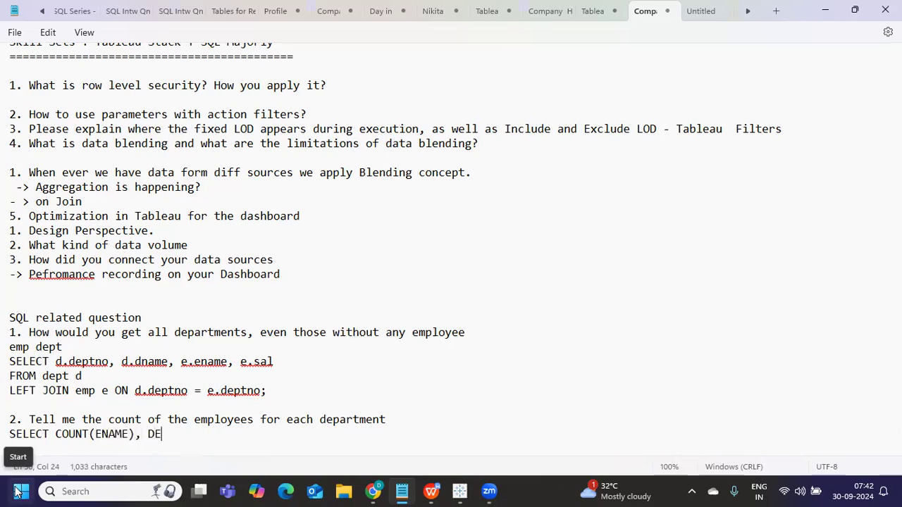
type("PTNO")
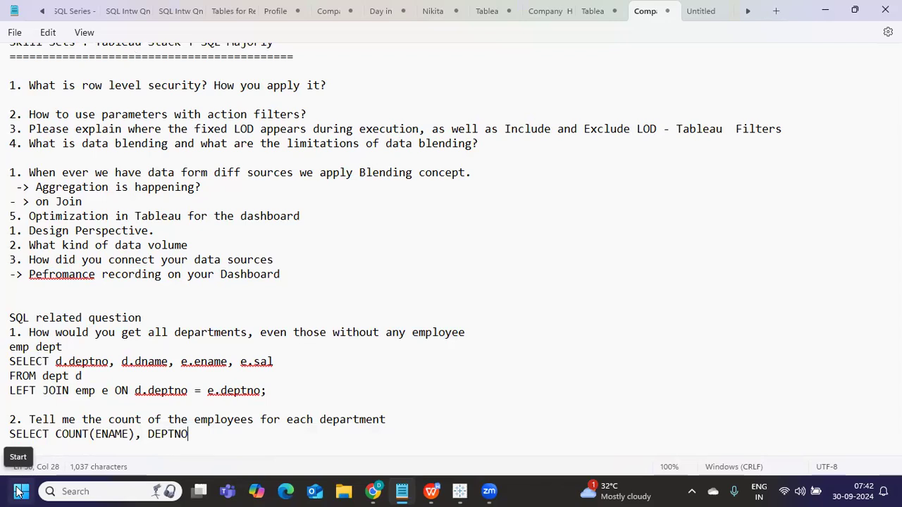
type("F")
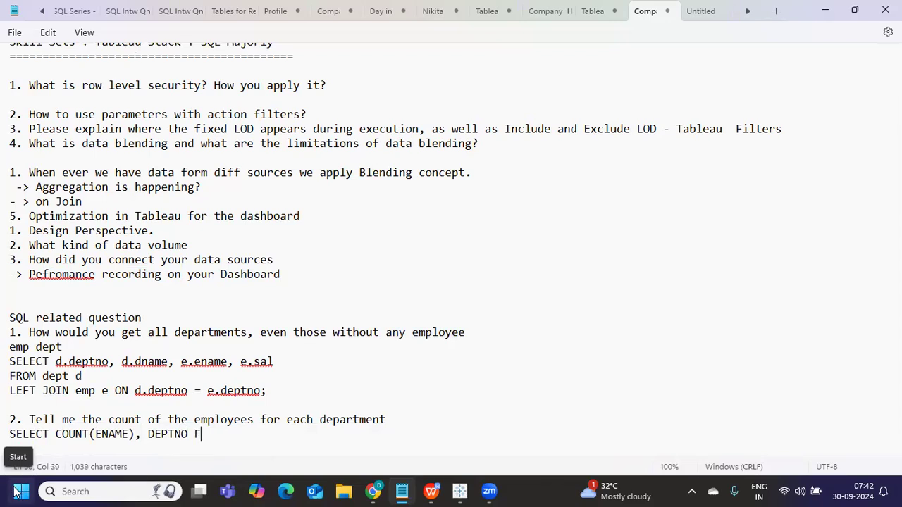
type("ROM EMP GR")
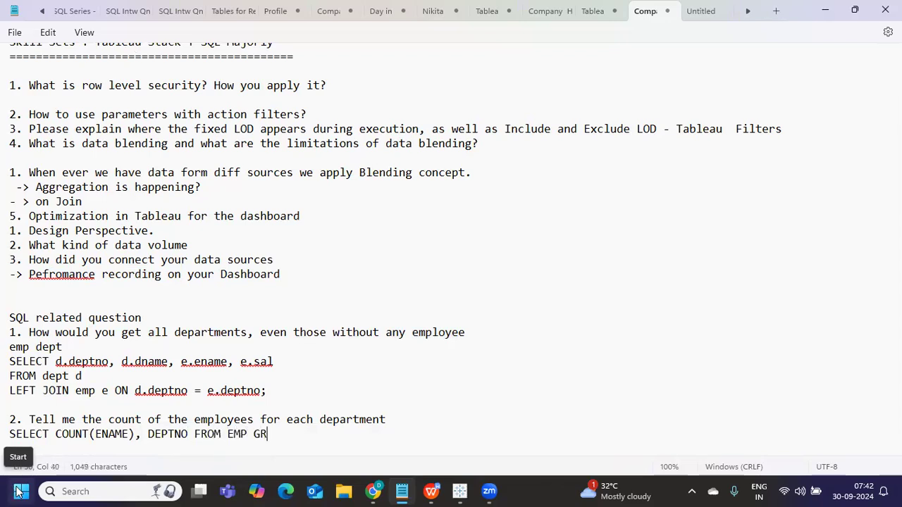
type("OUPBY DEP")
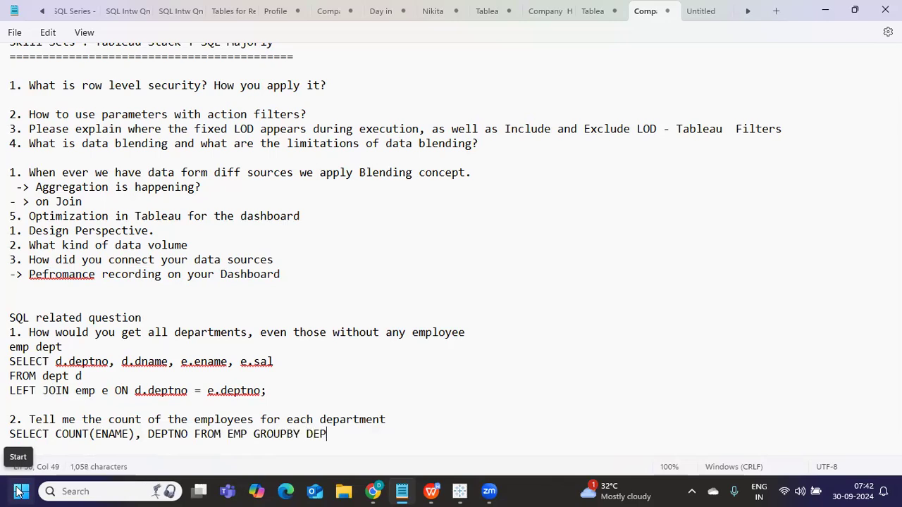
type("TNO")
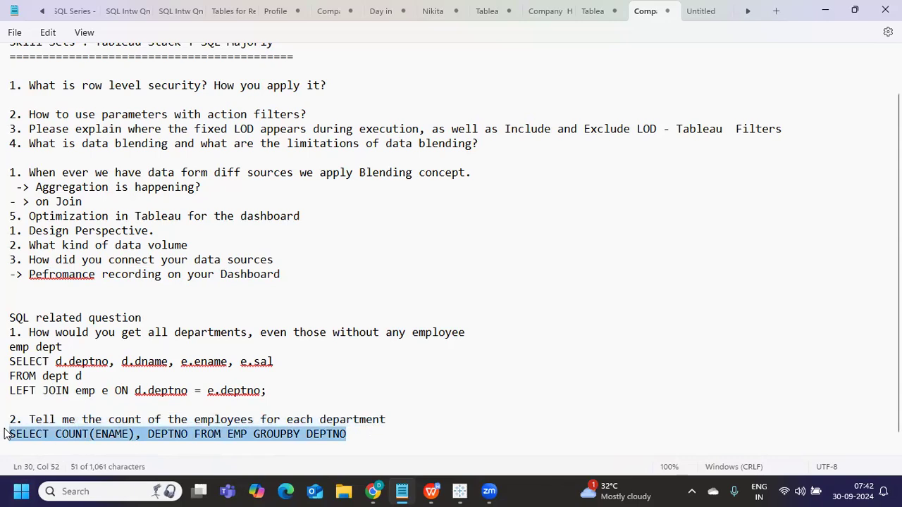
left_click(357, 419)
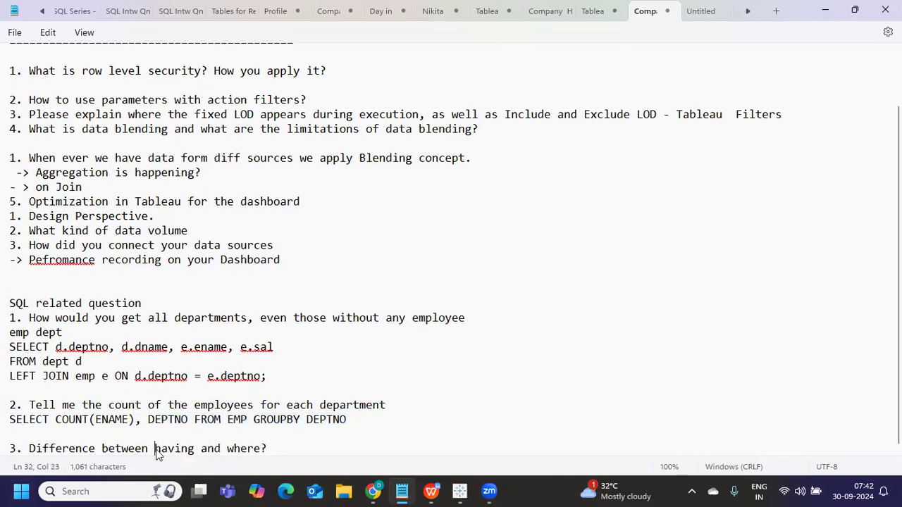
- Under question 3 on having versus where, write the example SELECT * FROM EMP WHERE DEPTNO = 20
double_click(247, 449)
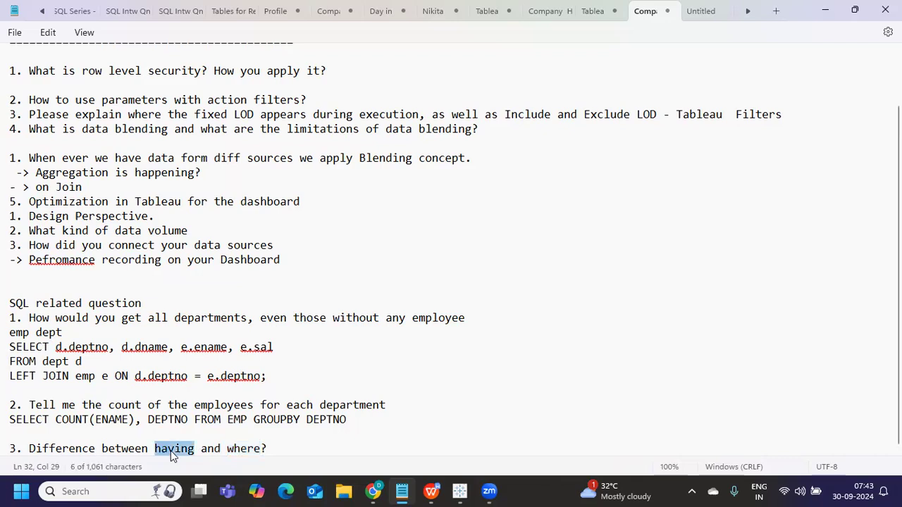
mouse_move(216, 464)
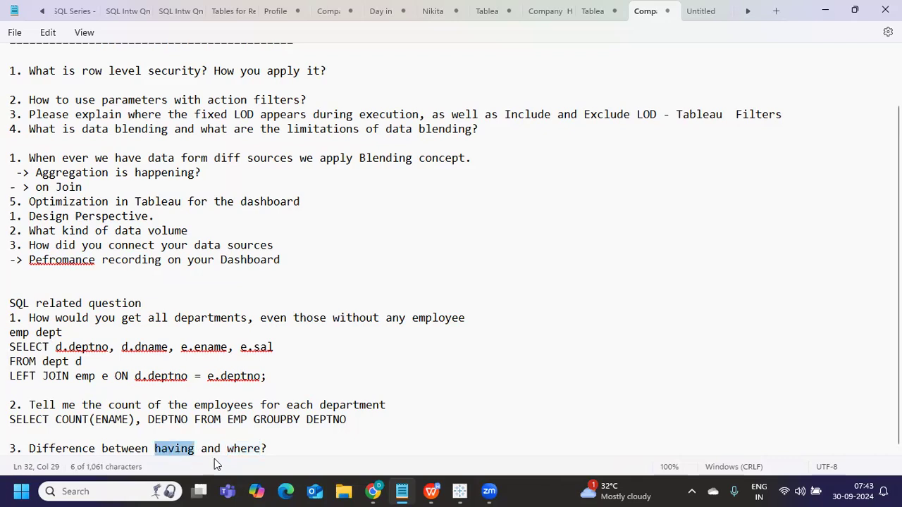
double_click(242, 448)
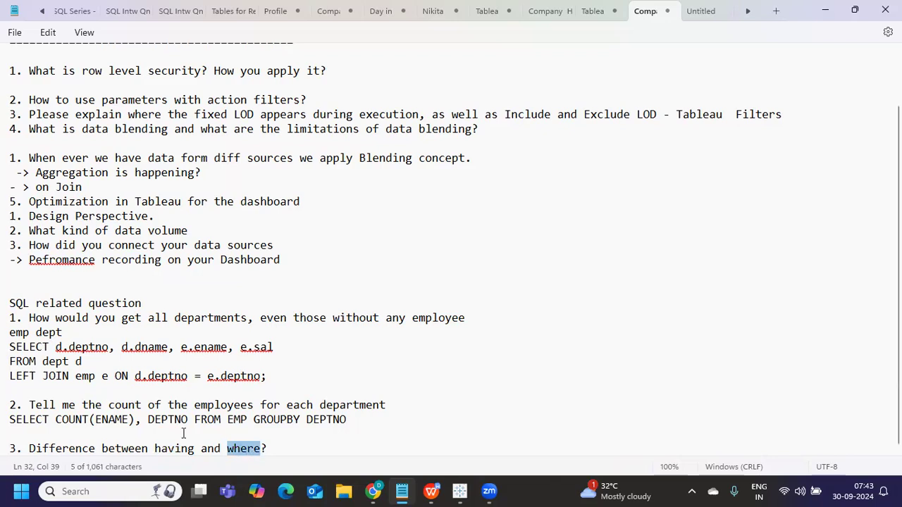
left_click(269, 448)
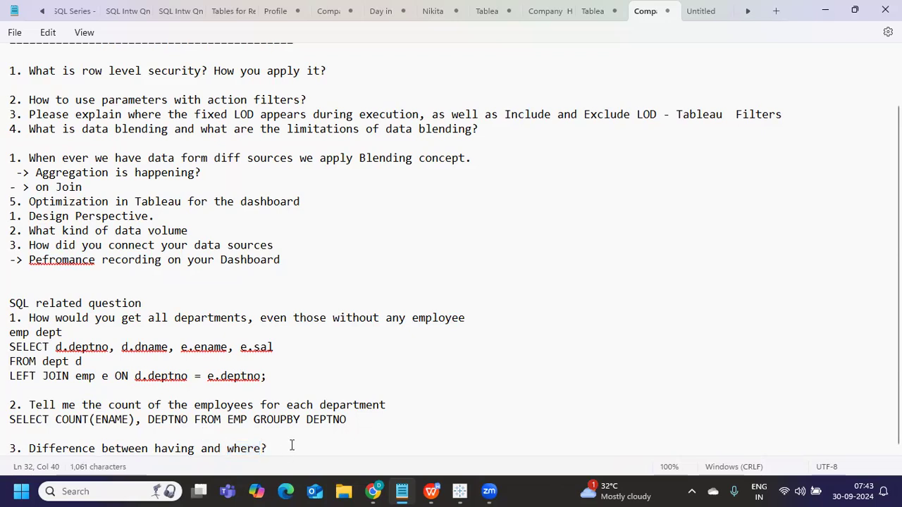
type("SELECT")
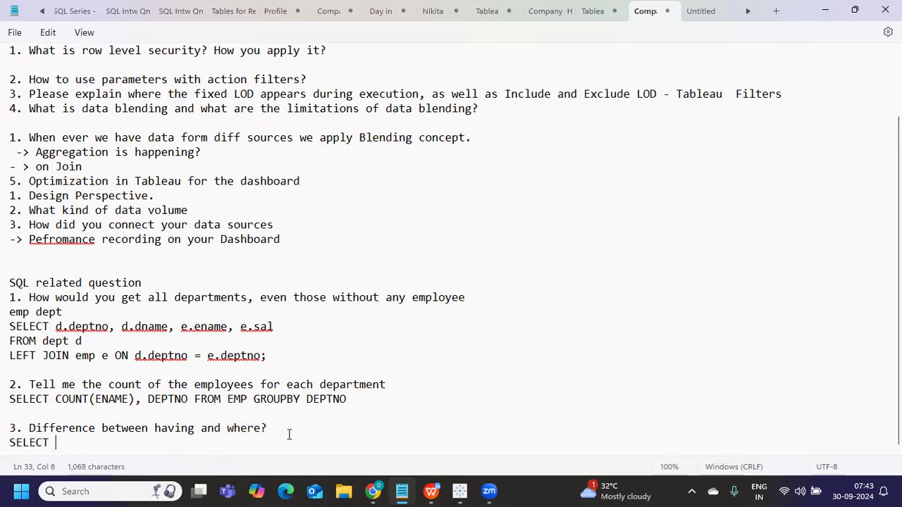
type("* FROM EMP")
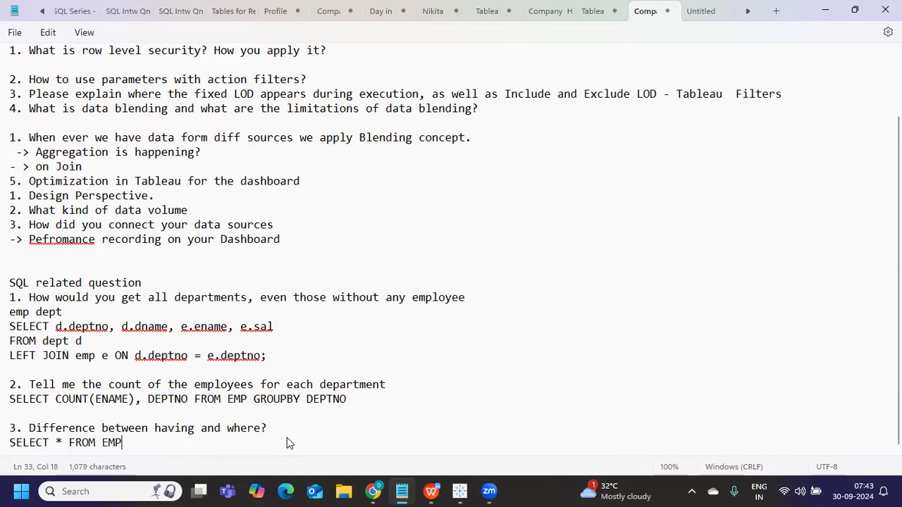
type("WHERE")
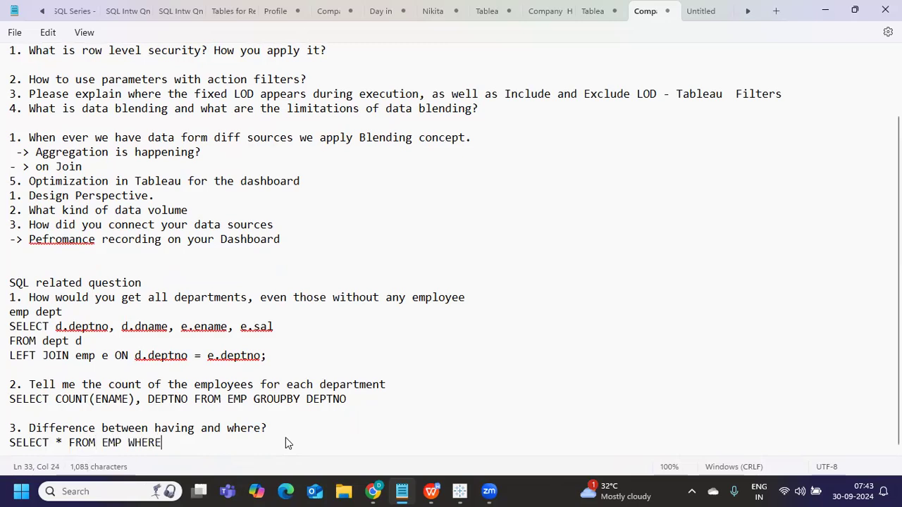
type("DEP")
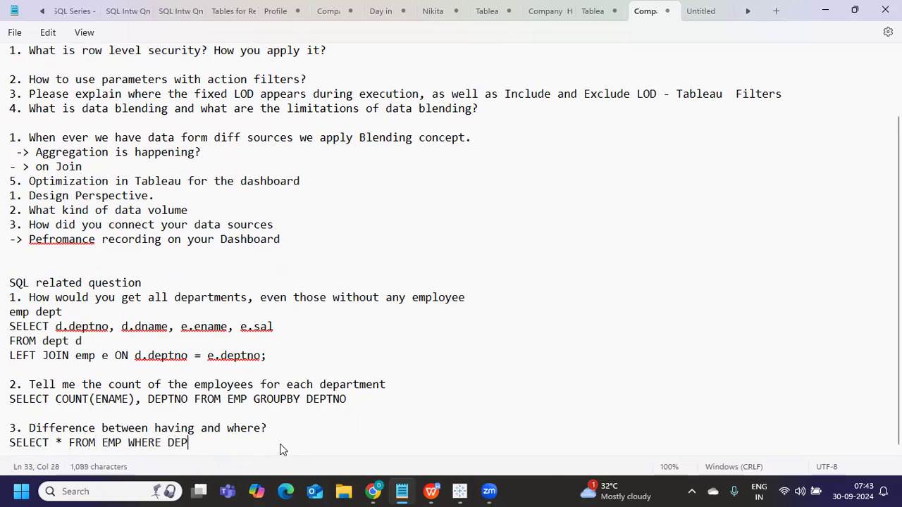
type("TNO =")
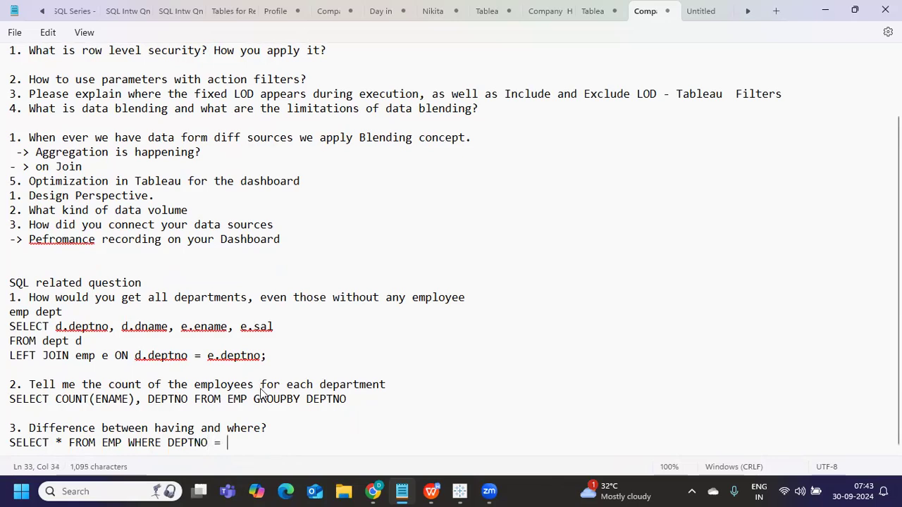
type("20")
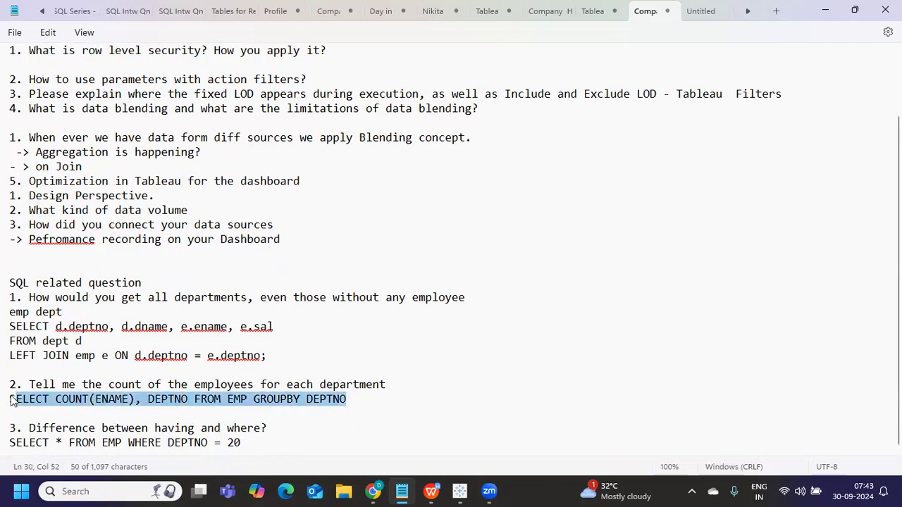
- Add HAVING SUM(SAL) > 5000 beneath the WHERE query, separated by a blank line
left_click(259, 443)
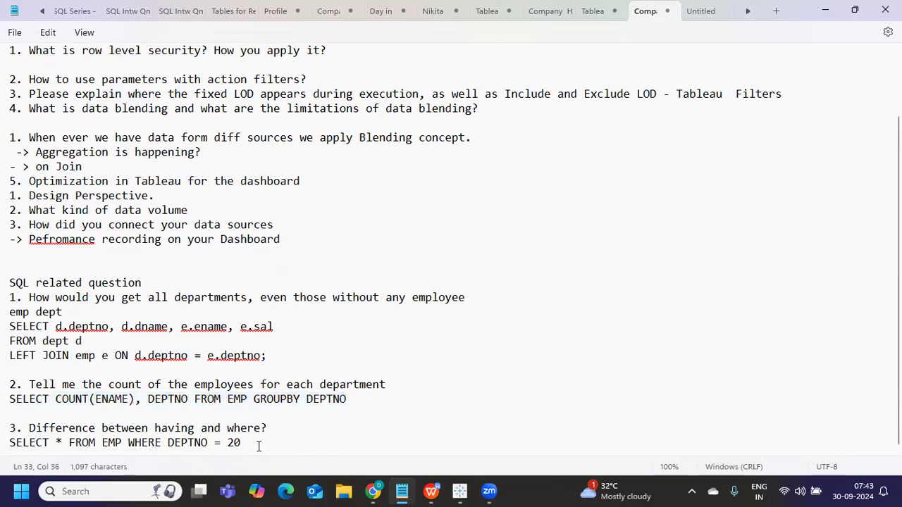
type("HAVING SU")
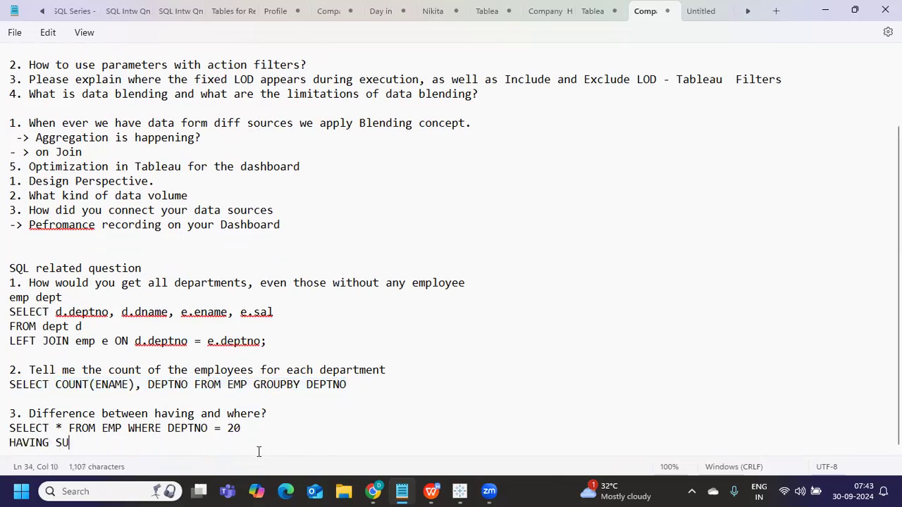
type("M(SAL)")
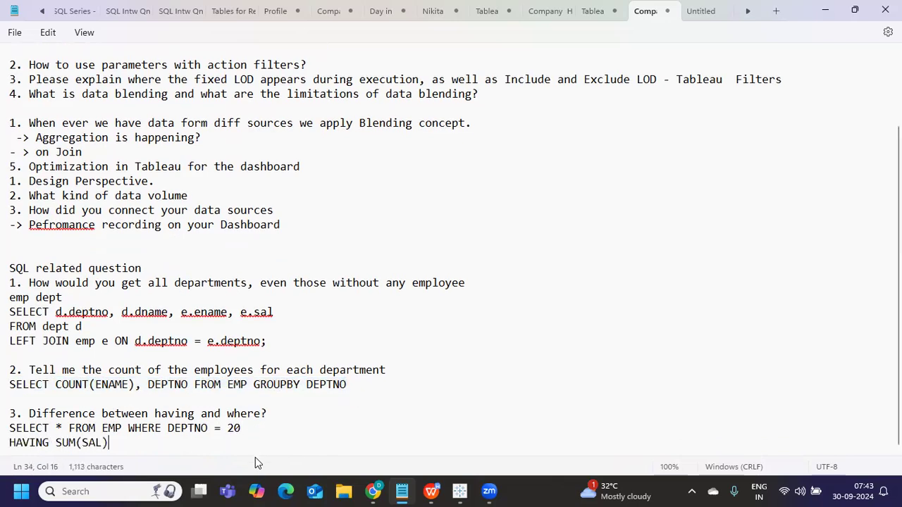
type("> 4")
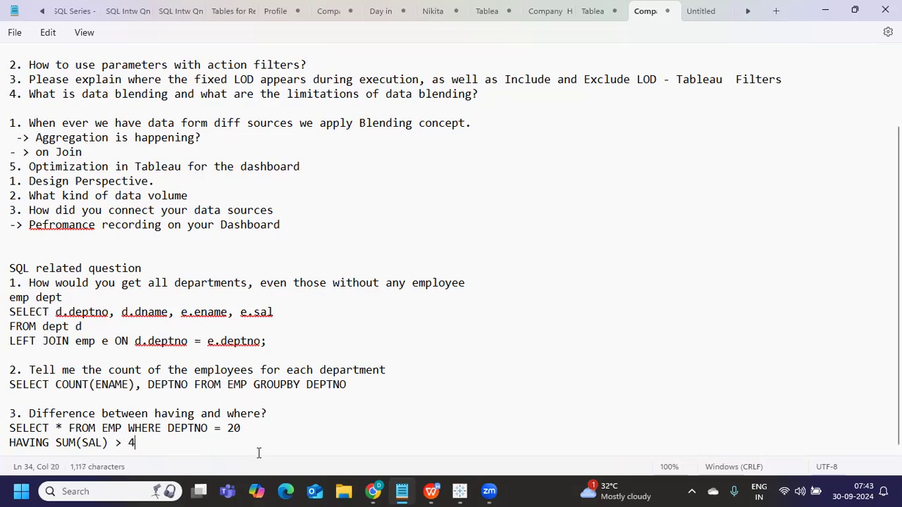
type("000")
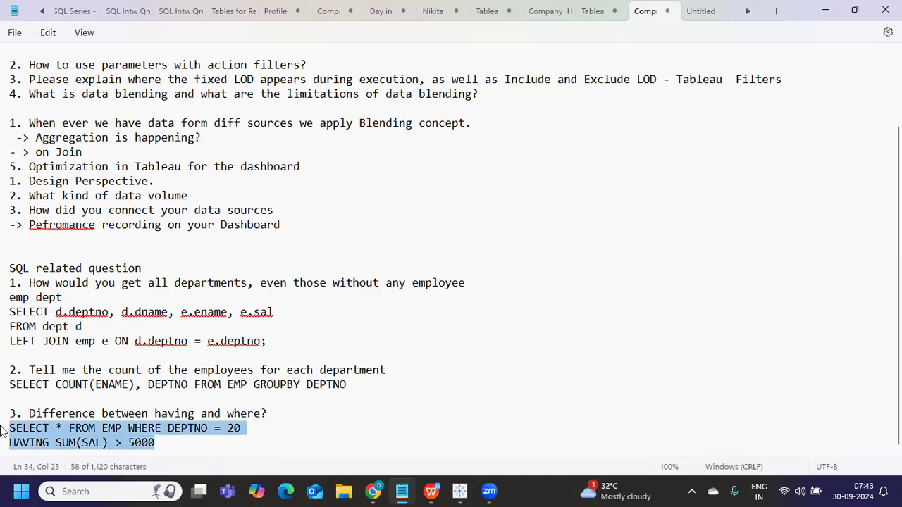
left_click(274, 428)
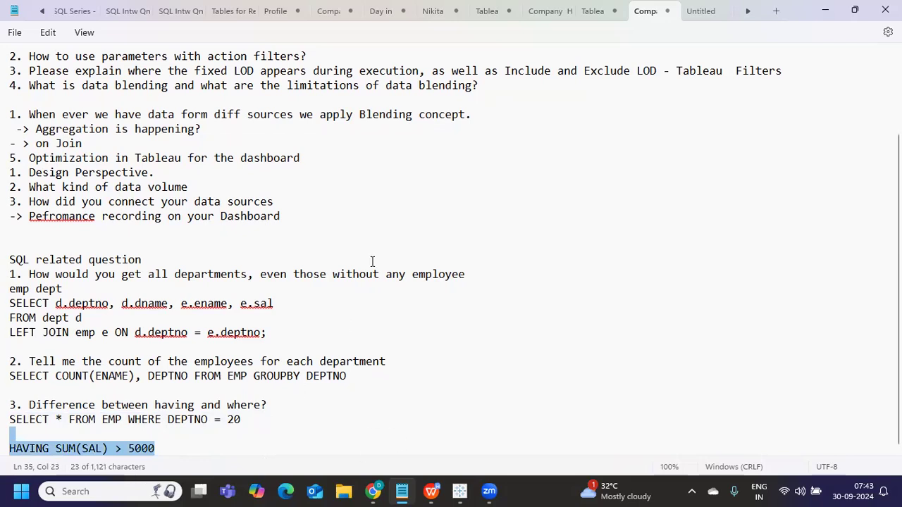
scroll("up", 3)
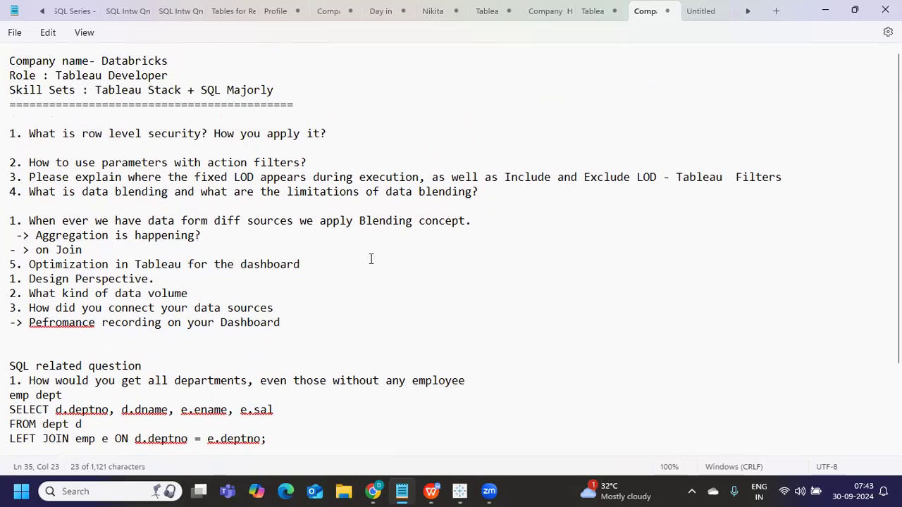